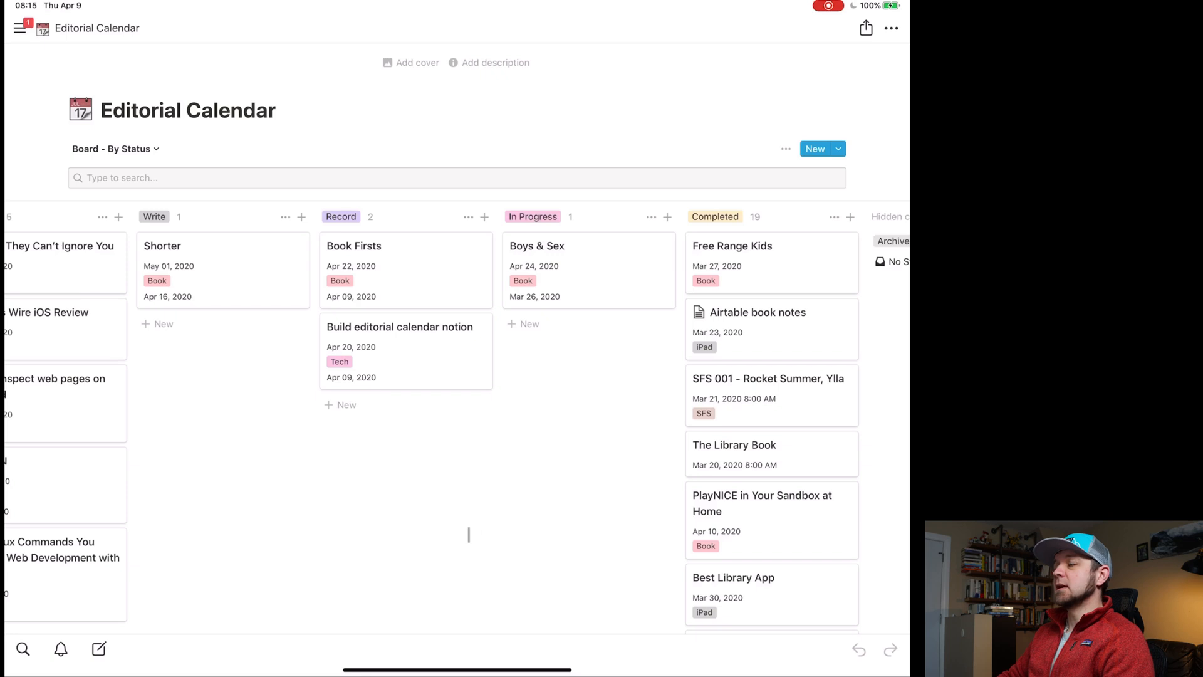
Browse the board and open the 'Build editorial calendar notion' card as a page.
{"action": "scroll", "scroll_direction": "left", "scroll_amount": 3}
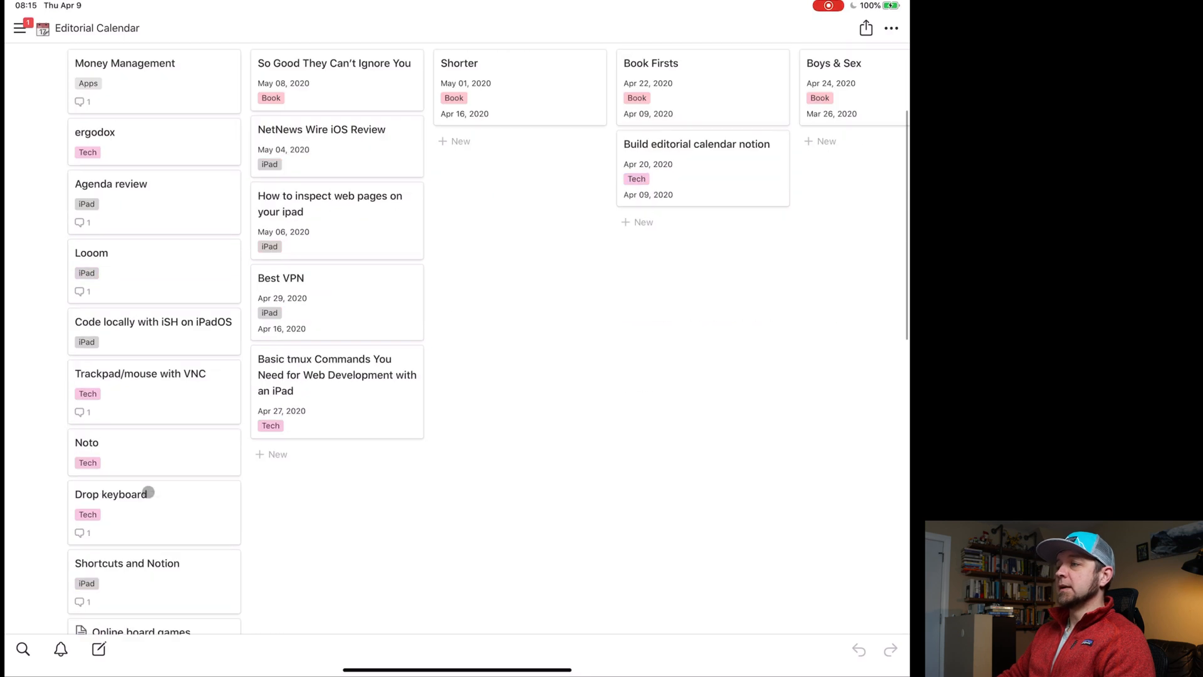
{"action": "scroll", "scroll_direction": "down", "scroll_amount": 3}
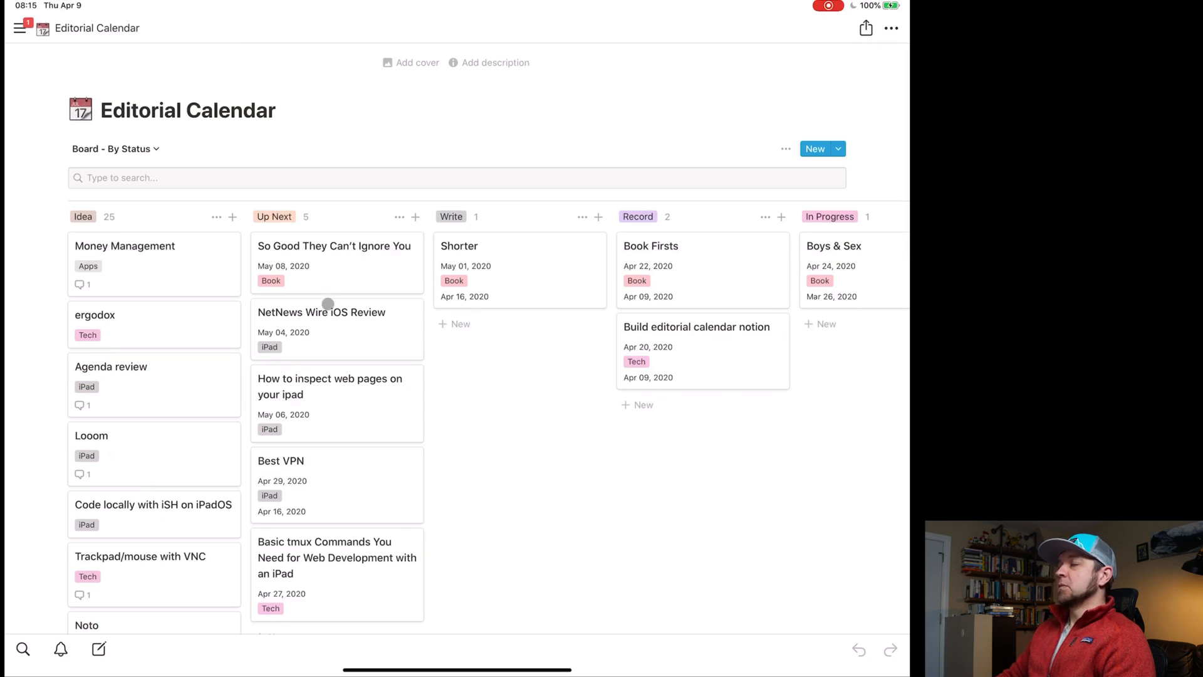
{"action": "mouse_move", "coordinate": [385, 480]}
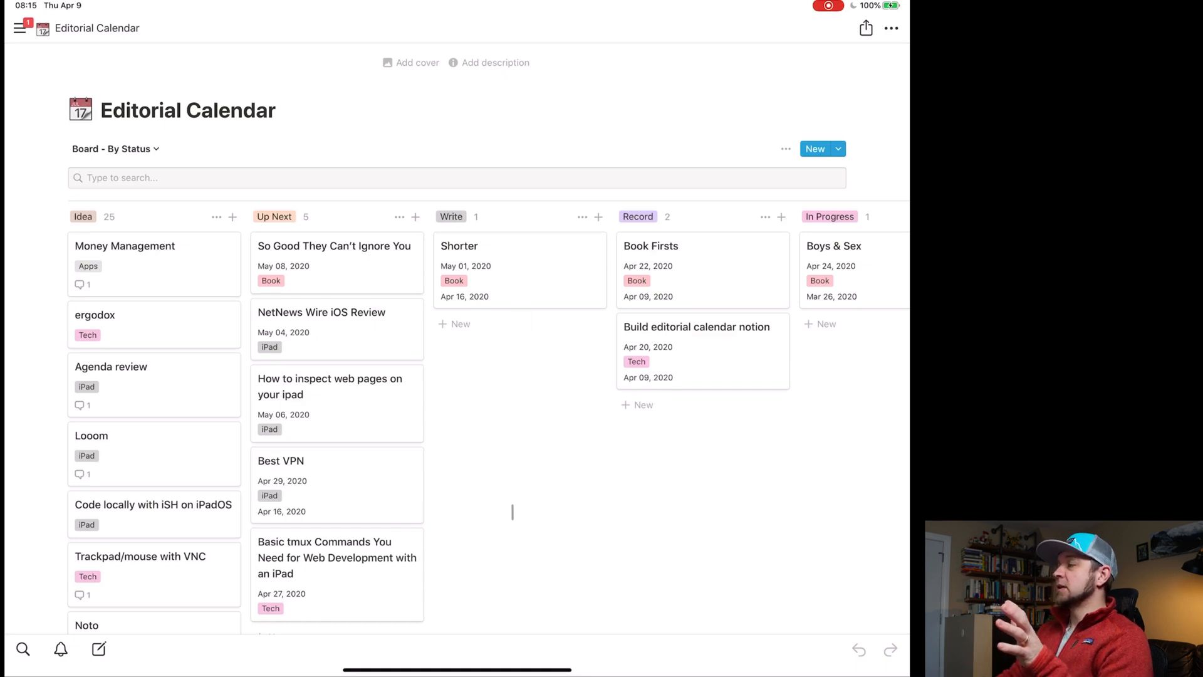
{"action": "scroll", "scroll_direction": "right", "scroll_amount": 3}
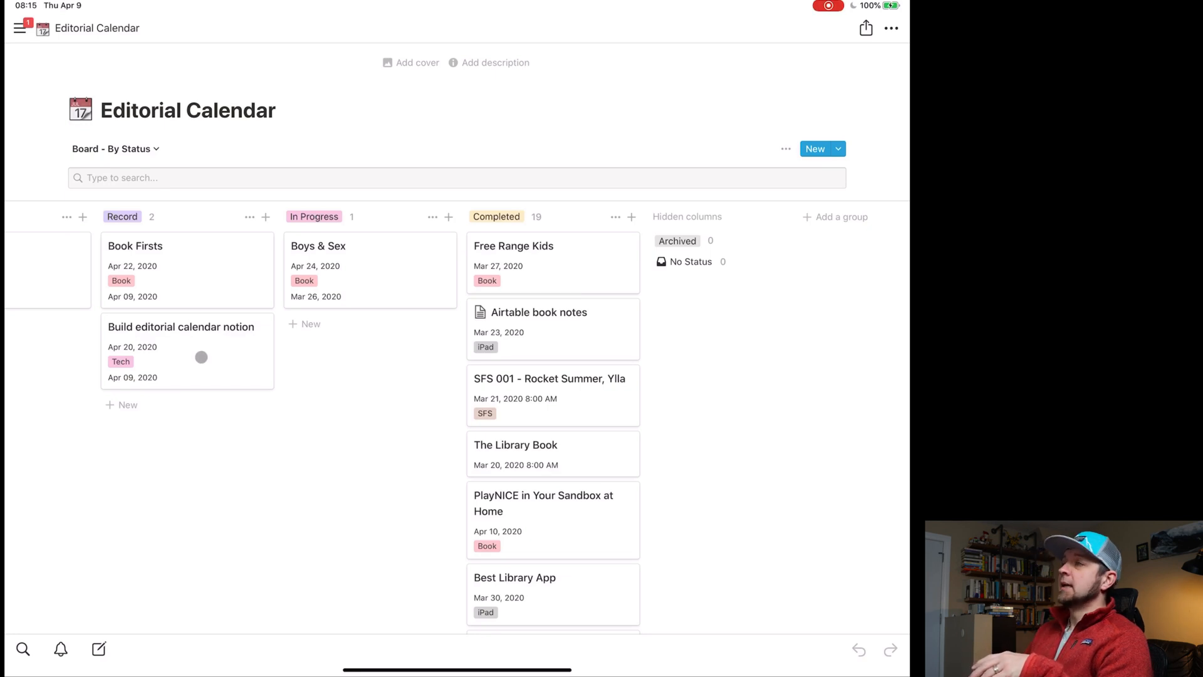
{"action": "mouse_move", "coordinate": [188, 261]}
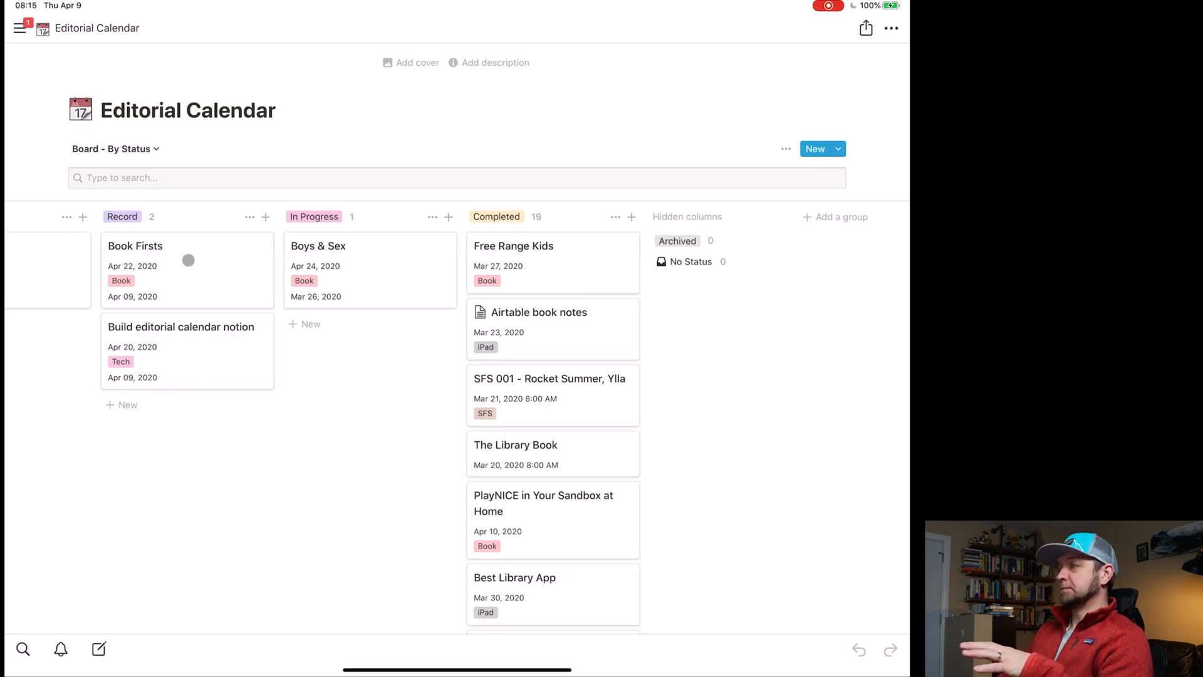
{"action": "mouse_move", "coordinate": [334, 293]}
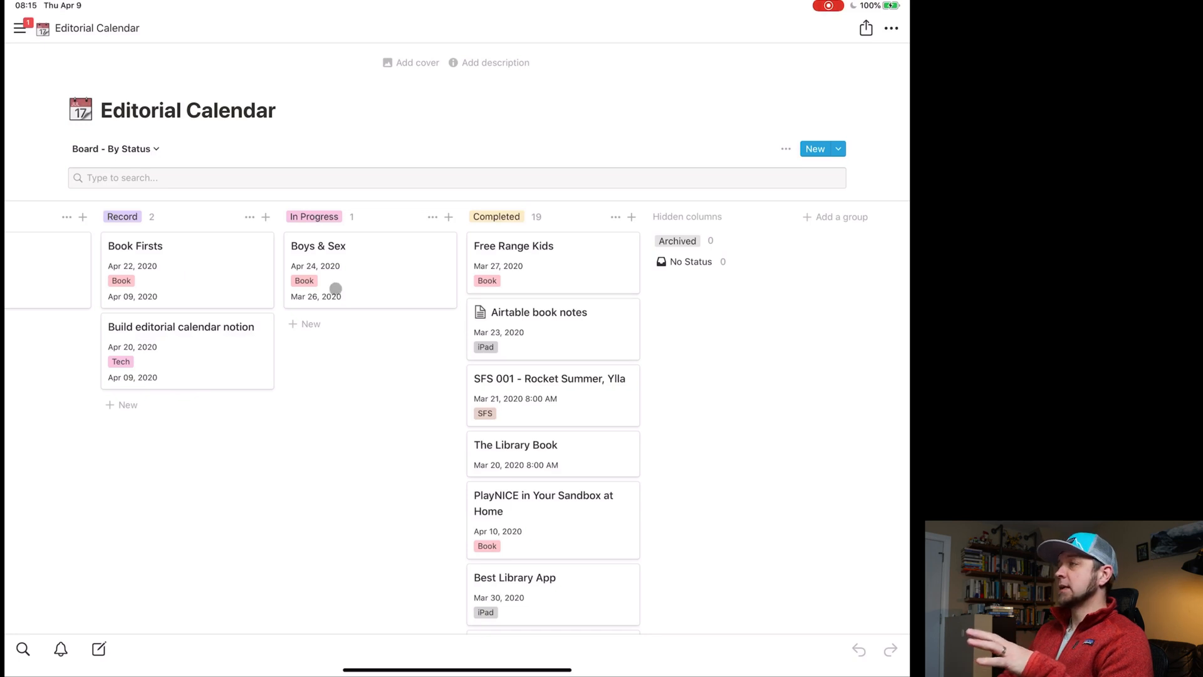
{"action": "mouse_move", "coordinate": [391, 279]}
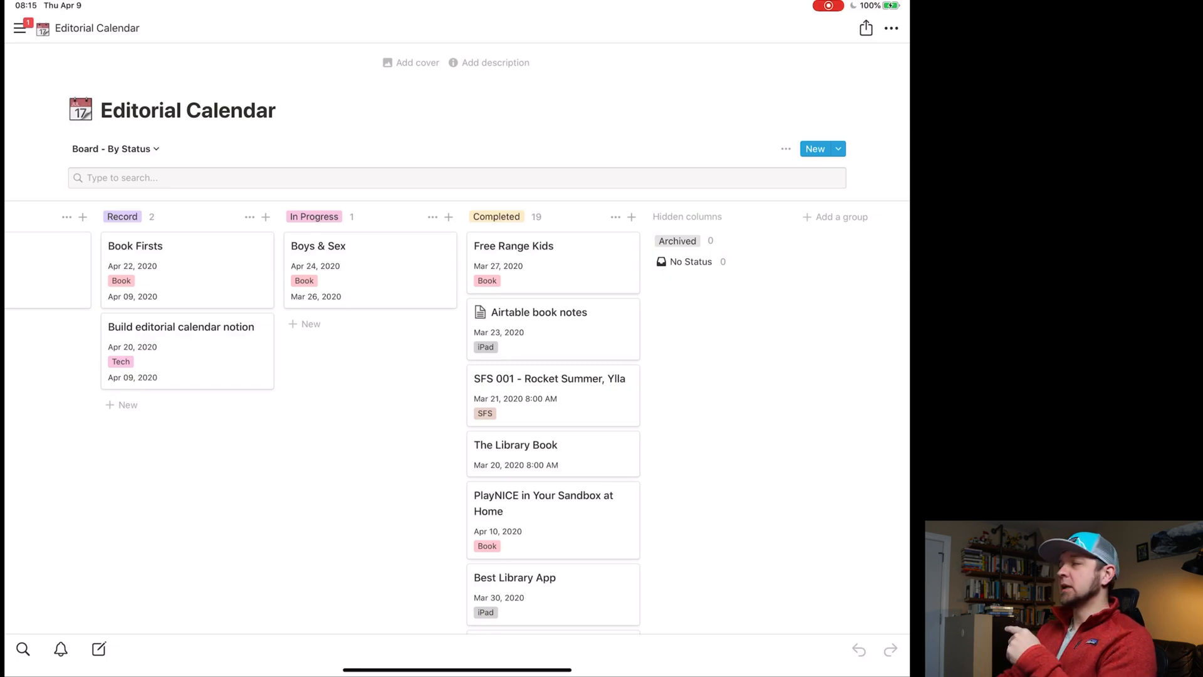
{"action": "mouse_move", "coordinate": [565, 474]}
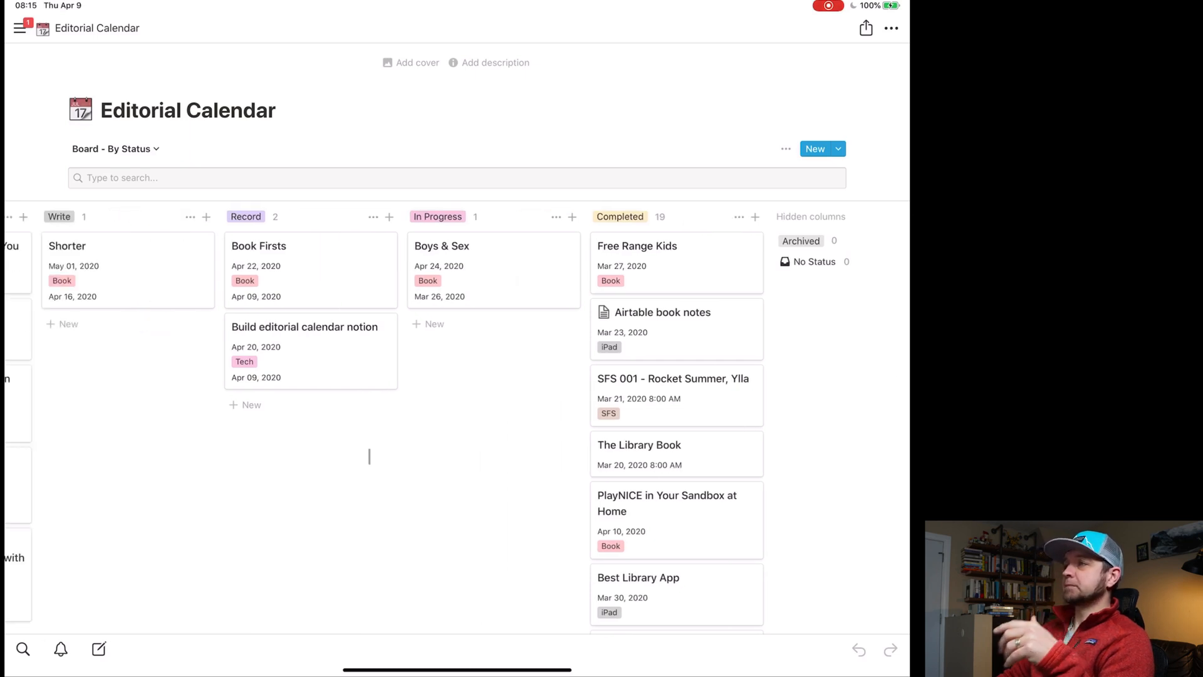
{"action": "scroll", "scroll_direction": "left", "scroll_amount": 3}
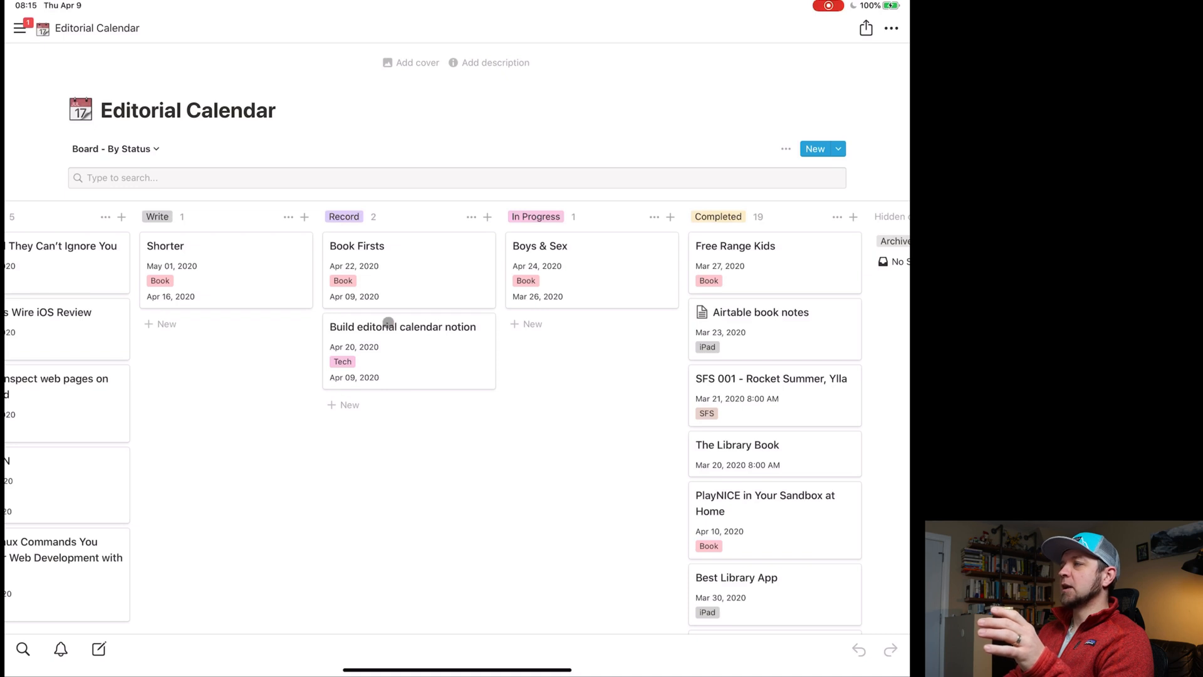
{"action": "left_click", "coordinate": [402, 326]}
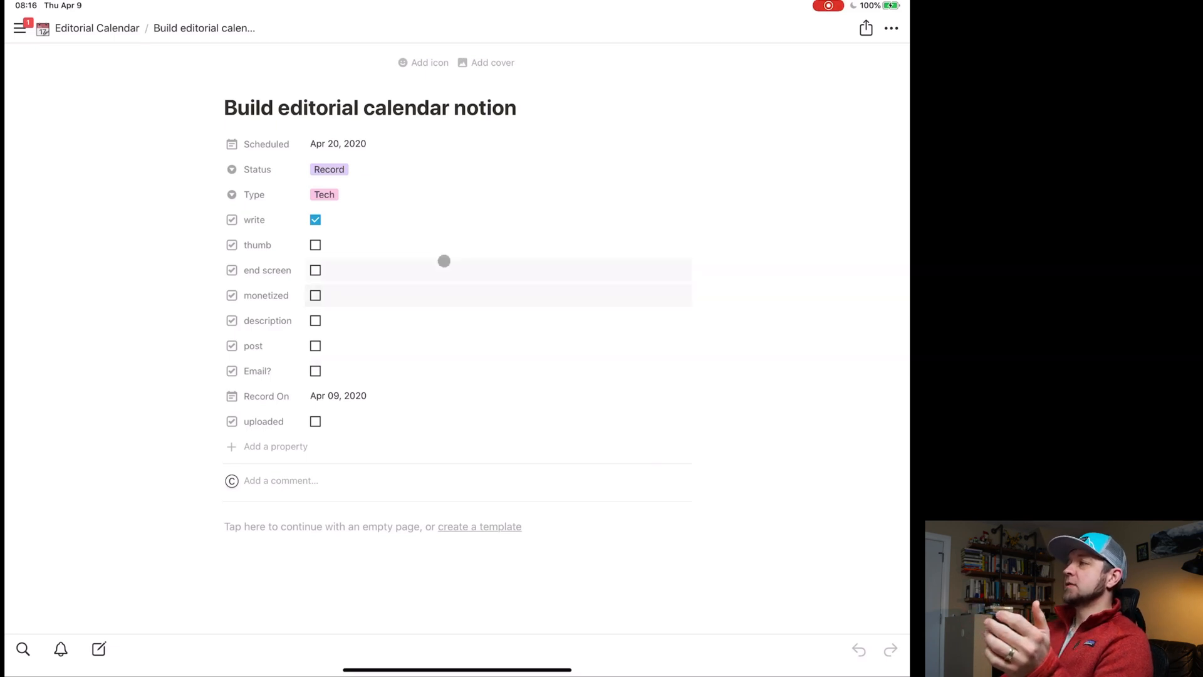
Review the card's Status options and add a new property to it.
{"action": "left_click", "coordinate": [328, 169]}
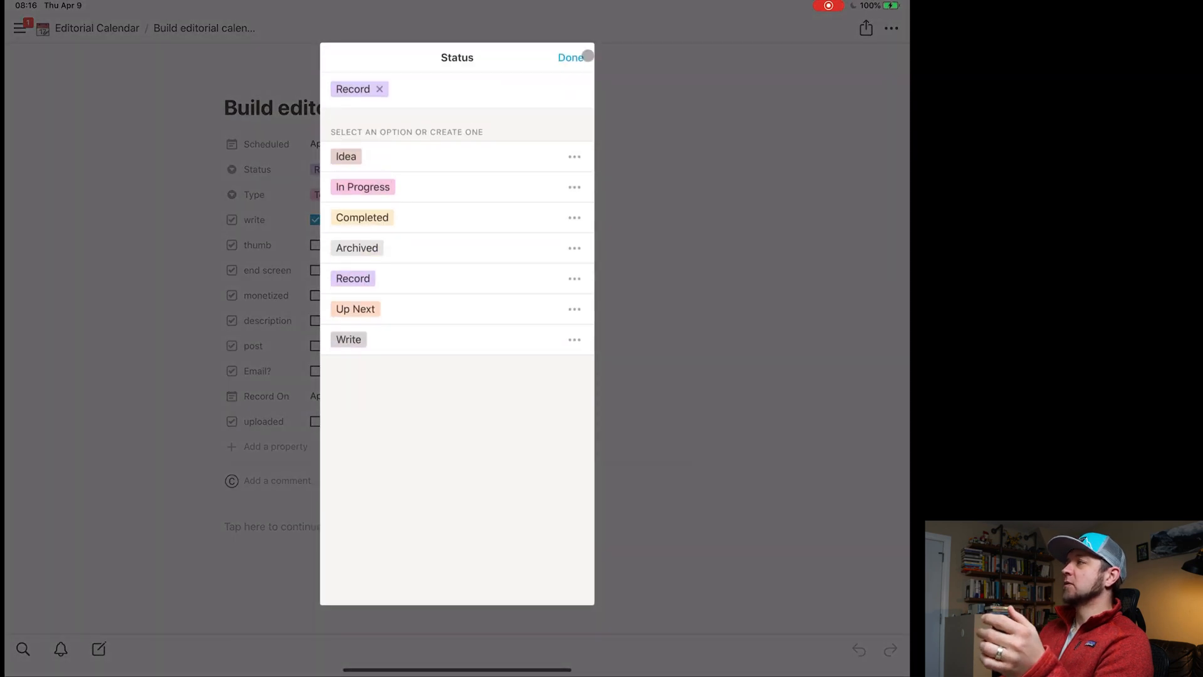
{"action": "left_click", "coordinate": [570, 56]}
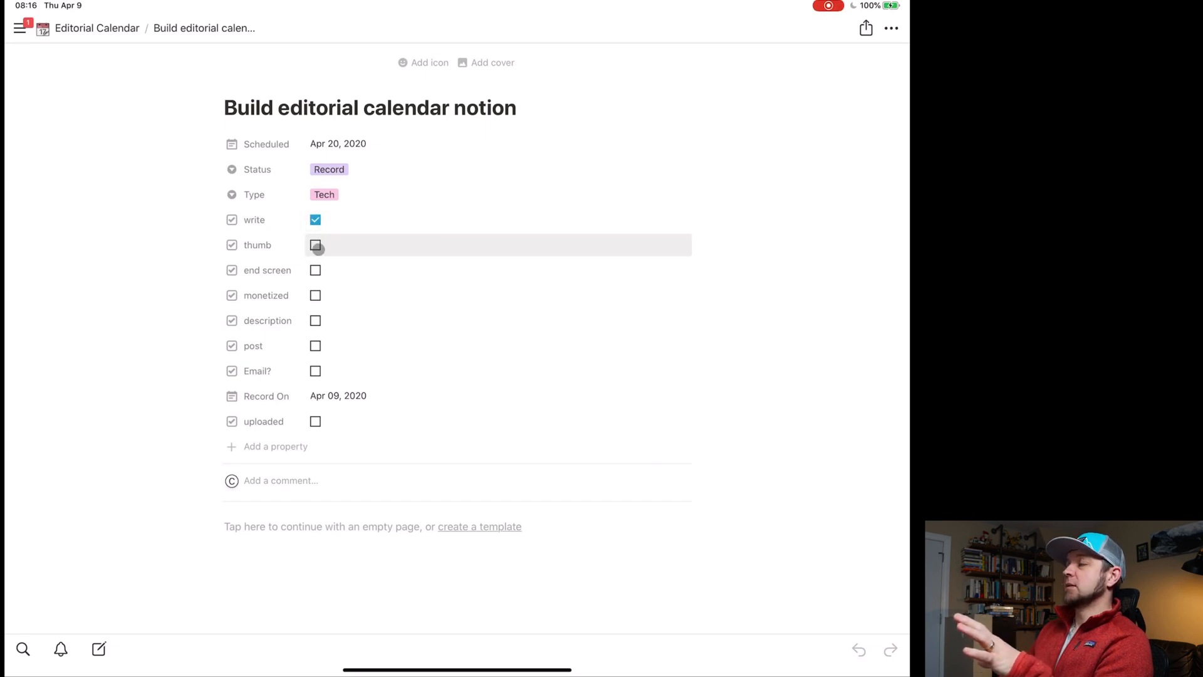
{"action": "mouse_move", "coordinate": [330, 268]}
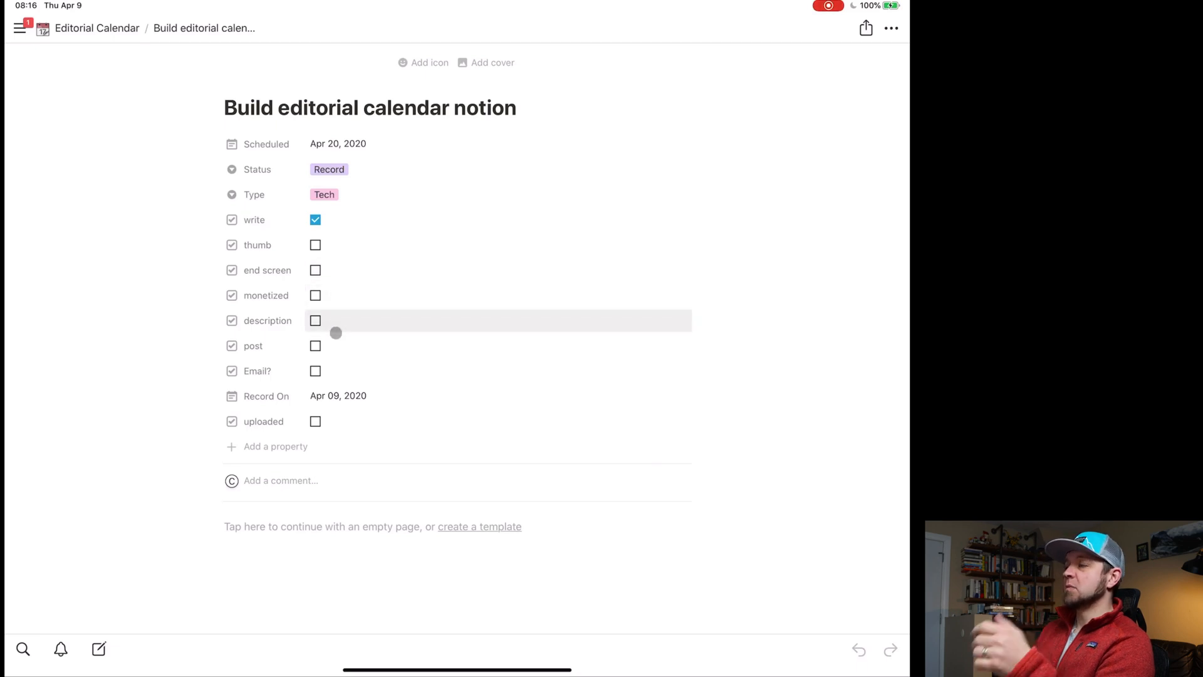
{"action": "mouse_move", "coordinate": [340, 374]}
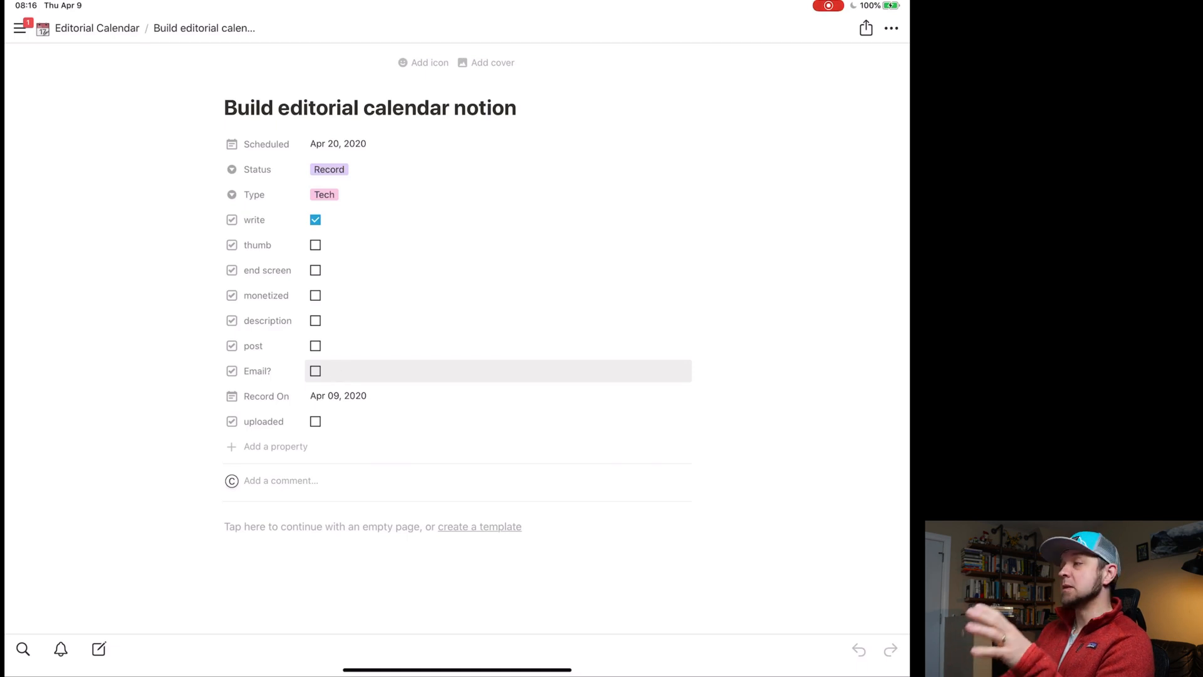
{"action": "mouse_move", "coordinate": [346, 388]}
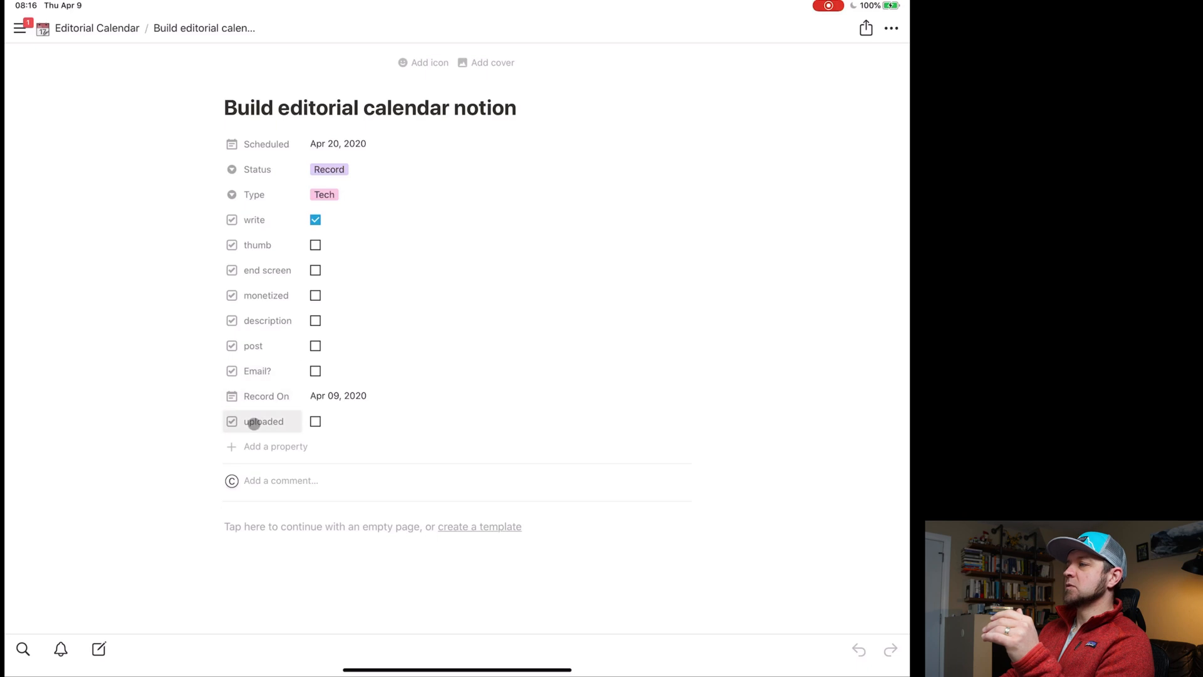
{"action": "mouse_move", "coordinate": [257, 395]}
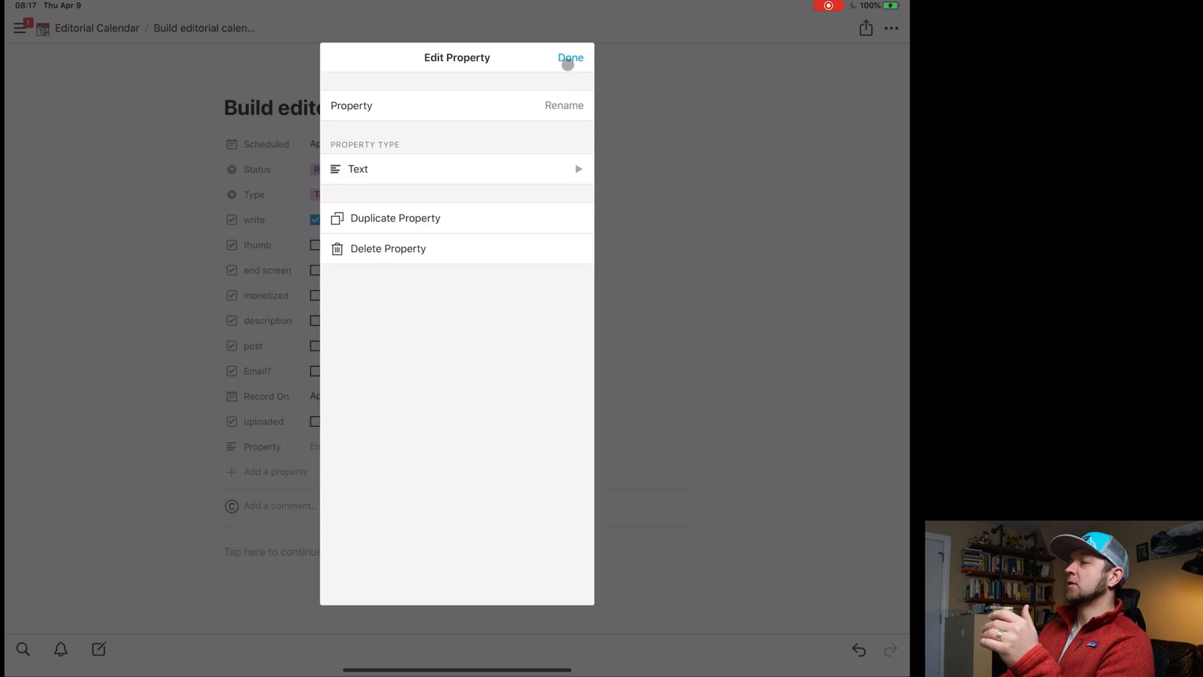
{"action": "left_click", "coordinate": [387, 248]}
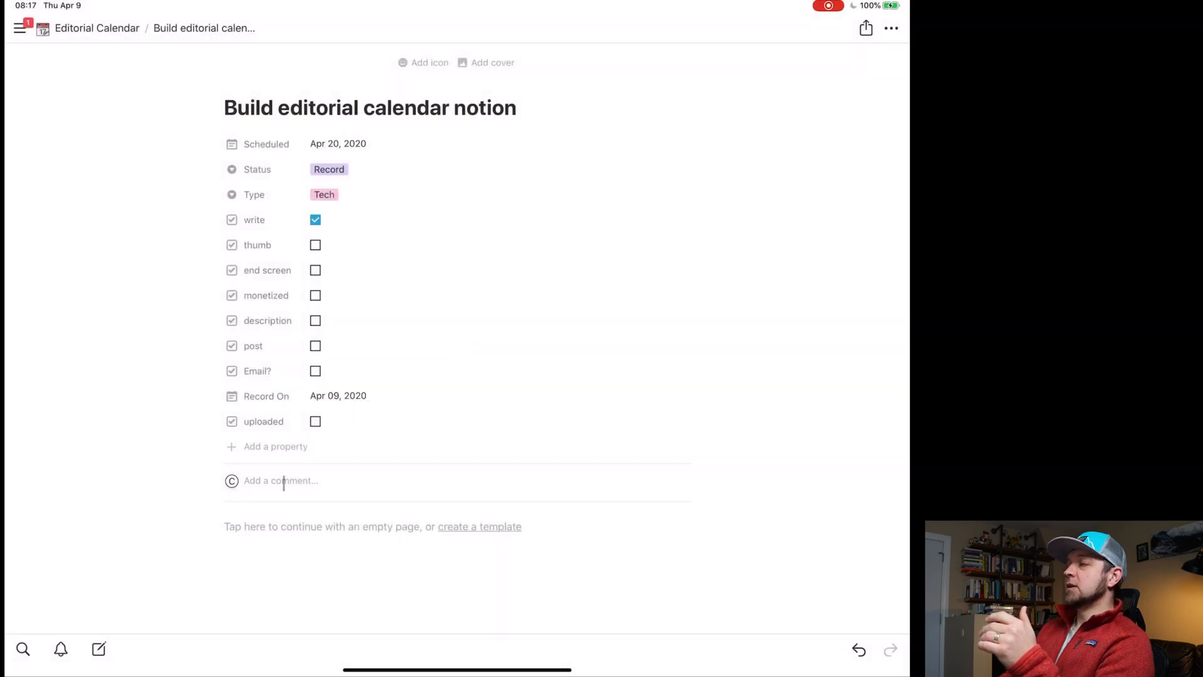
{"action": "left_click", "coordinate": [279, 480]}
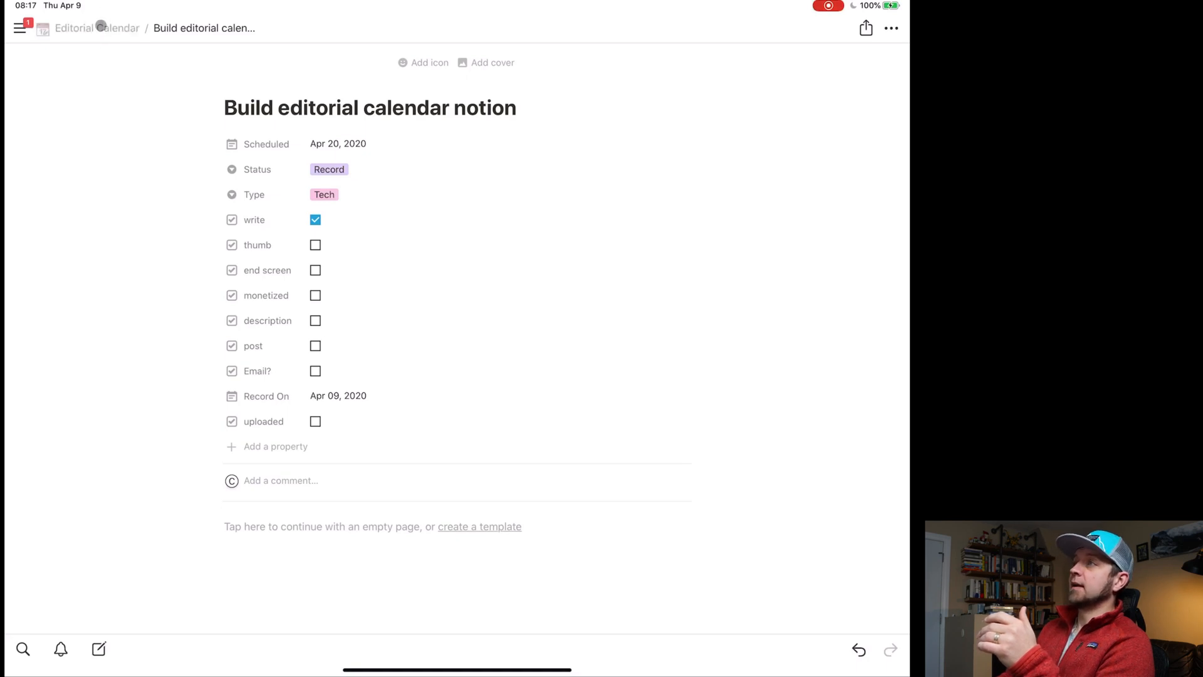
Return to the Board - By Status view and peek at the ergodox and Looom cards.
{"action": "left_click", "coordinate": [96, 28]}
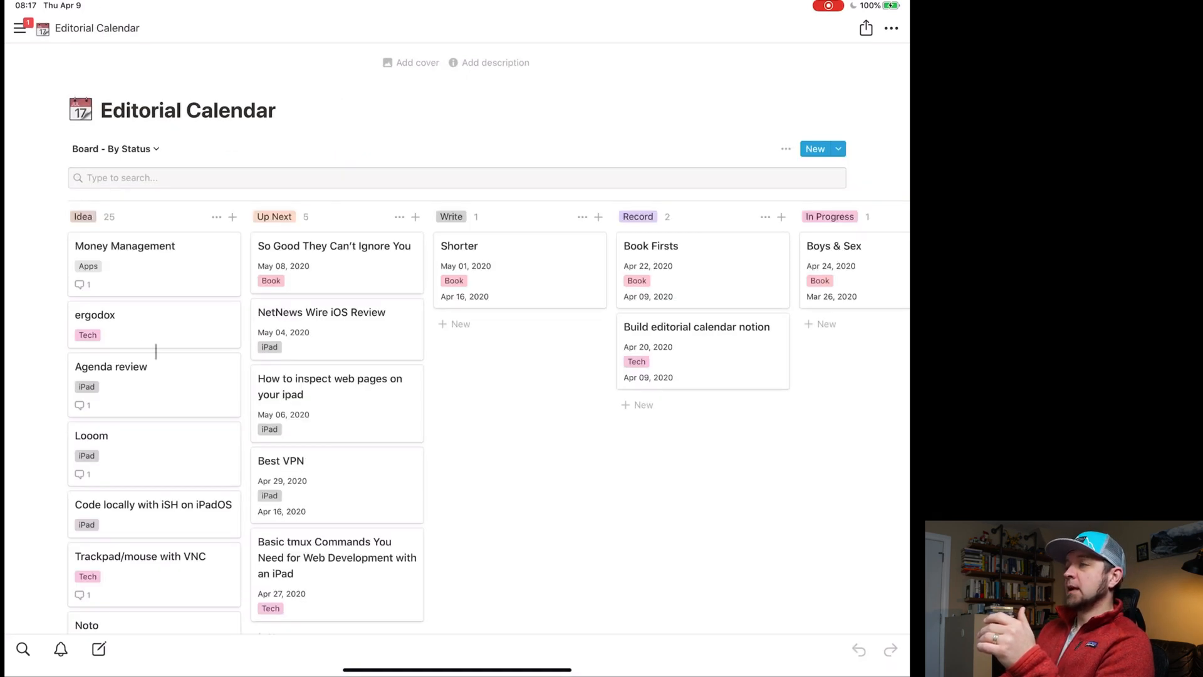
{"action": "left_click", "coordinate": [95, 316]}
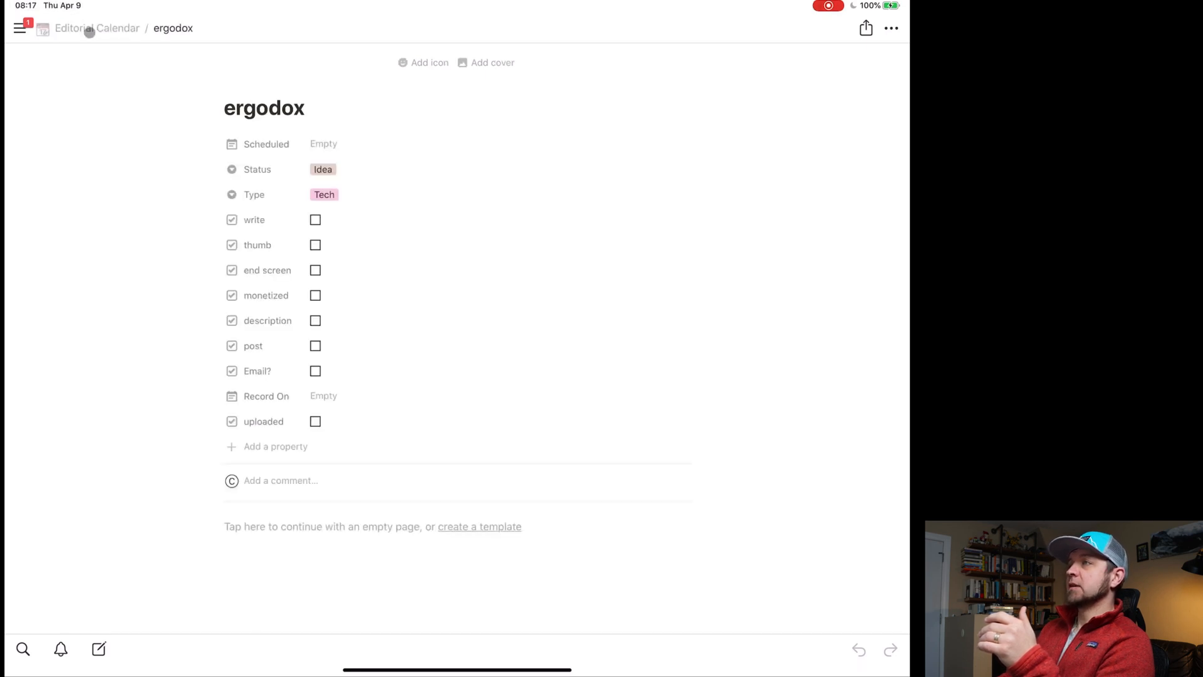
{"action": "left_click", "coordinate": [98, 28]}
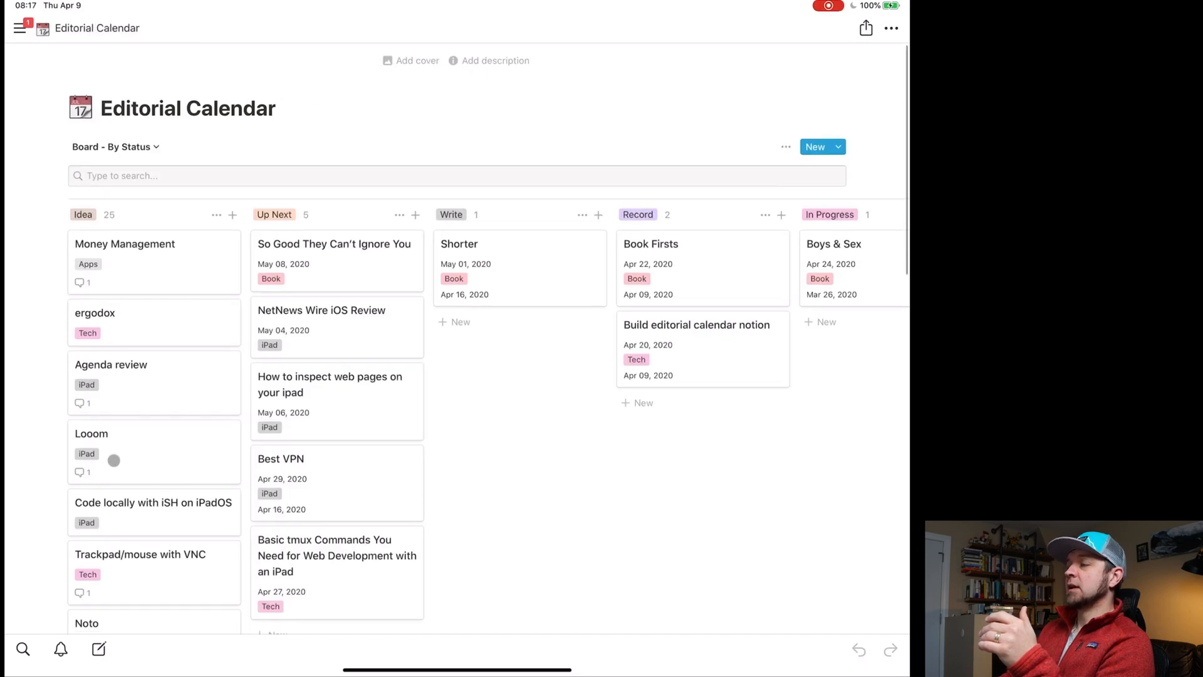
{"action": "left_click", "coordinate": [91, 434]}
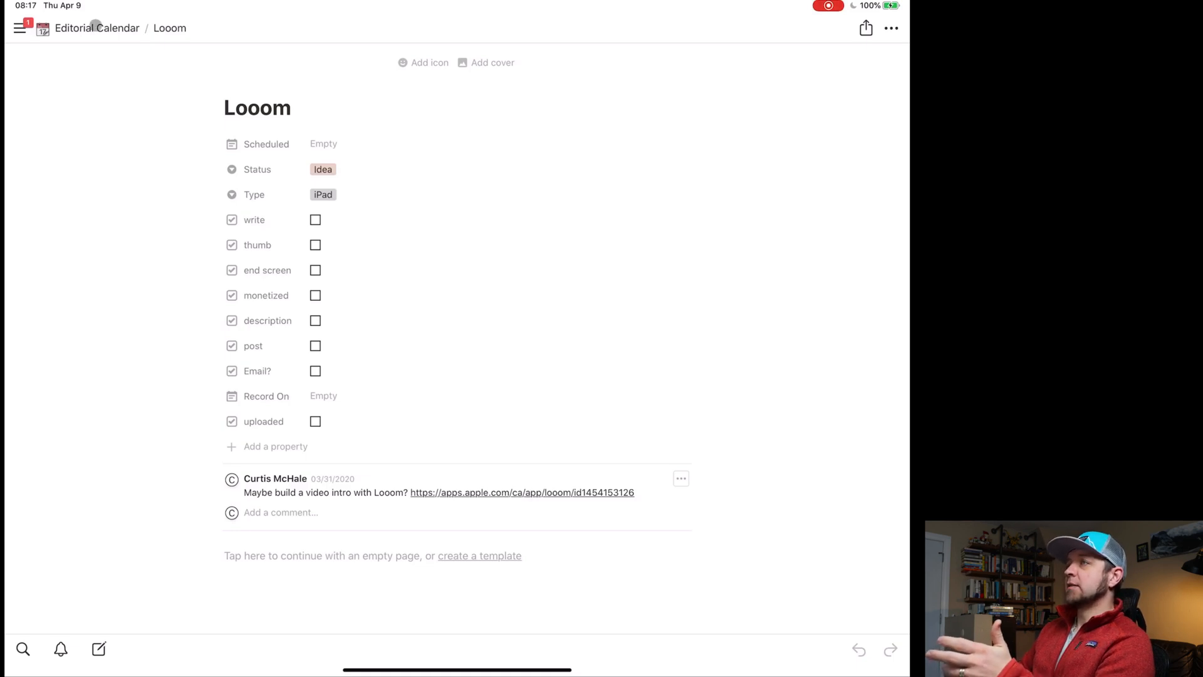
{"action": "left_click", "coordinate": [97, 27]}
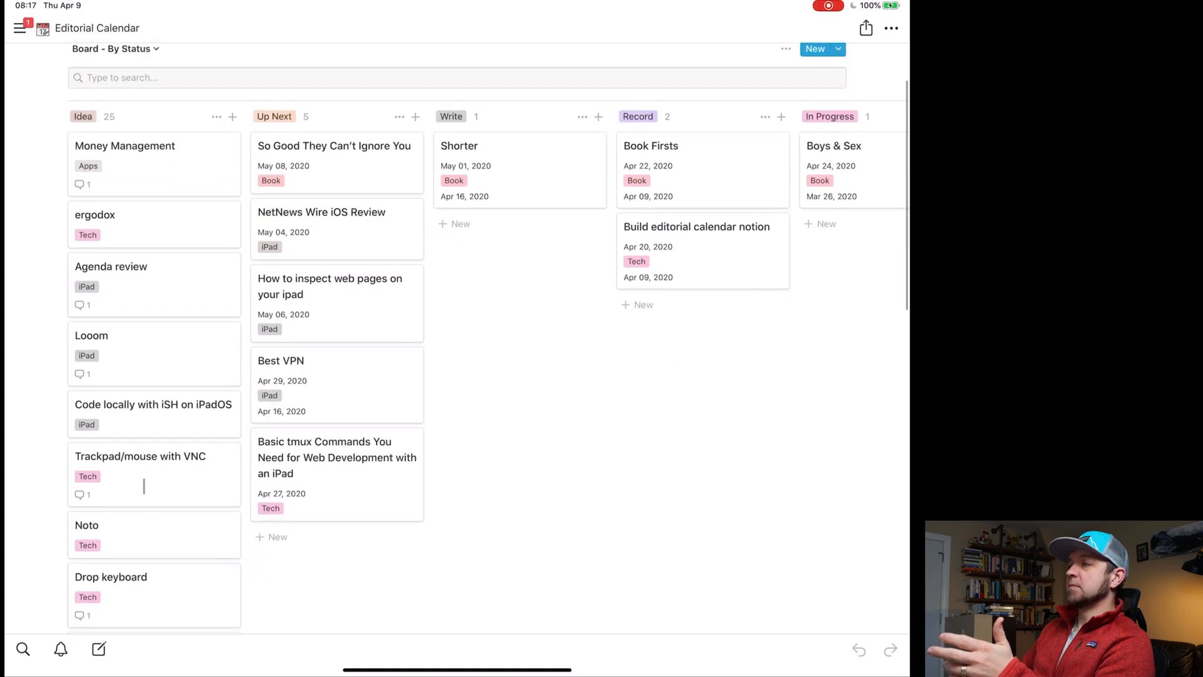
Scroll through the board, briefly view the 'Mod Anne pro 2' card, and return.
{"action": "scroll", "scroll_direction": "down", "scroll_amount": 3}
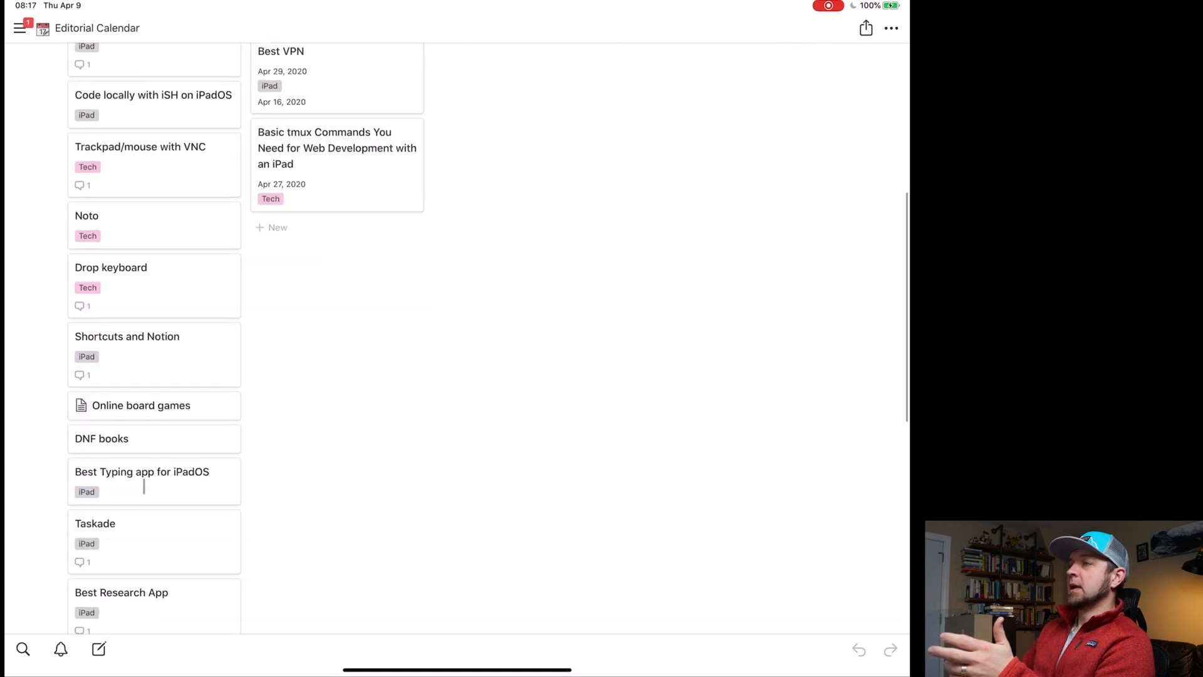
{"action": "scroll", "scroll_direction": "down", "scroll_amount": 3}
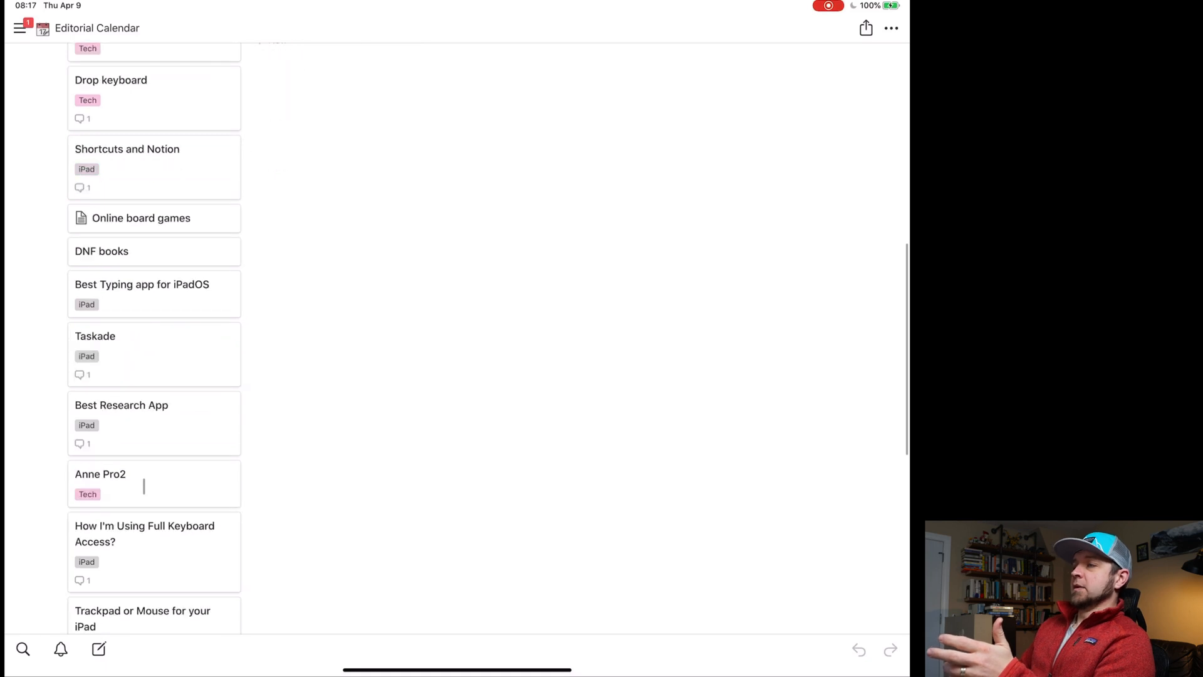
{"action": "scroll", "scroll_direction": "down", "scroll_amount": 3}
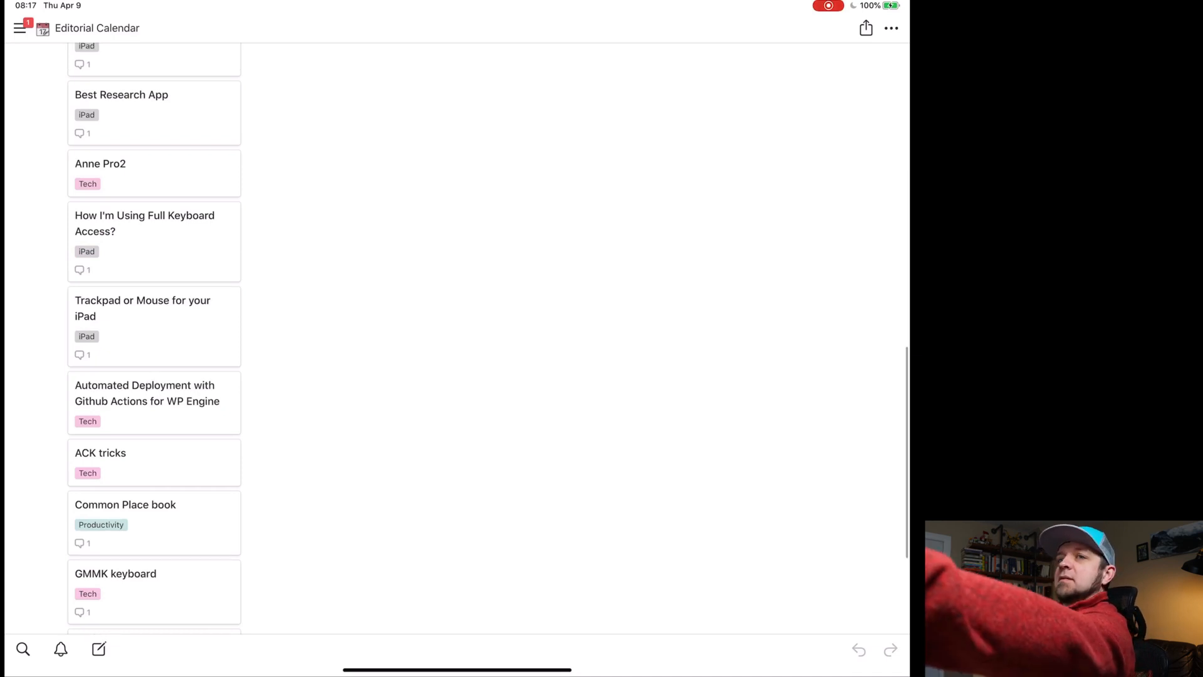
{"action": "scroll", "scroll_direction": "up", "scroll_amount": 3}
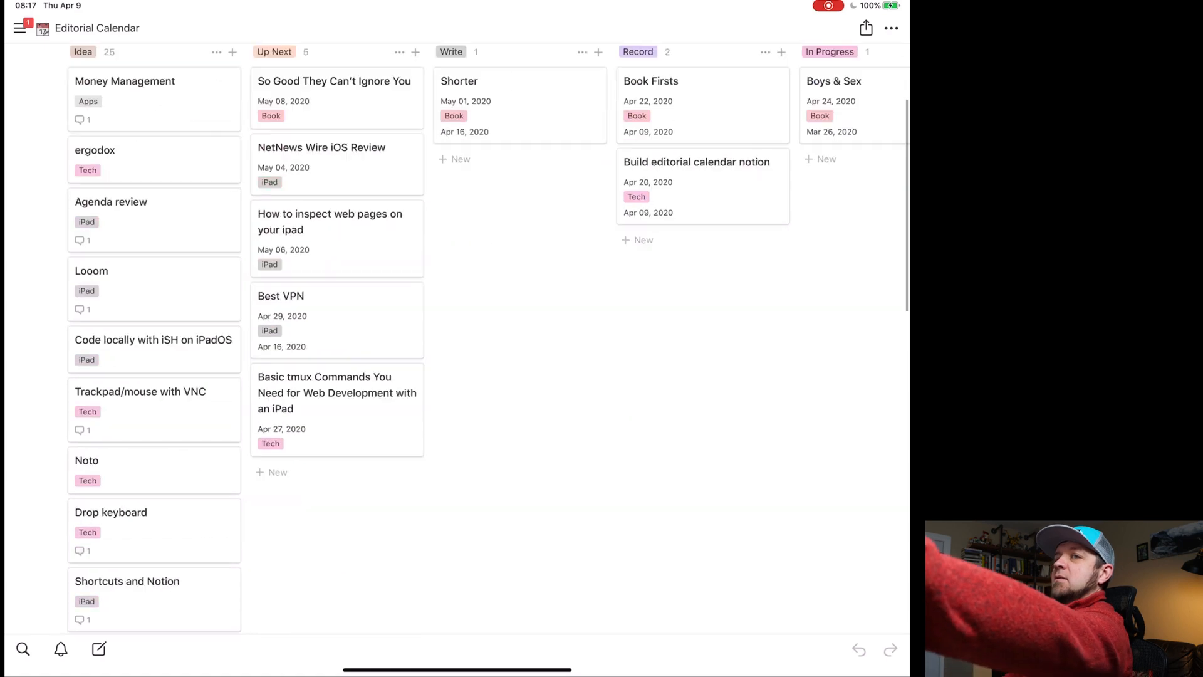
{"action": "scroll", "scroll_direction": "down", "scroll_amount": 3}
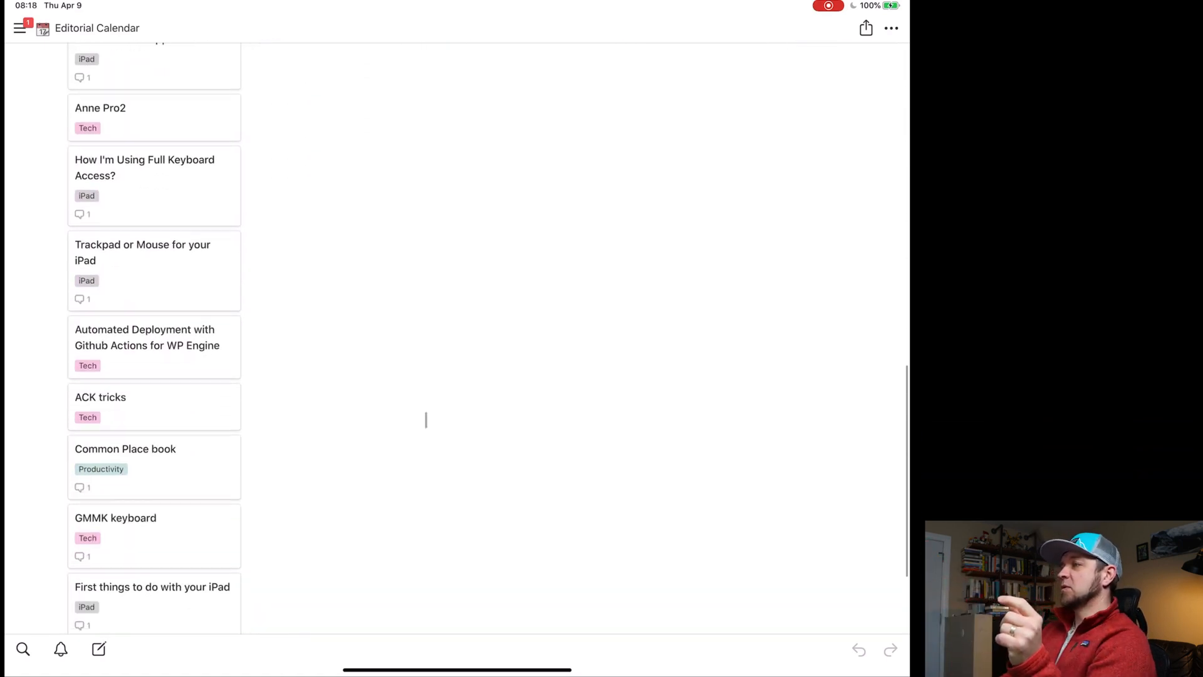
{"action": "scroll", "scroll_direction": "up", "scroll_amount": 3}
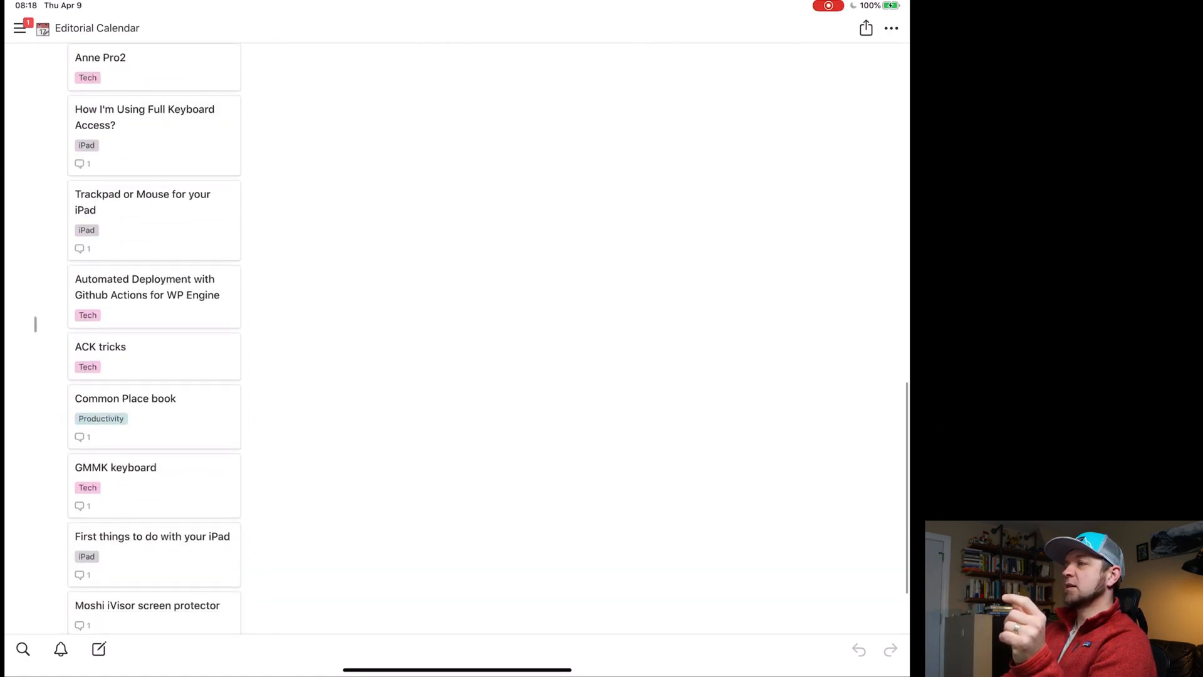
{"action": "scroll", "scroll_direction": "down", "scroll_amount": 3}
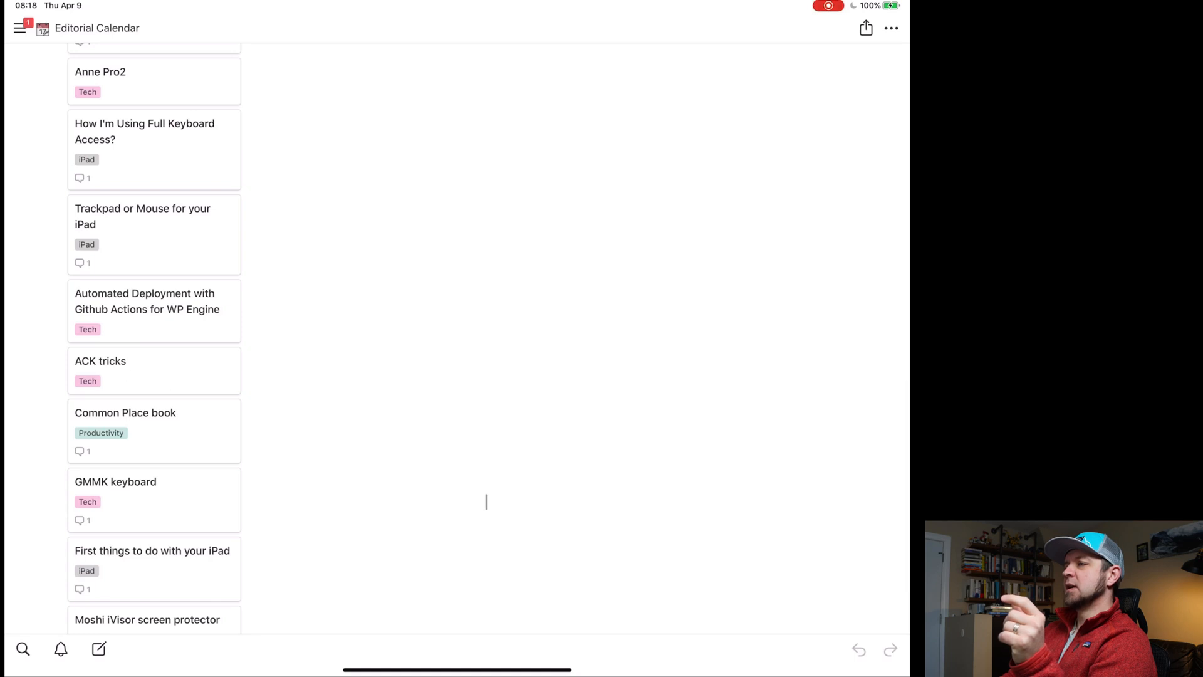
{"action": "scroll", "scroll_direction": "down", "scroll_amount": 3}
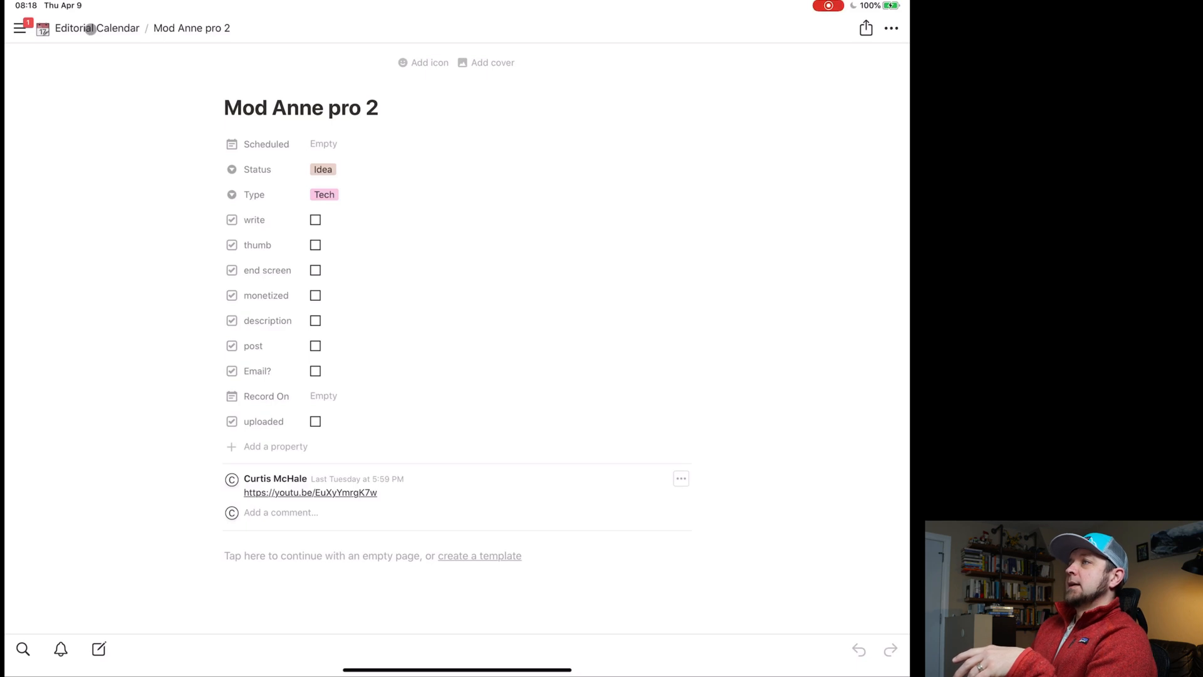
{"action": "left_click", "coordinate": [97, 29]}
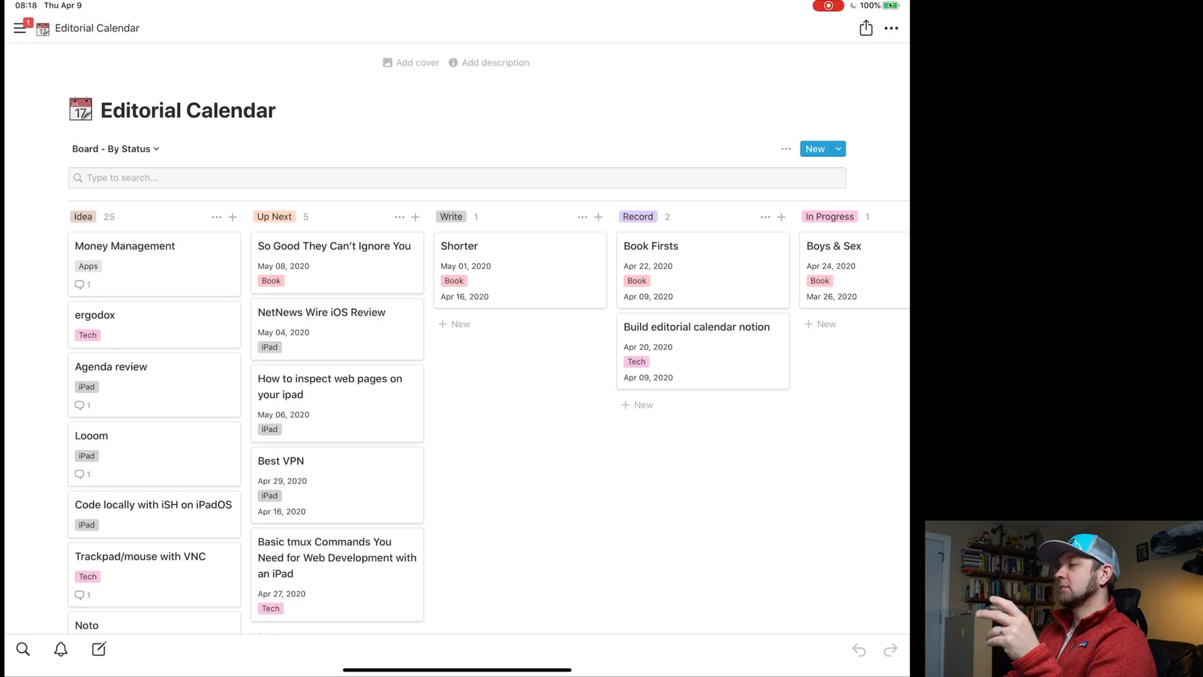
Switch the Editorial Calendar to its Calendar view showing April 2020.
{"action": "left_click", "coordinate": [456, 177]}
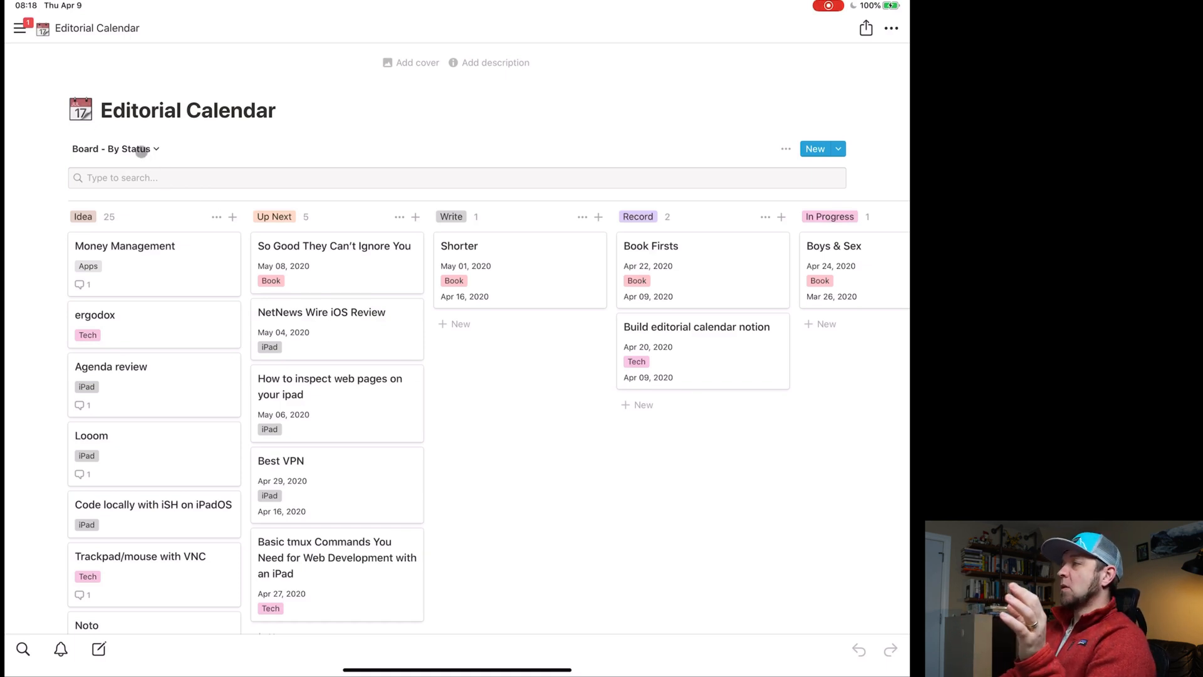
{"action": "scroll", "scroll_direction": "right", "scroll_amount": 3}
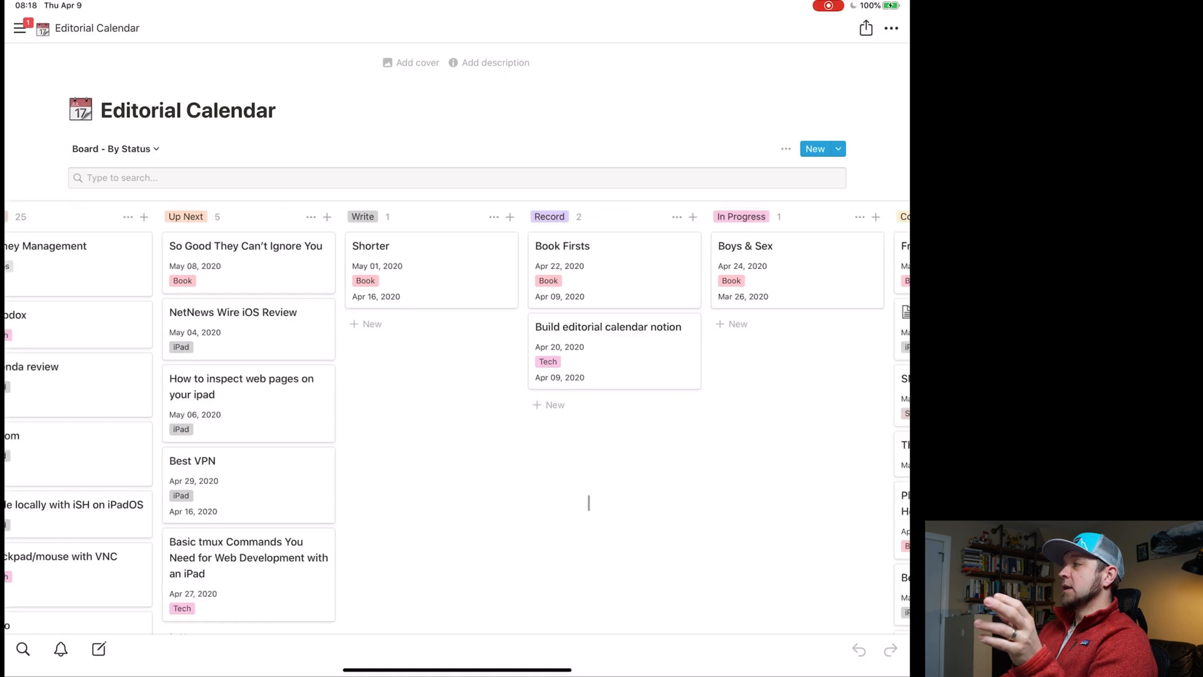
{"action": "scroll", "scroll_direction": "right", "scroll_amount": 3}
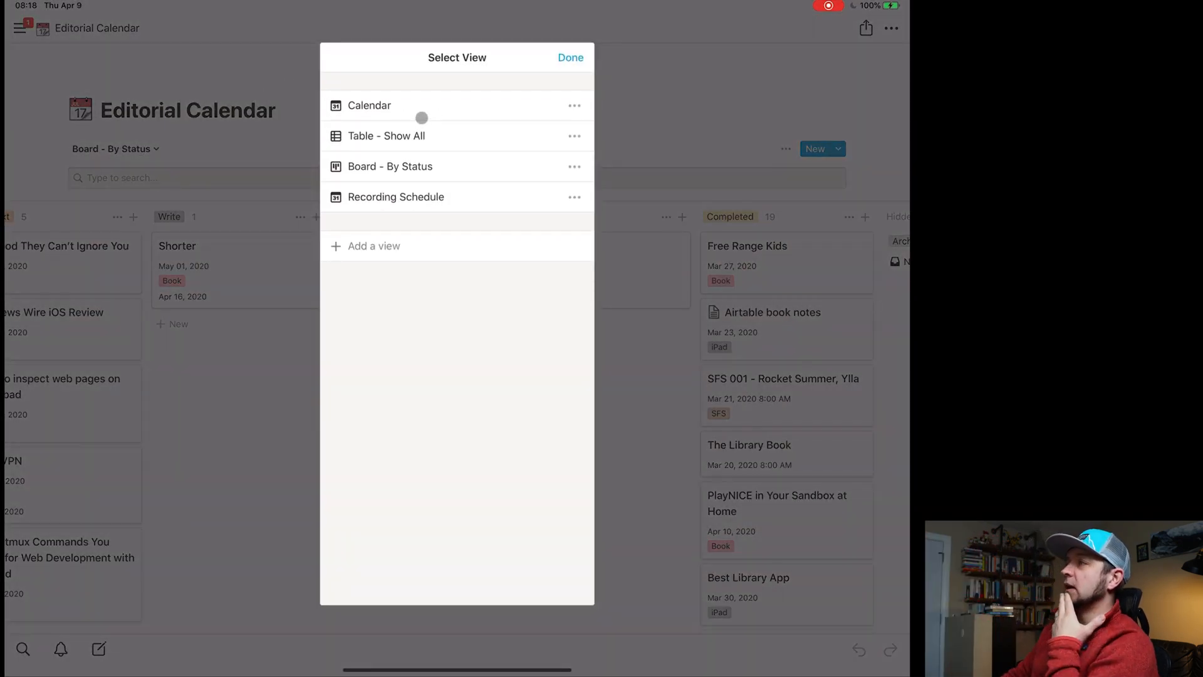
{"action": "left_click", "coordinate": [370, 105]}
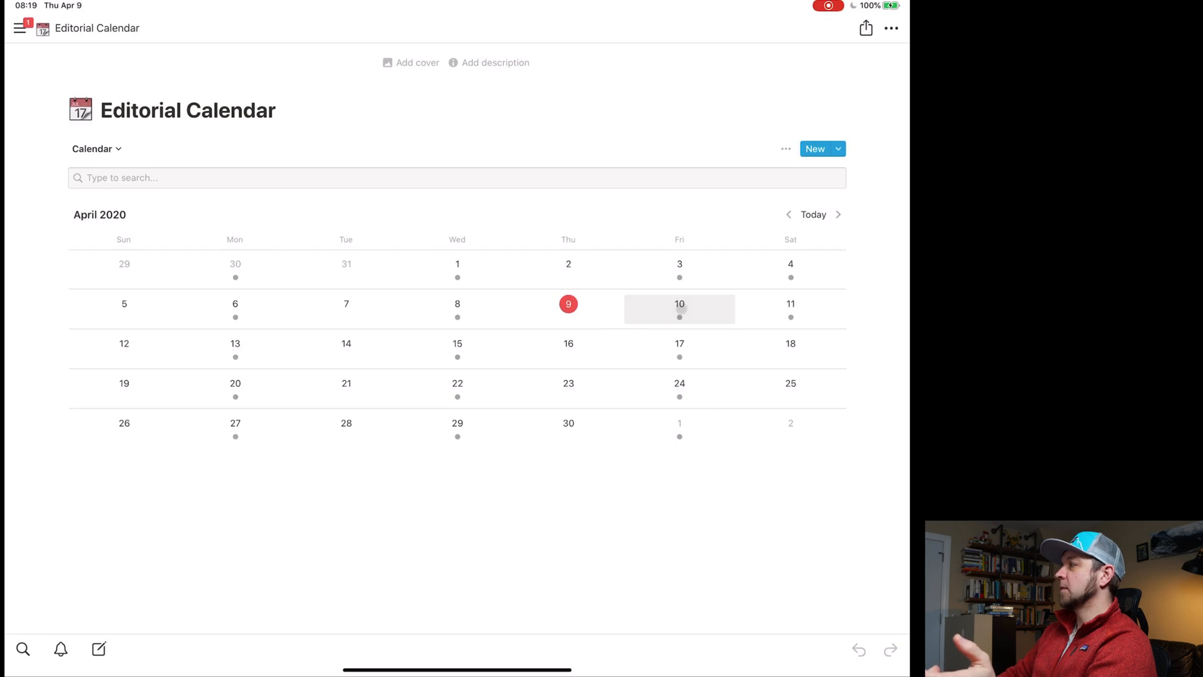
Preview April 10, 13 and 20, open 'Build editorial calendar notion', and return.
{"action": "left_click", "coordinate": [678, 308]}
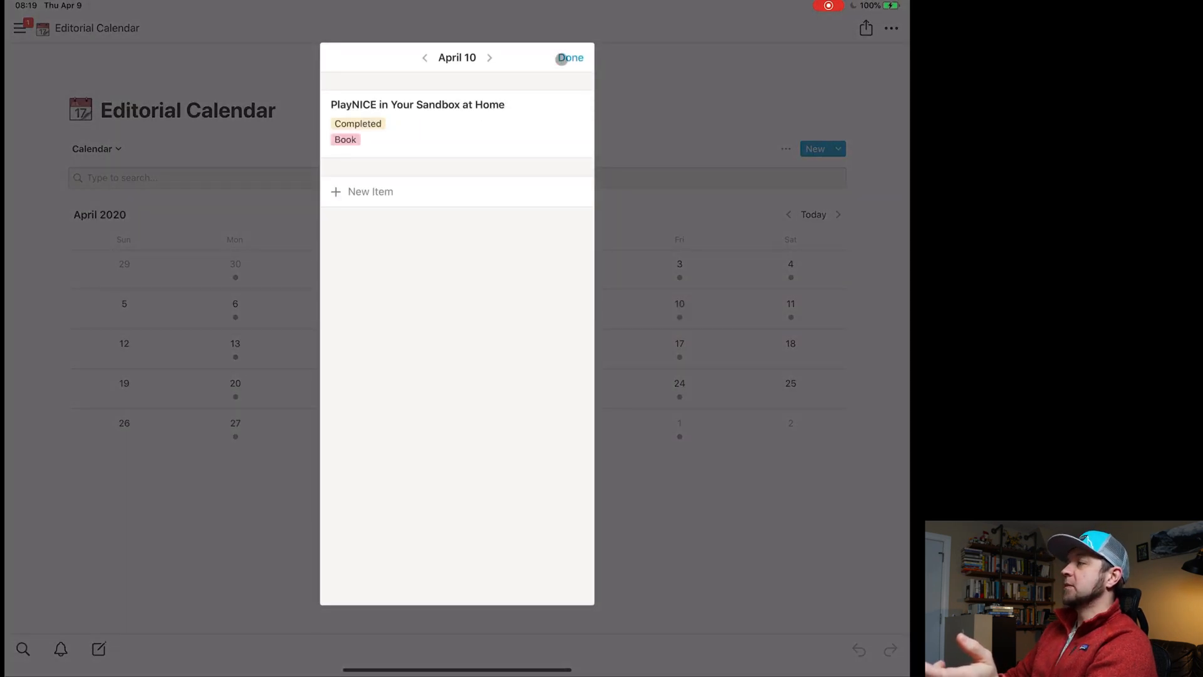
{"action": "left_click", "coordinate": [570, 56]}
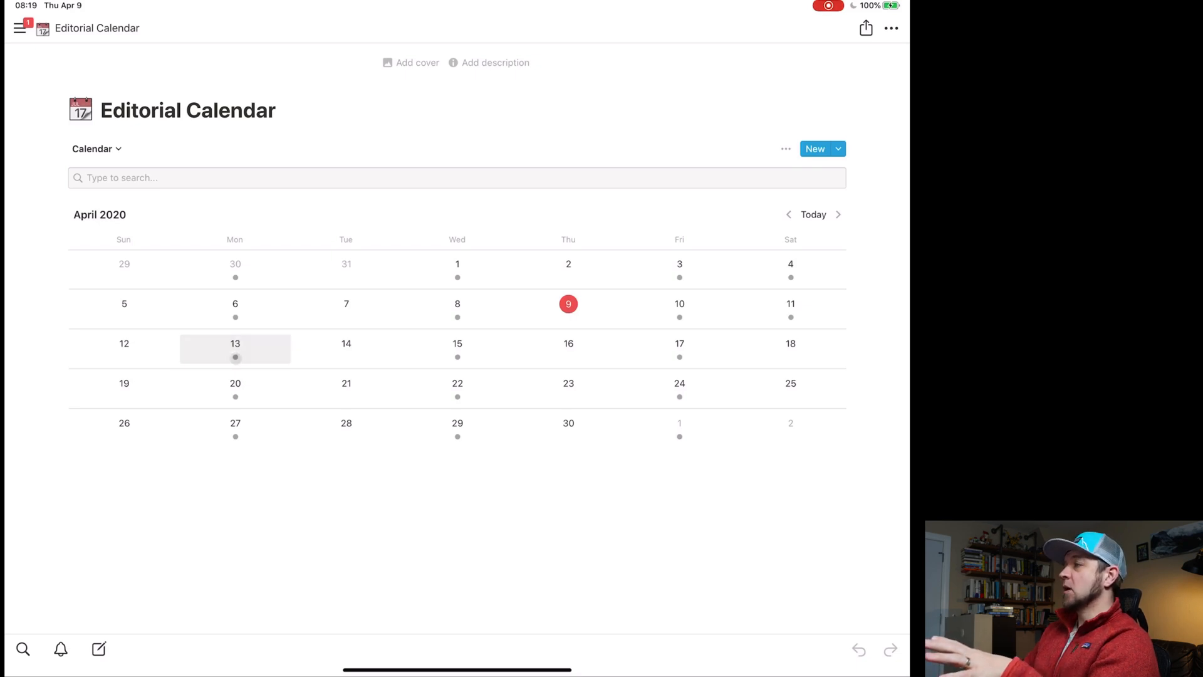
{"action": "left_click", "coordinate": [236, 348]}
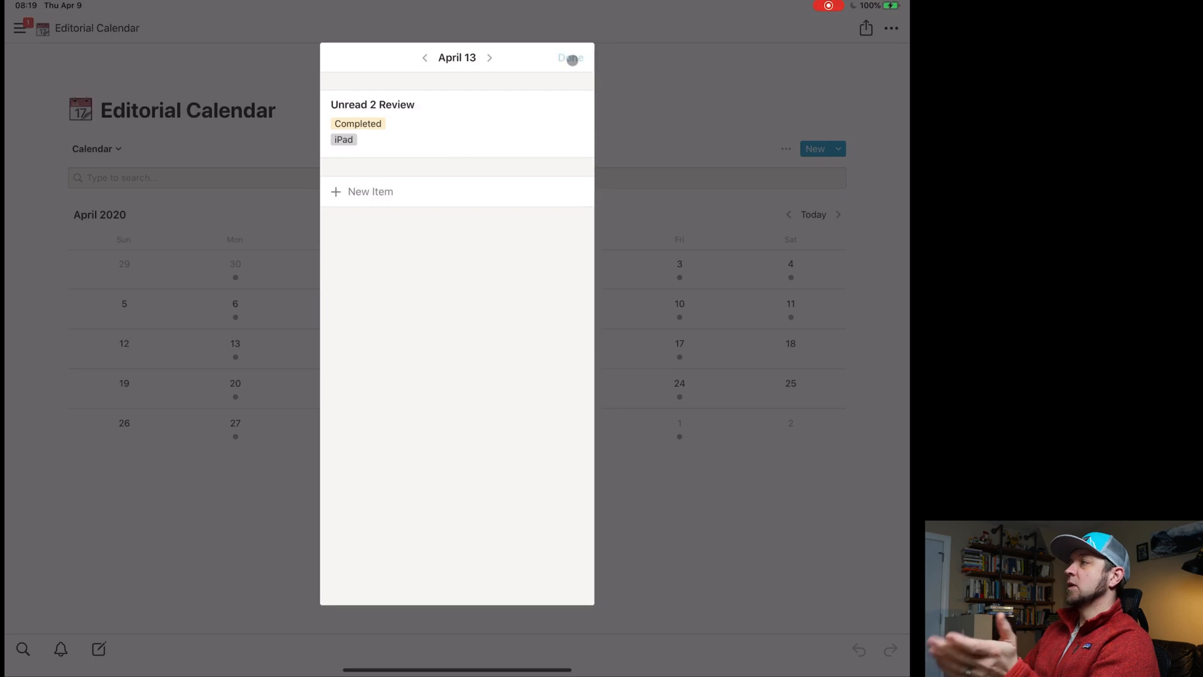
{"action": "left_click", "coordinate": [571, 58]}
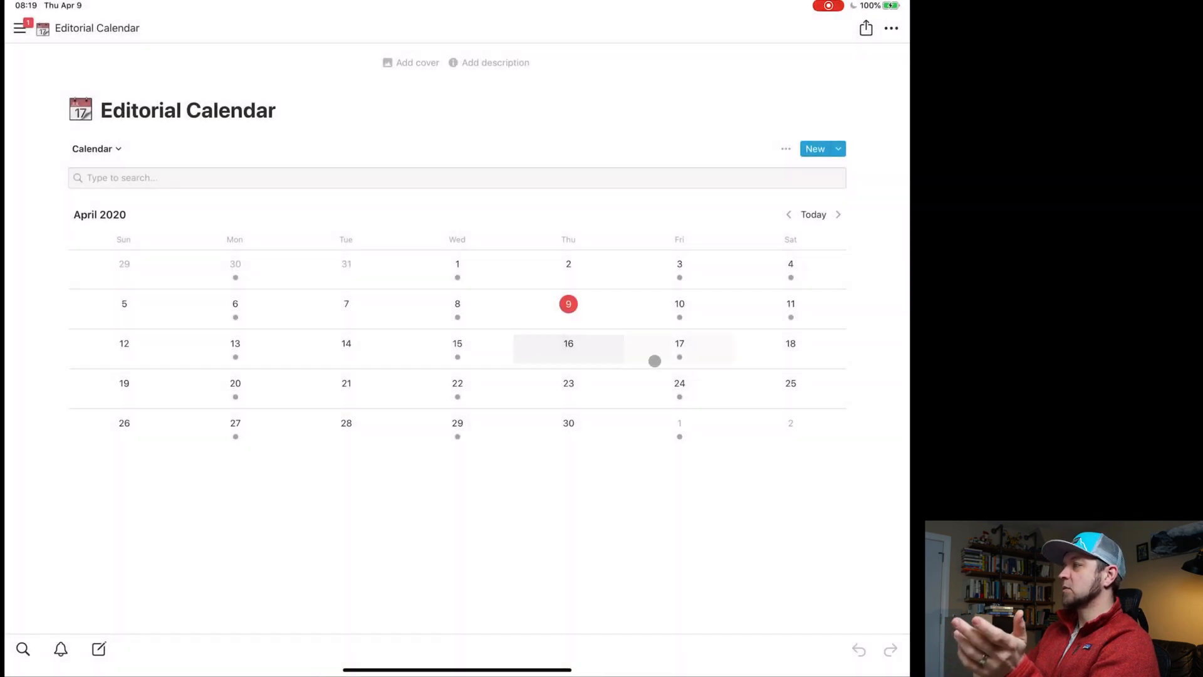
{"action": "left_click", "coordinate": [236, 383]}
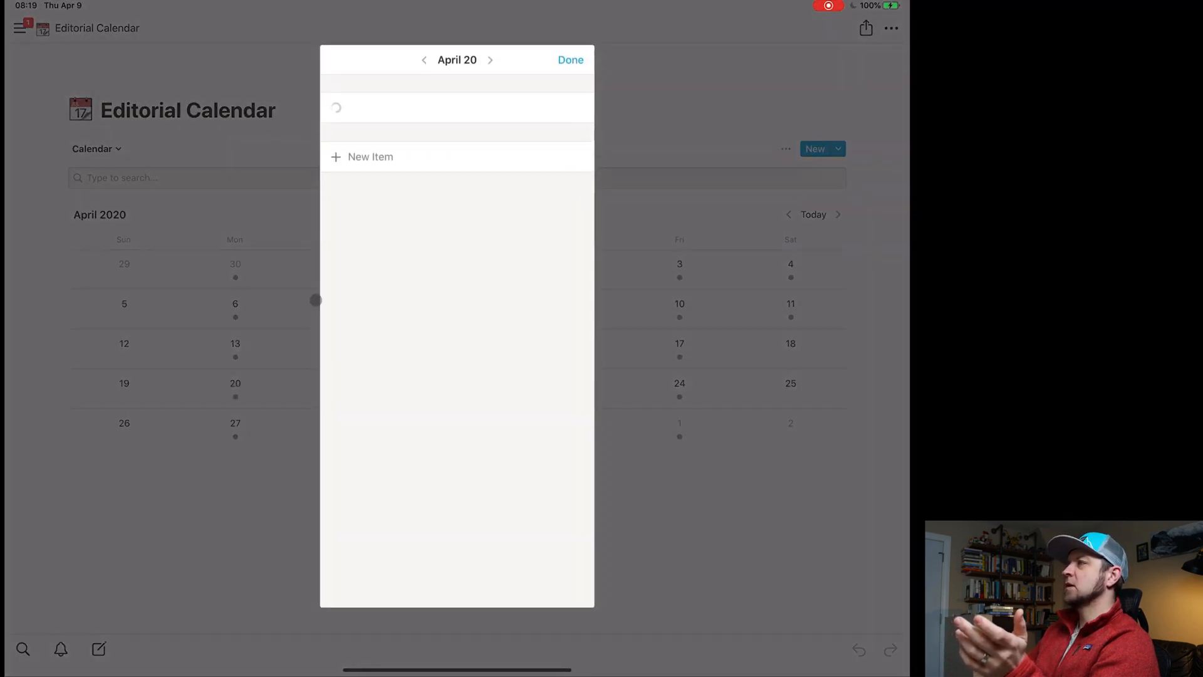
{"action": "left_click", "coordinate": [571, 60]}
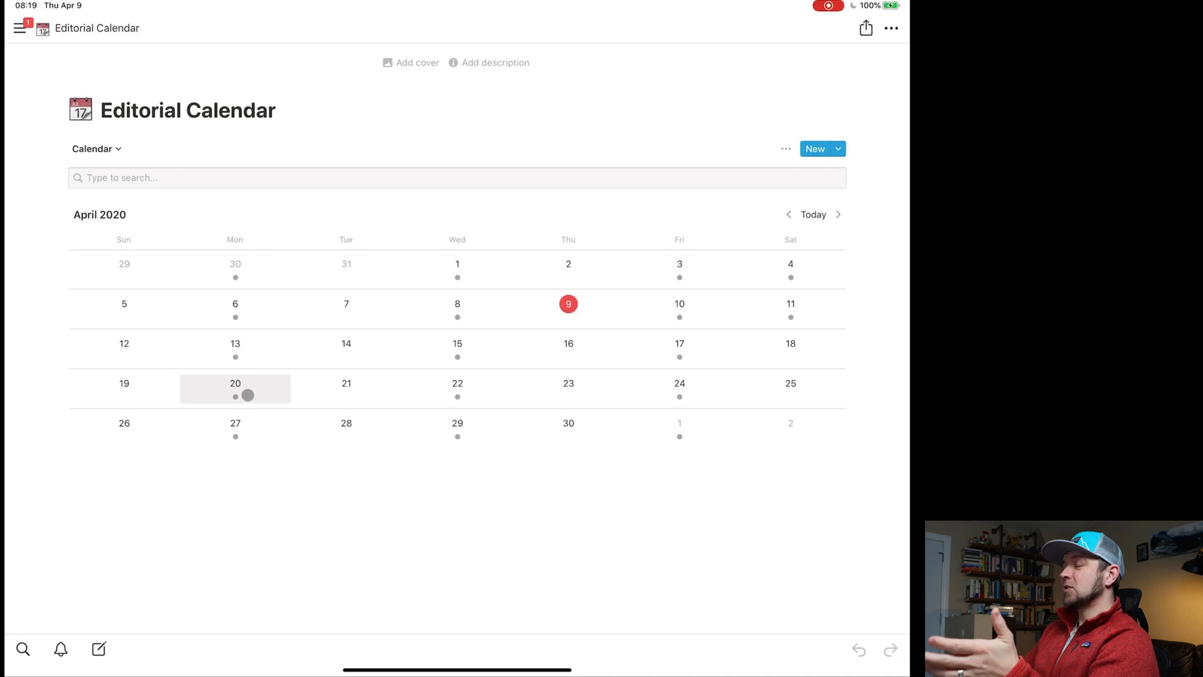
{"action": "left_click", "coordinate": [235, 383]}
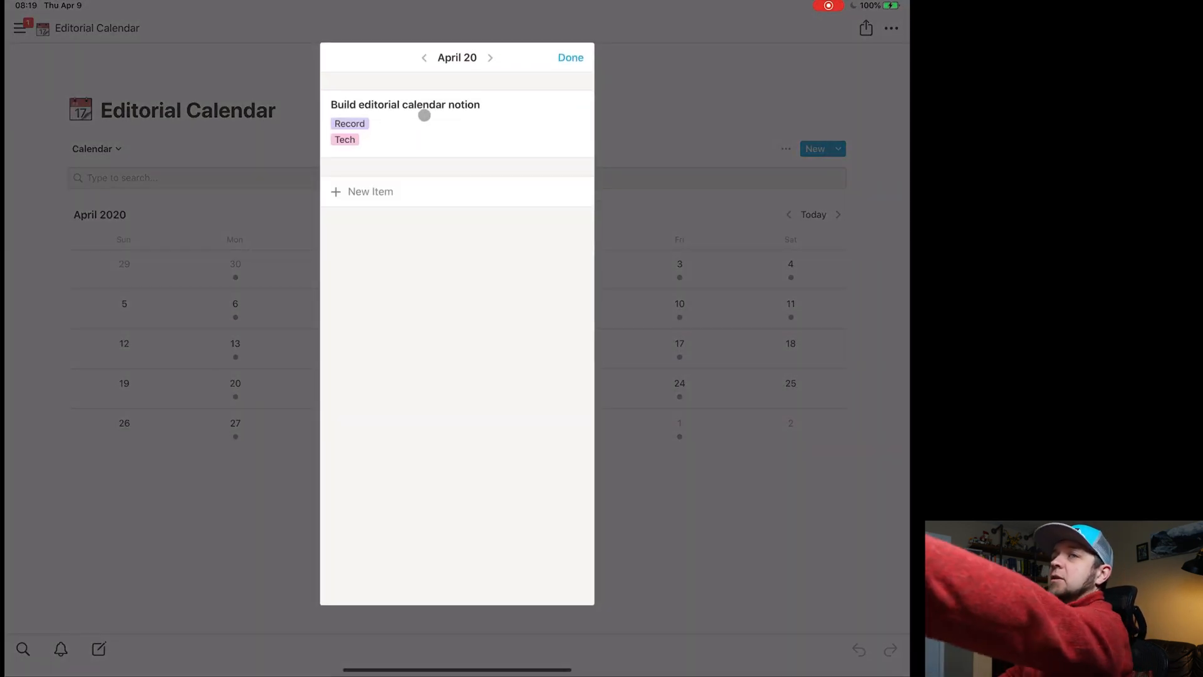
{"action": "left_click", "coordinate": [405, 104]}
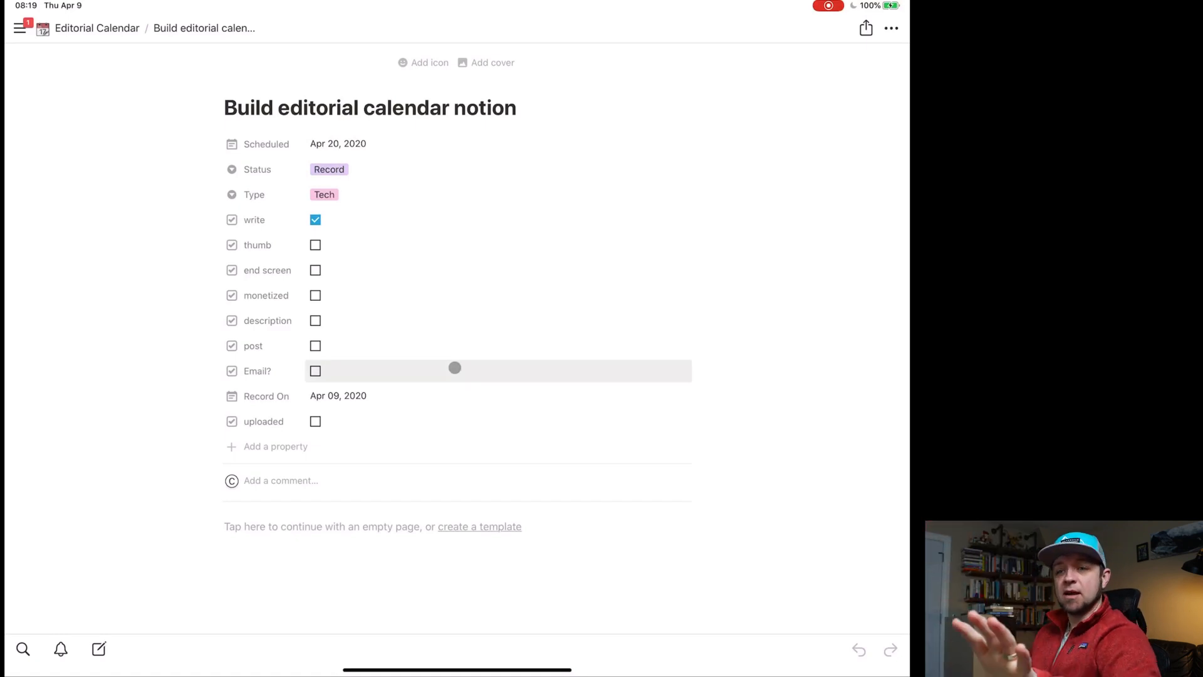
{"action": "mouse_move", "coordinate": [454, 368]}
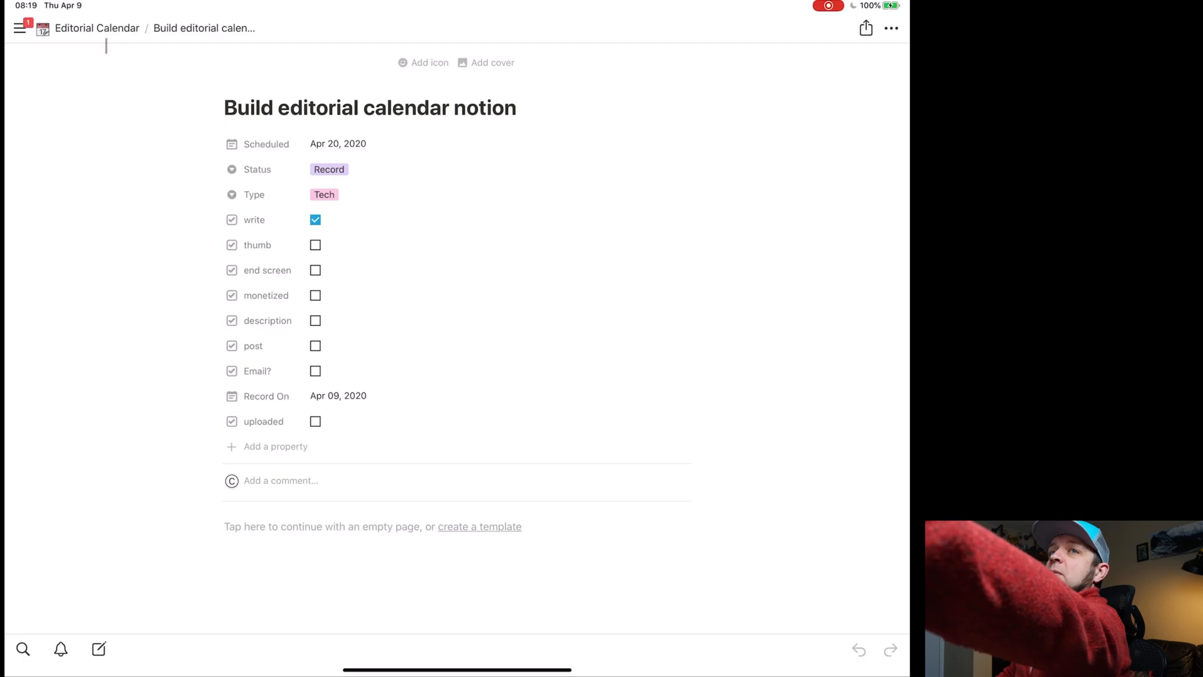
{"action": "left_click", "coordinate": [98, 28]}
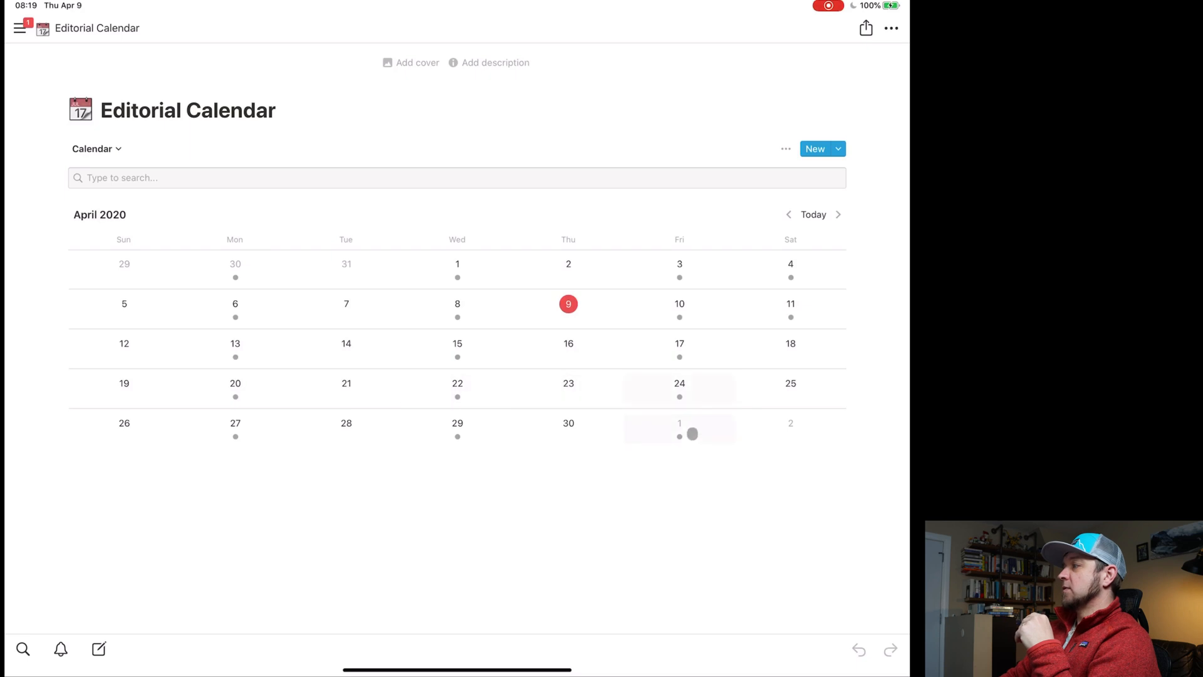
{"action": "mouse_move", "coordinate": [236, 435]}
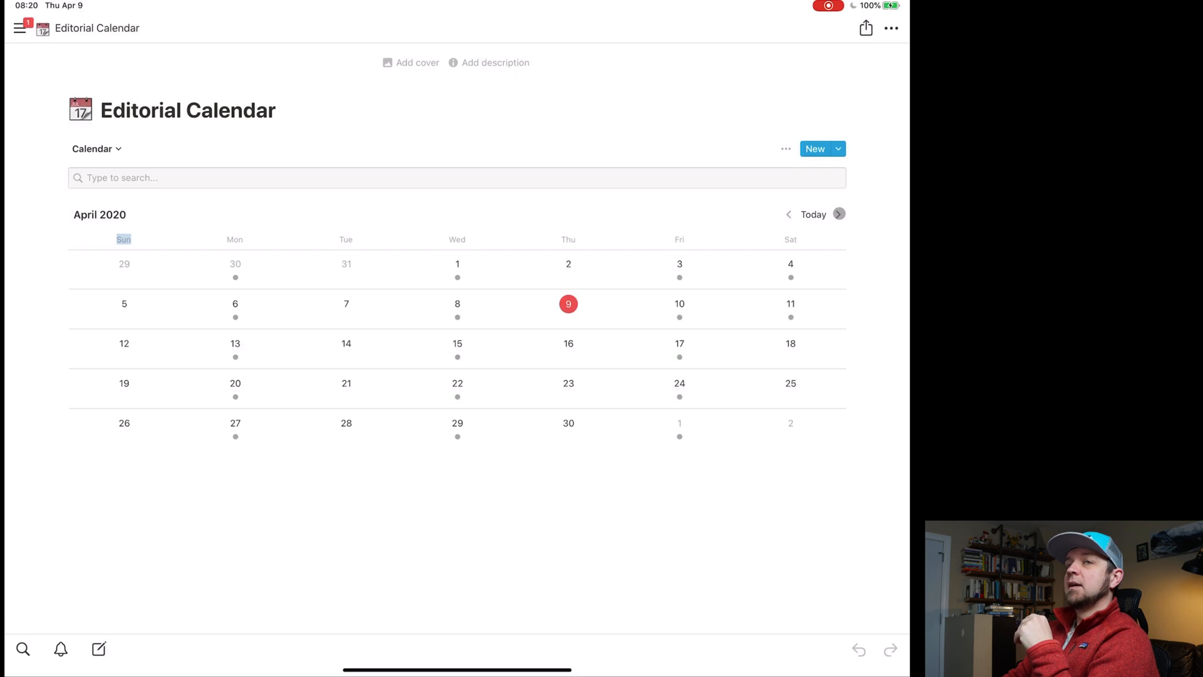
Advance to May 2020 and preview the items scheduled on May 4, 6, 8 and 1.
{"action": "left_click", "coordinate": [838, 214]}
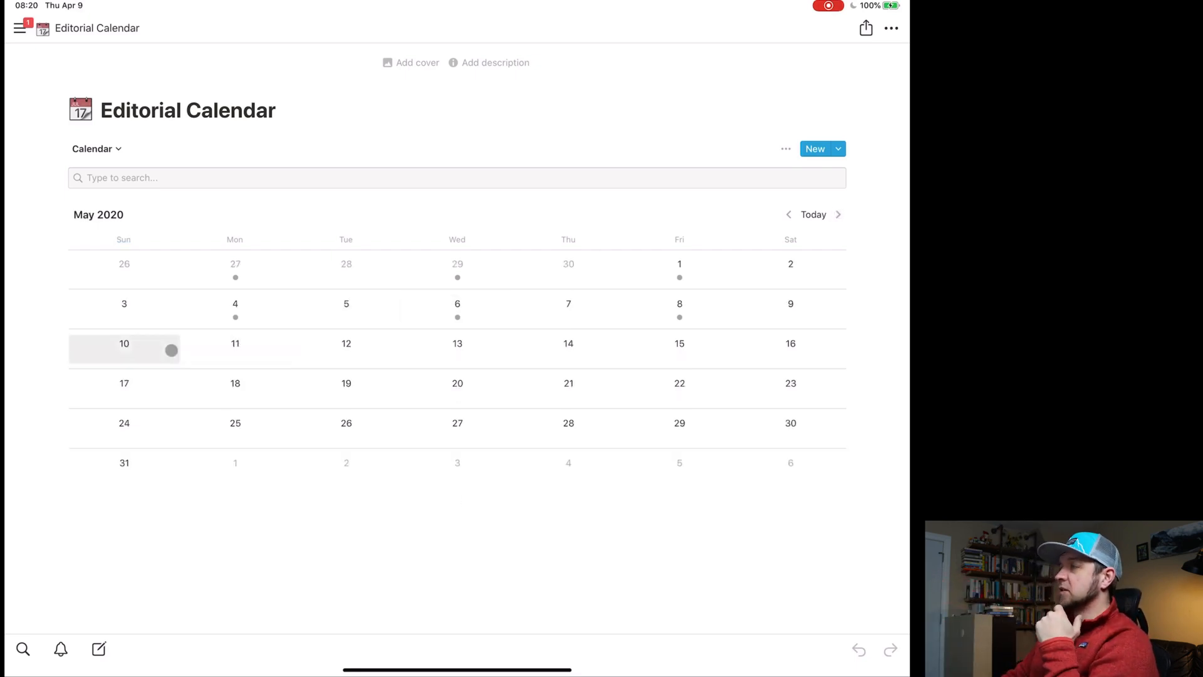
{"action": "left_click", "coordinate": [236, 307]}
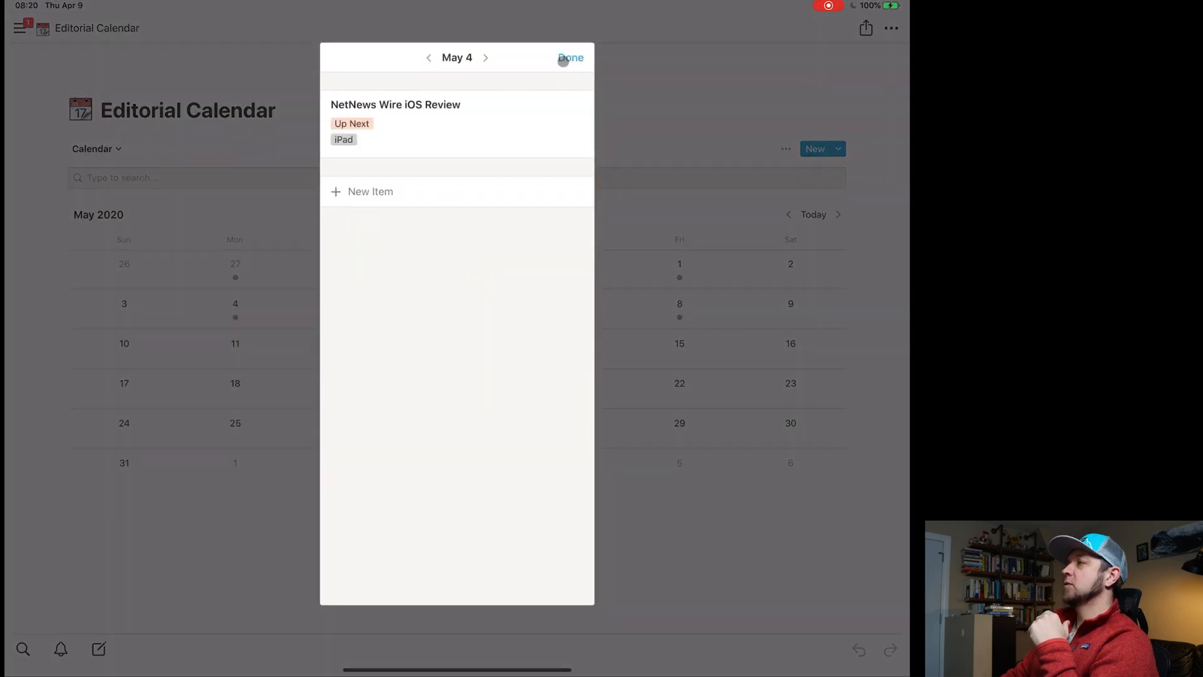
{"action": "left_click", "coordinate": [571, 58]}
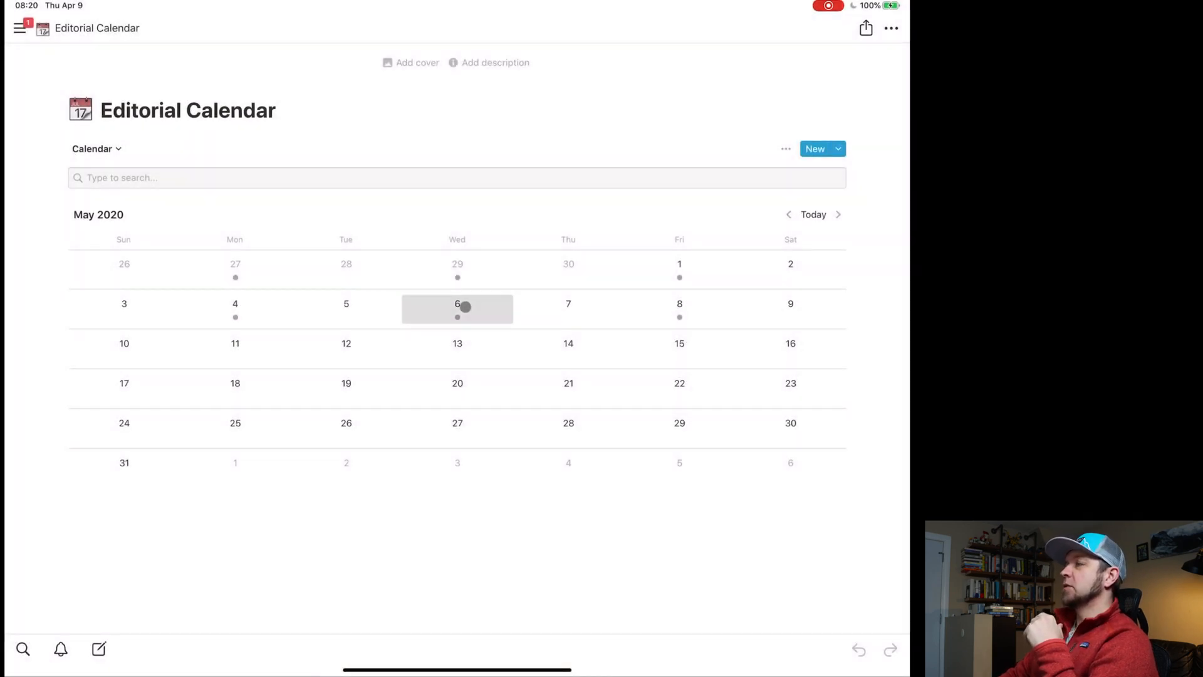
{"action": "left_click", "coordinate": [458, 308]}
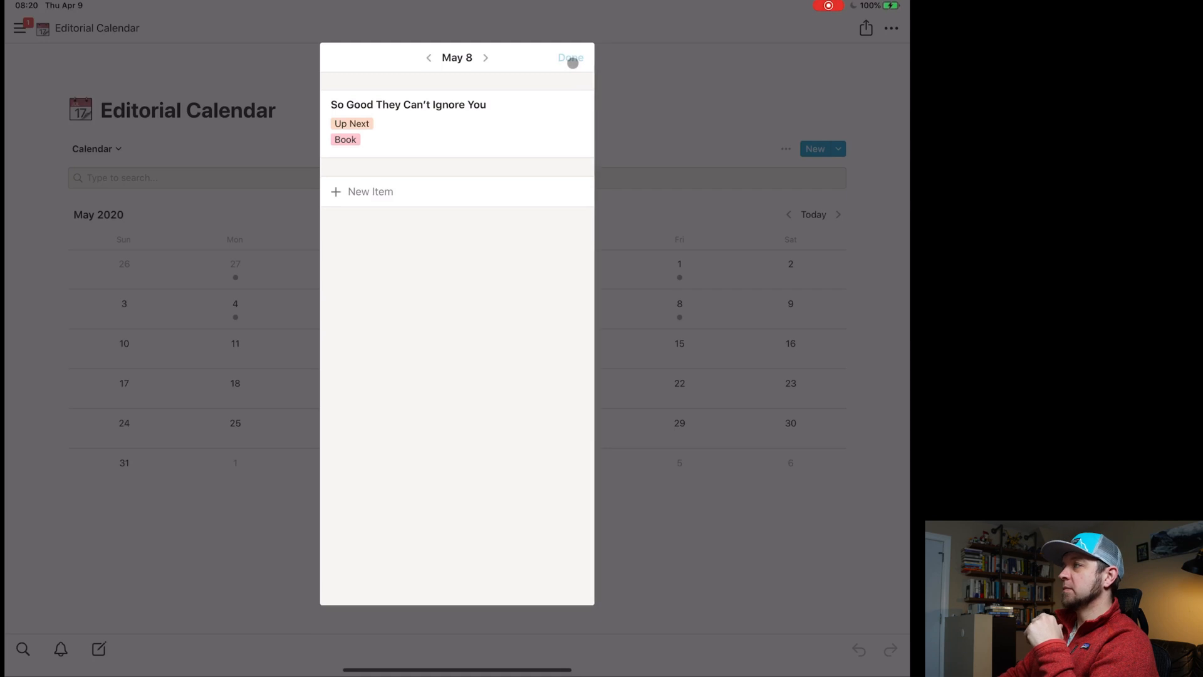
{"action": "left_click", "coordinate": [428, 57]}
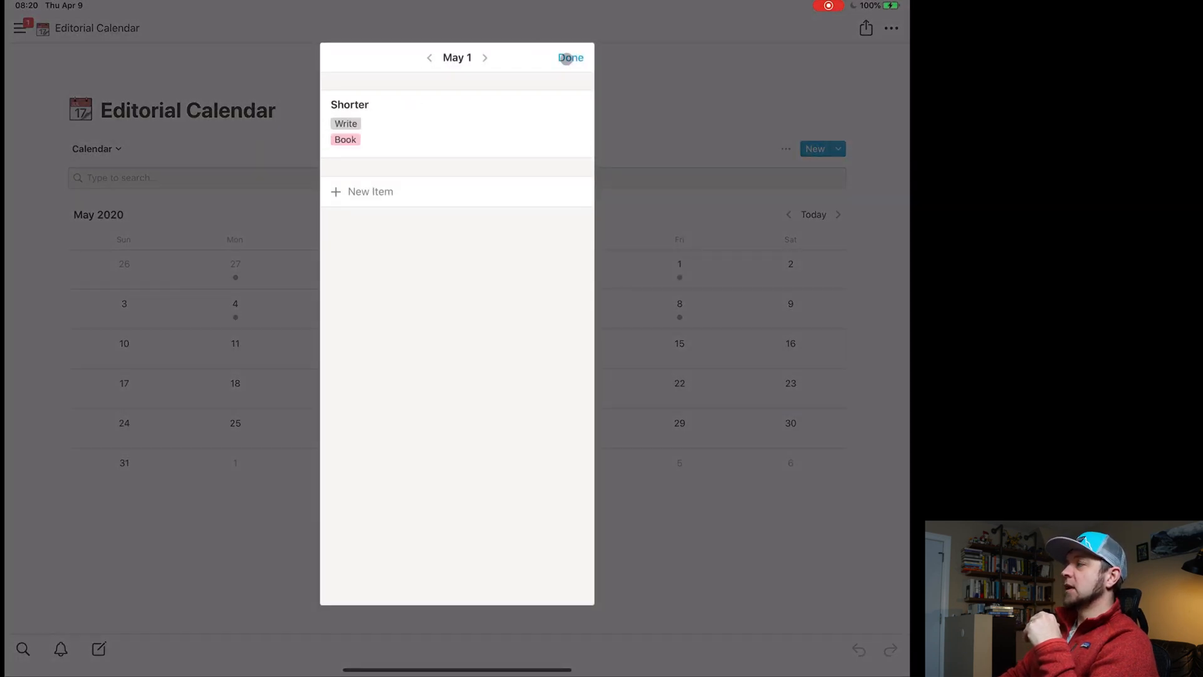
{"action": "left_click", "coordinate": [572, 57]}
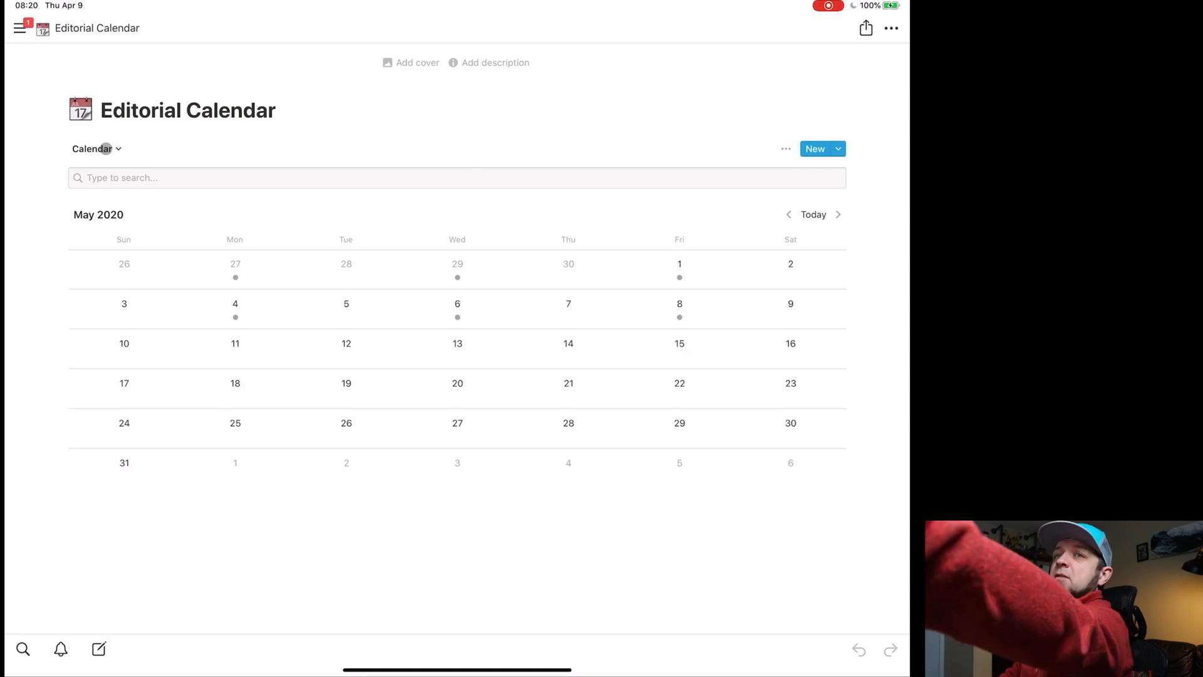
Switch to the Recording Schedule view and preview the recording due April 9.
{"action": "left_click", "coordinate": [92, 148]}
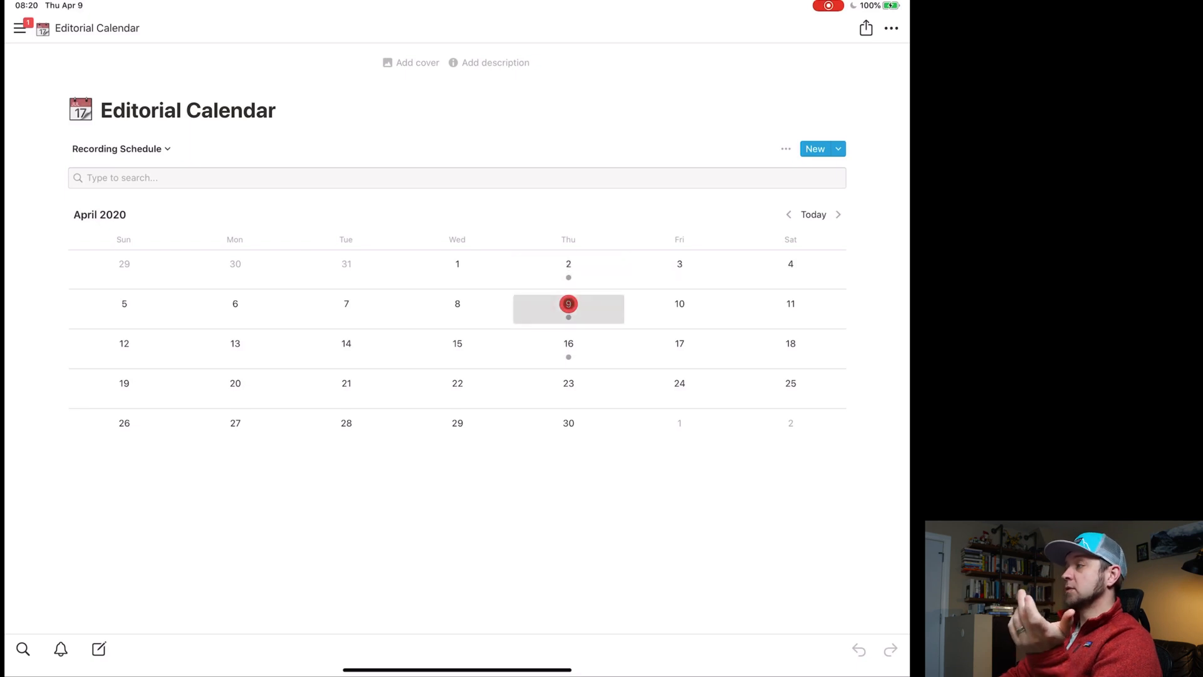
{"action": "left_click", "coordinate": [569, 304]}
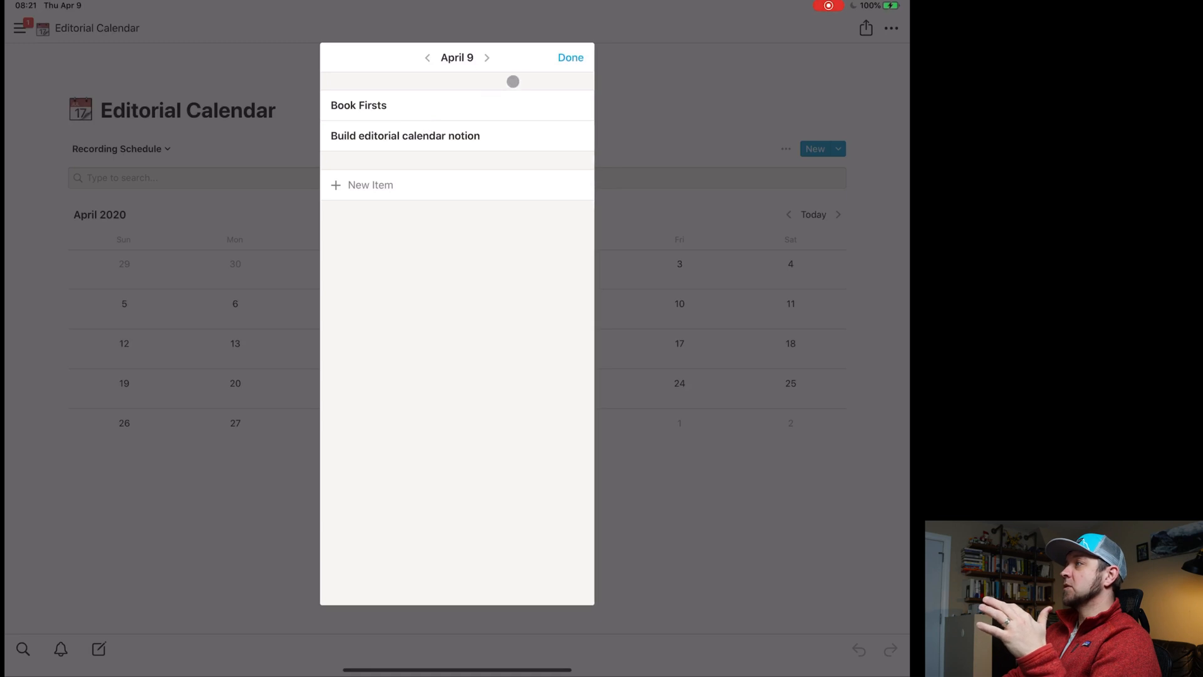
{"action": "left_click", "coordinate": [571, 57]}
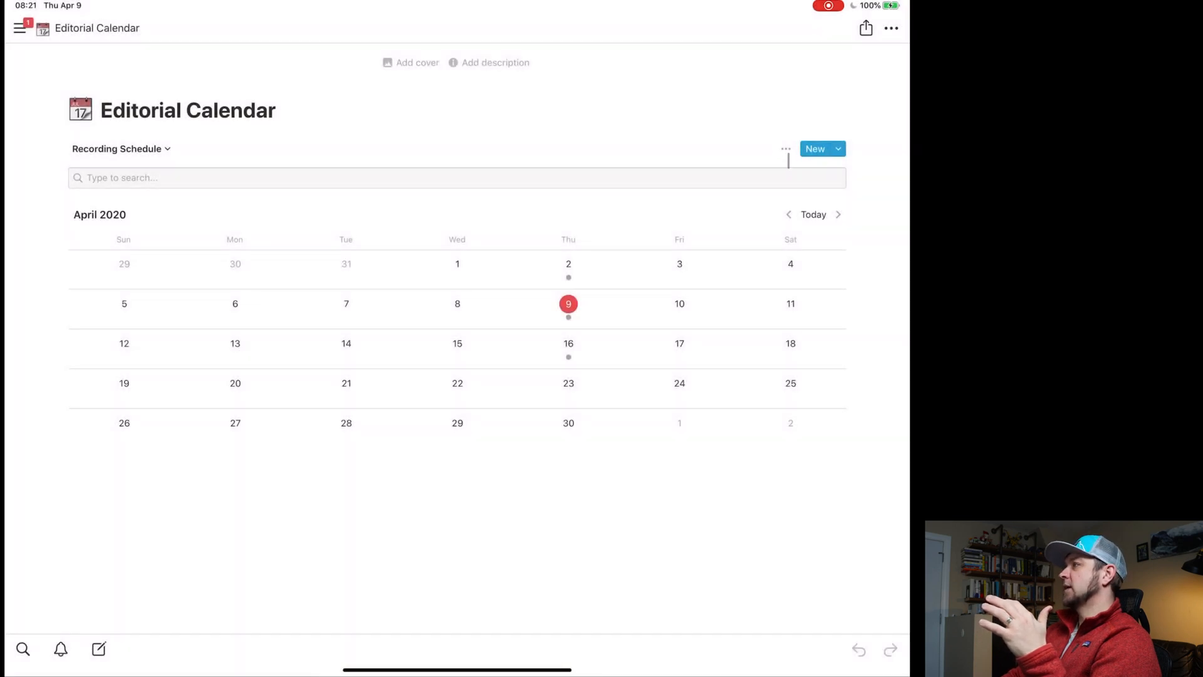
Confirm the calendar is laid out by Record On, then preview April 16.
{"action": "left_click", "coordinate": [785, 150]}
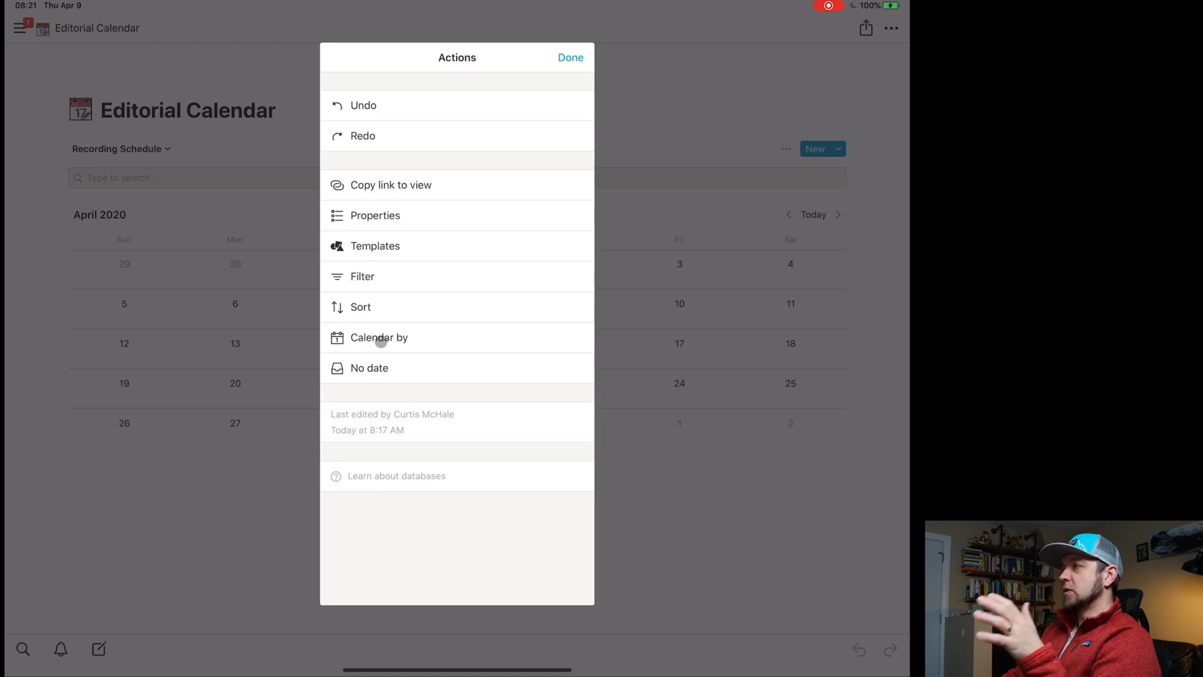
{"action": "left_click", "coordinate": [379, 337]}
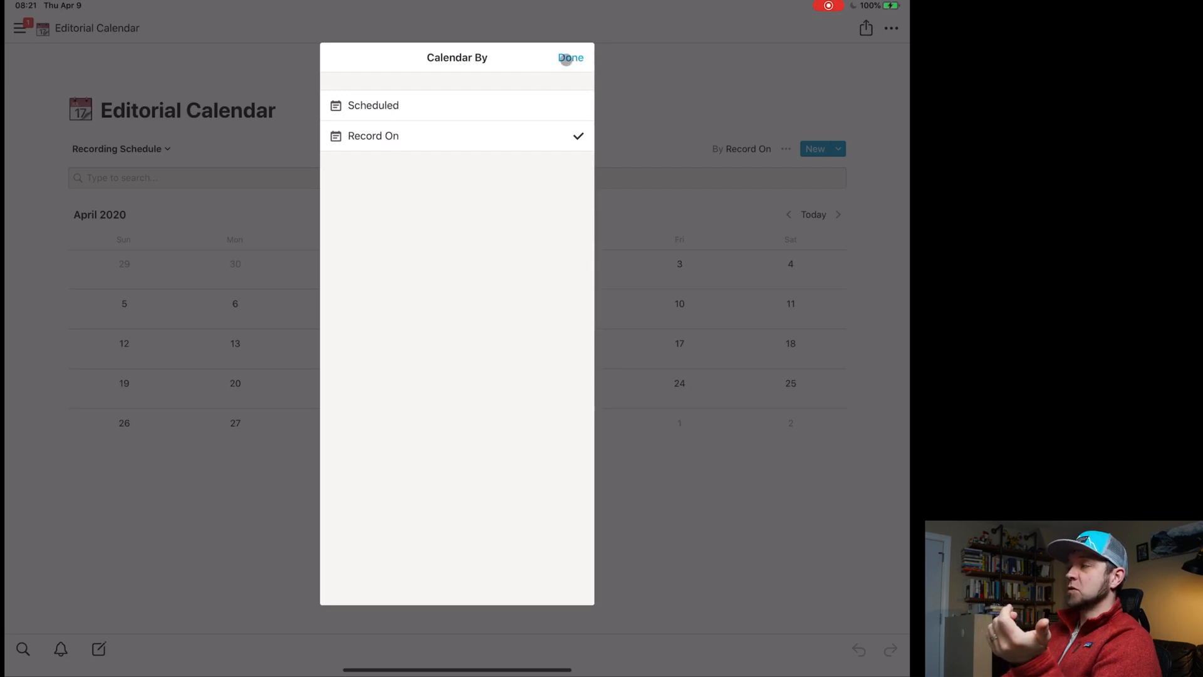
{"action": "left_click", "coordinate": [572, 56]}
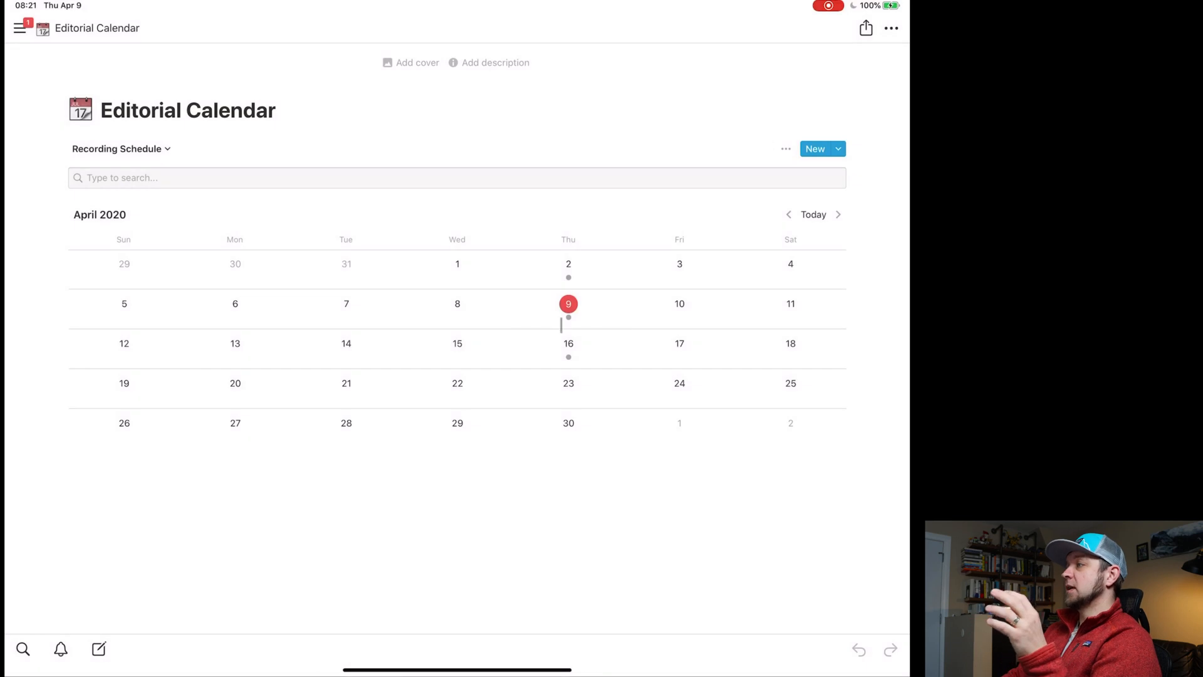
{"action": "left_click", "coordinate": [569, 343]}
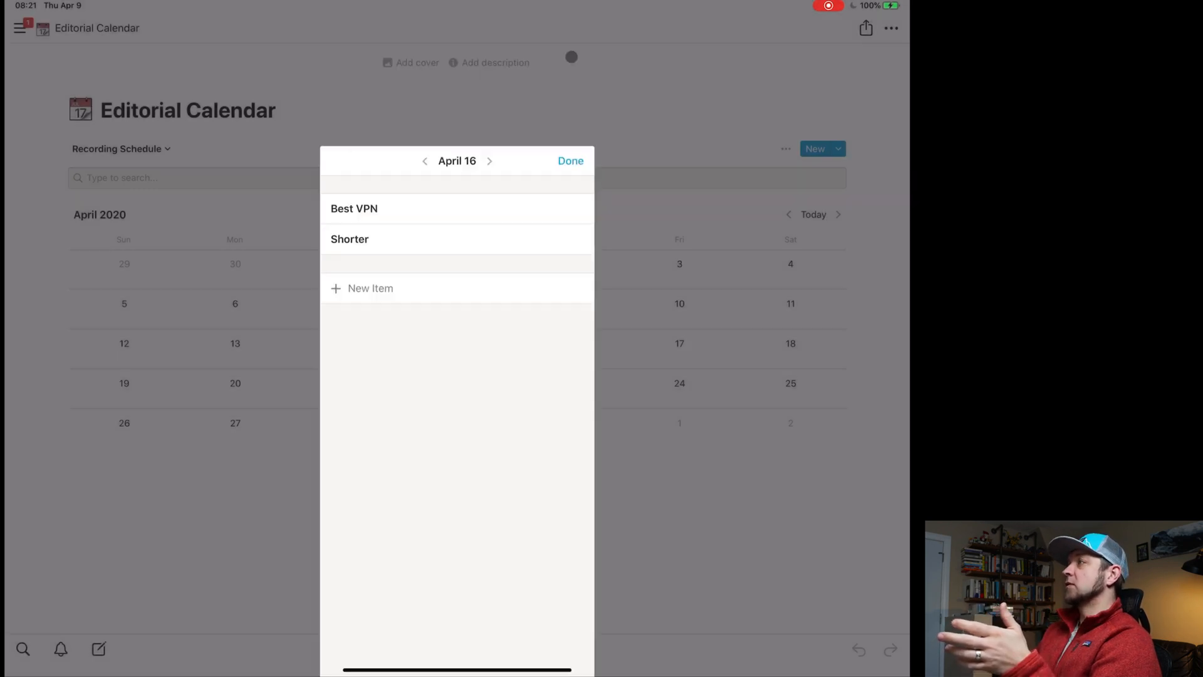
{"action": "left_click", "coordinate": [570, 161]}
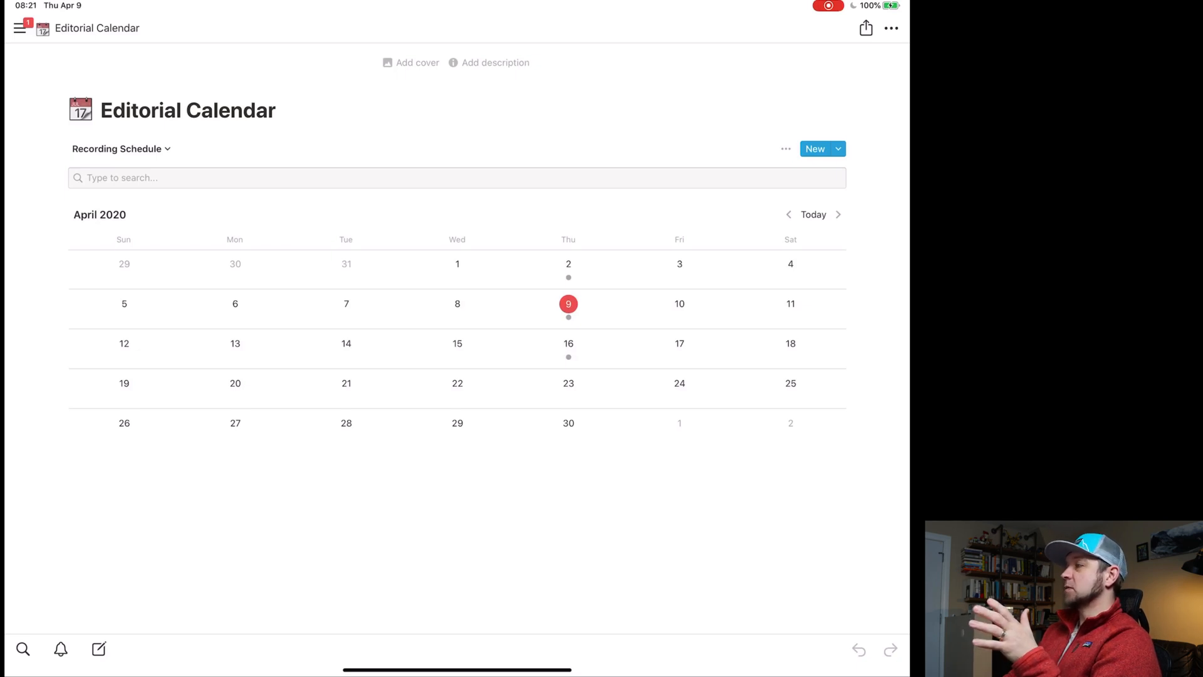
{"action": "mouse_move", "coordinate": [569, 361]}
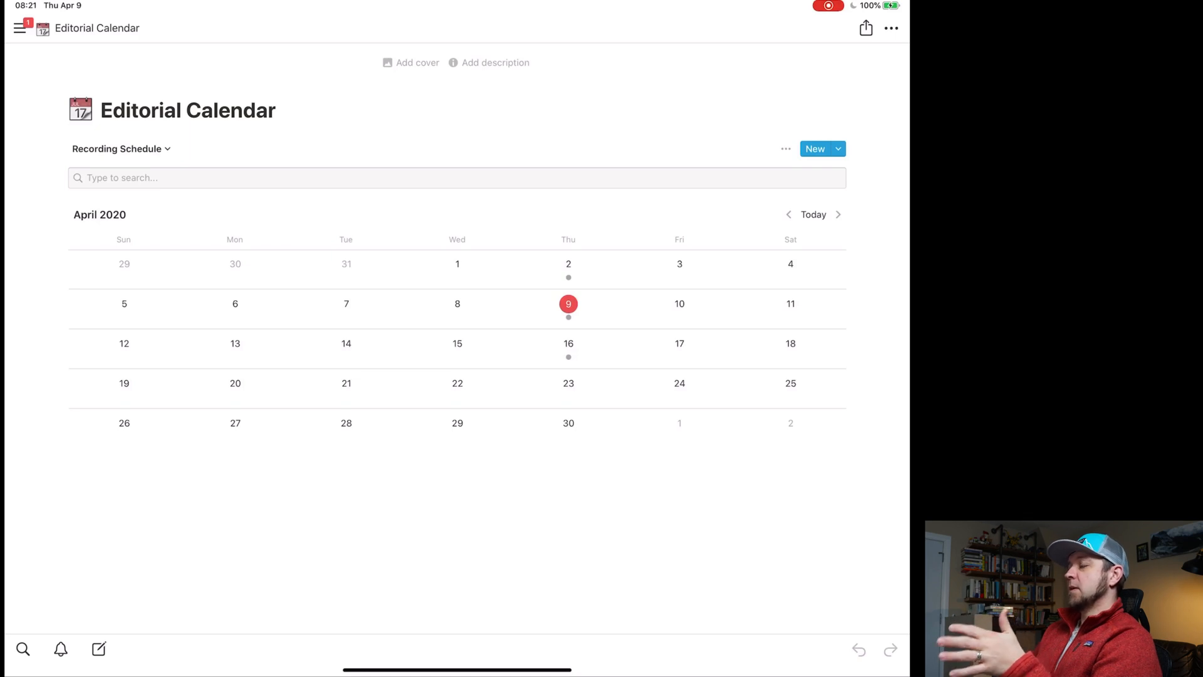
Switch to Board - By Status, then back to the Calendar view.
{"action": "left_click", "coordinate": [121, 148]}
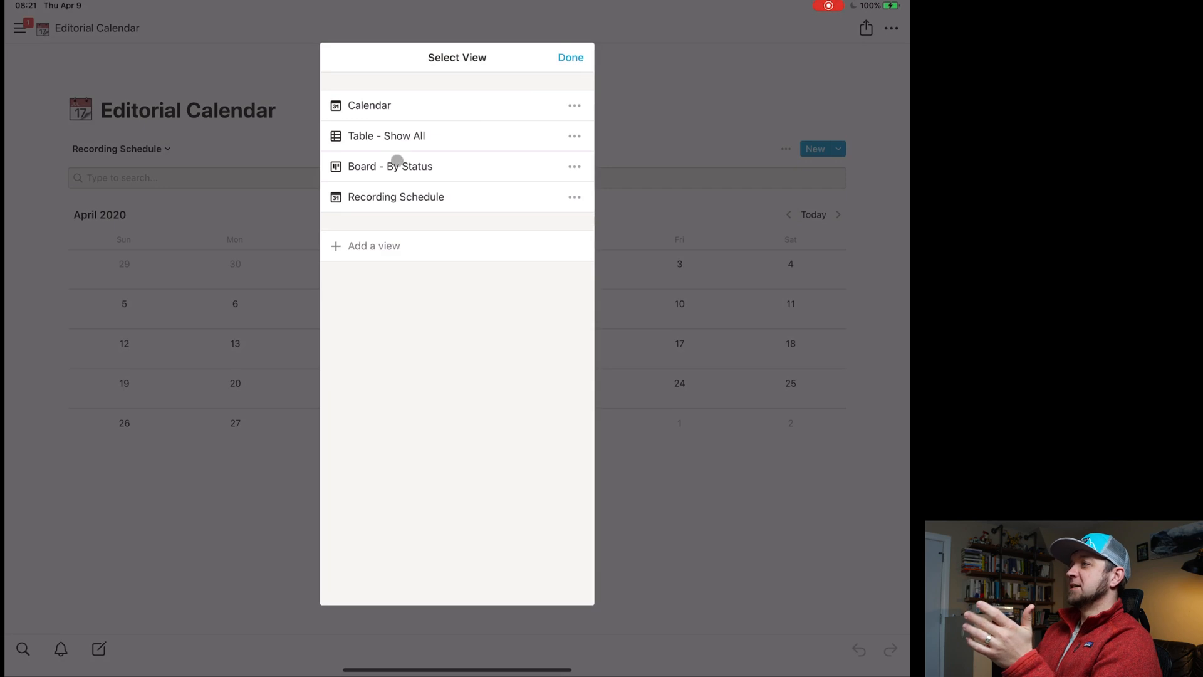
{"action": "left_click", "coordinate": [386, 136]}
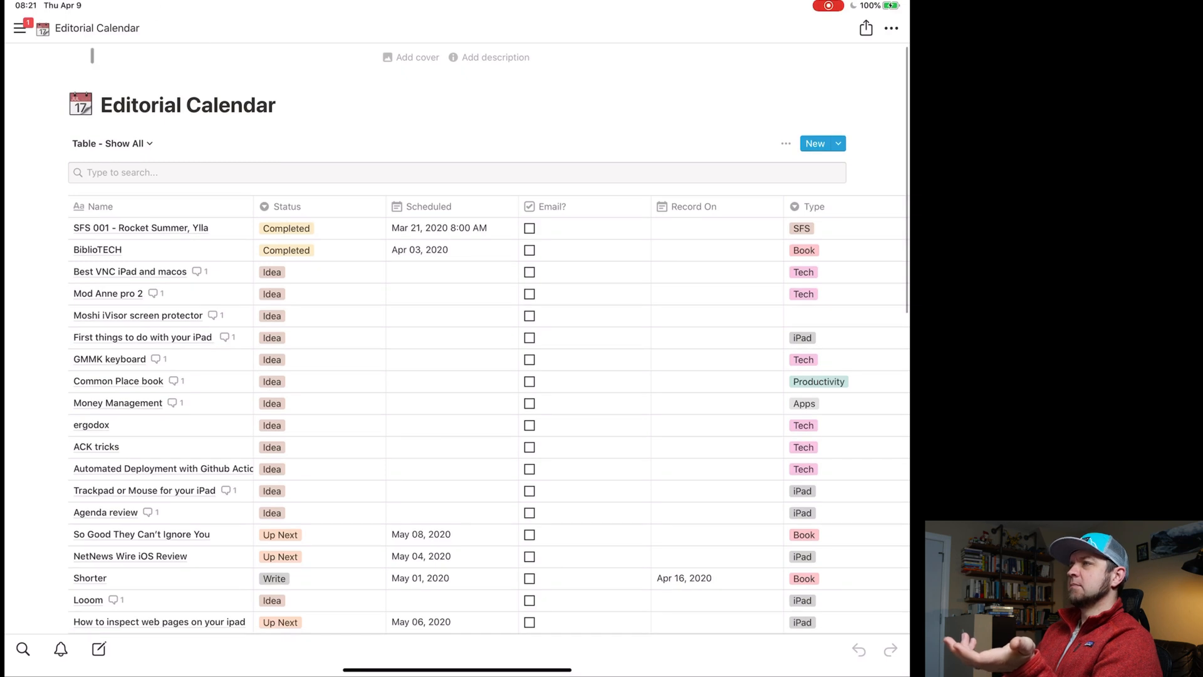
{"action": "left_click", "coordinate": [109, 143]}
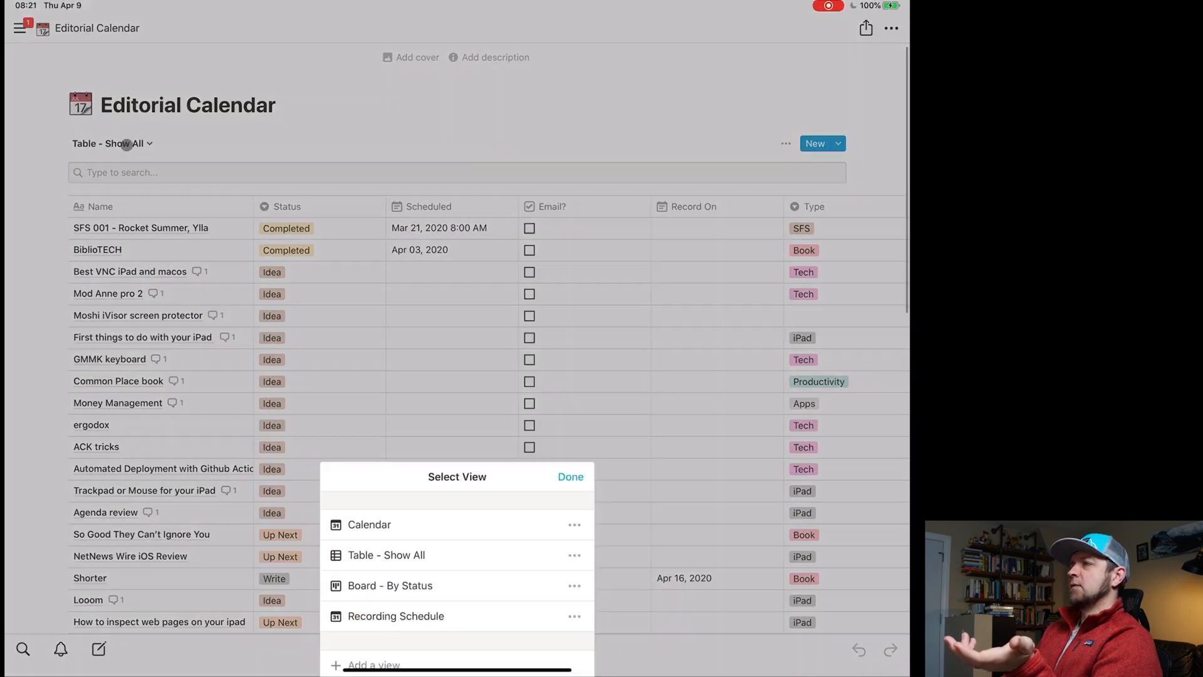
{"action": "left_click", "coordinate": [368, 524]}
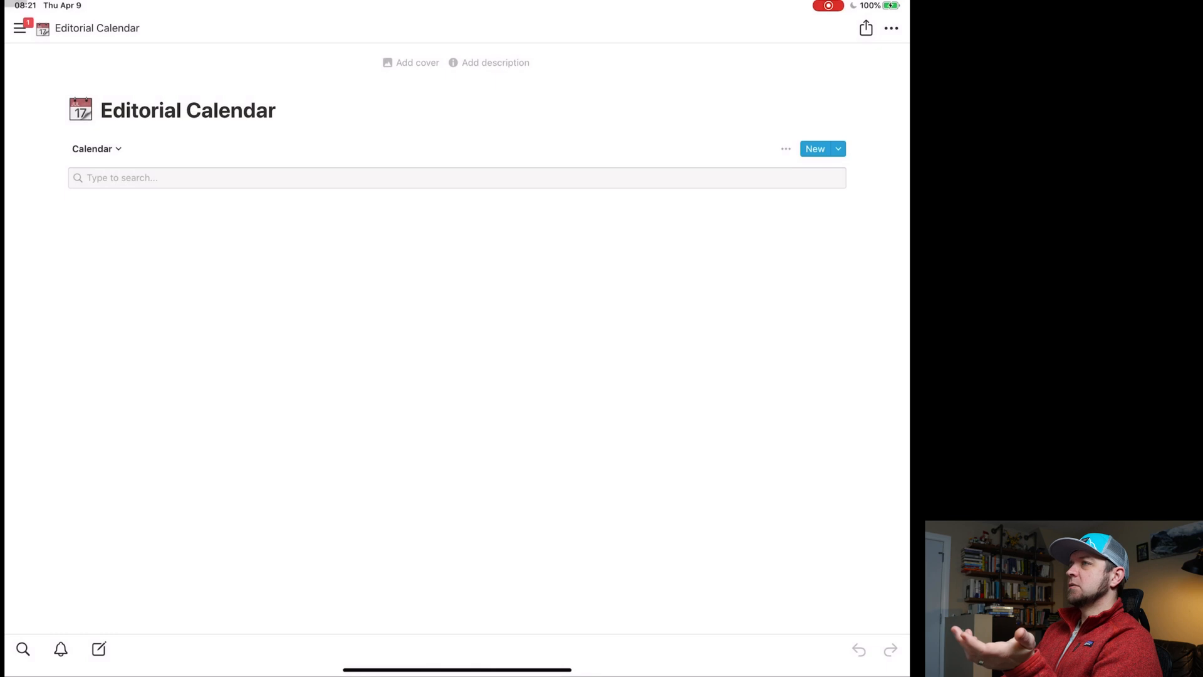
Create a new page titled 'Test' from the Content Calendar template under Marketing.
{"action": "left_click", "coordinate": [19, 28]}
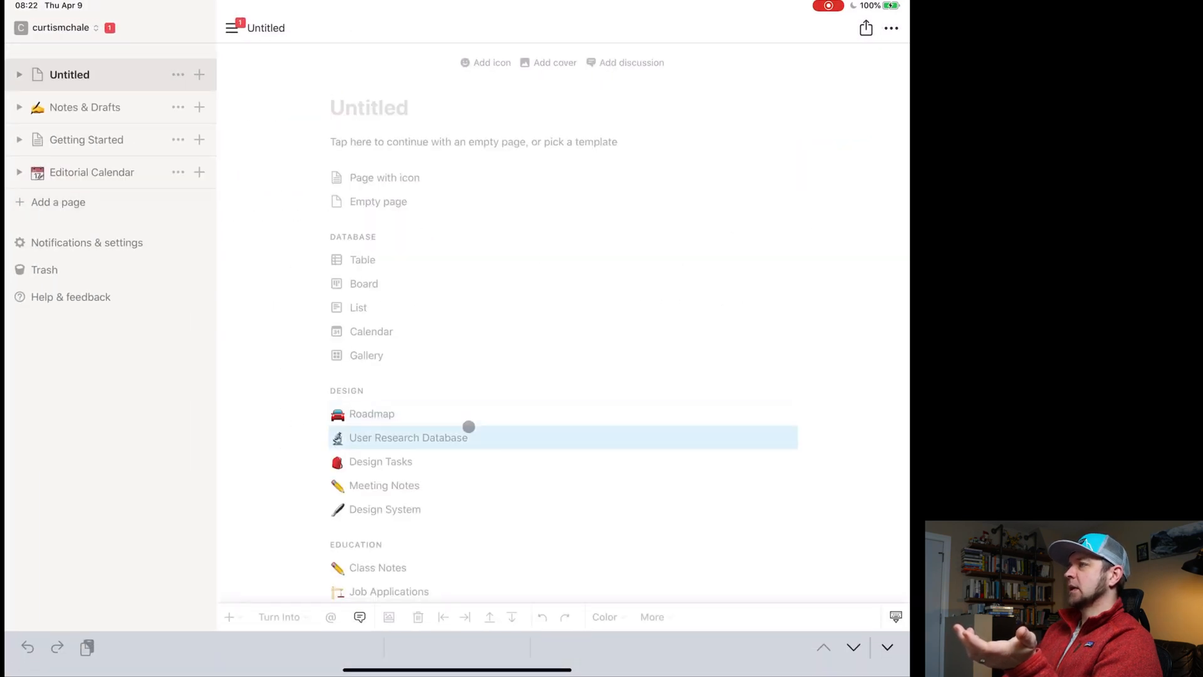
{"action": "type", "text": "Test"}
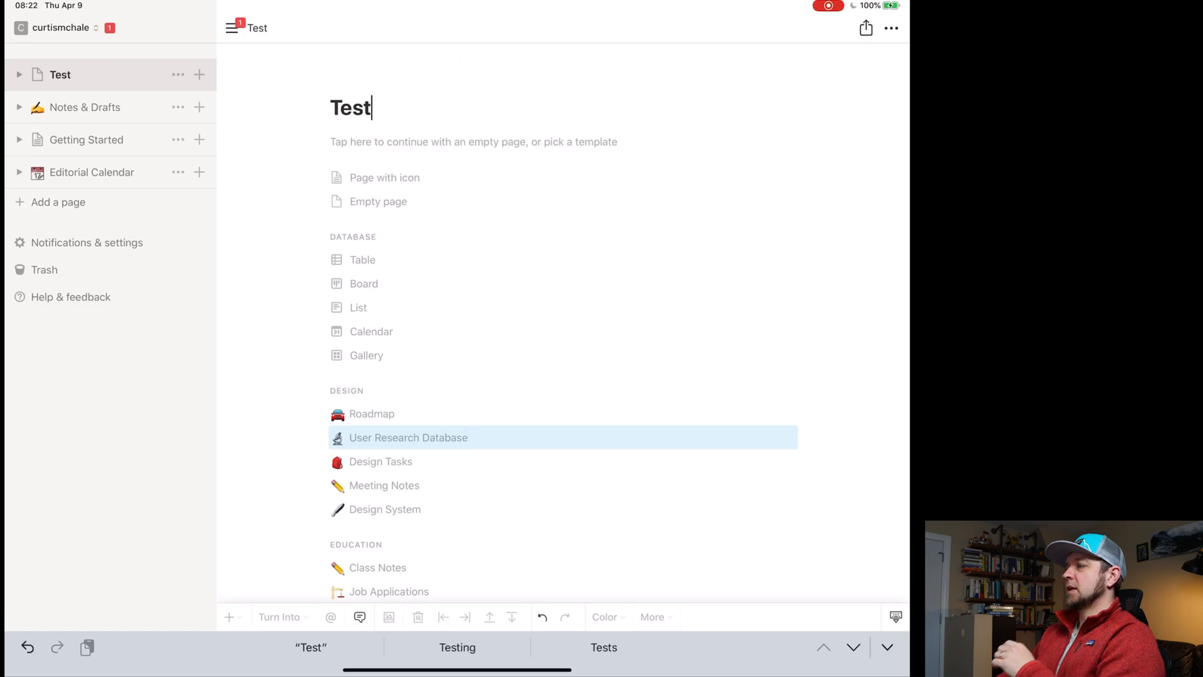
{"action": "scroll", "scroll_direction": "down", "scroll_amount": 3}
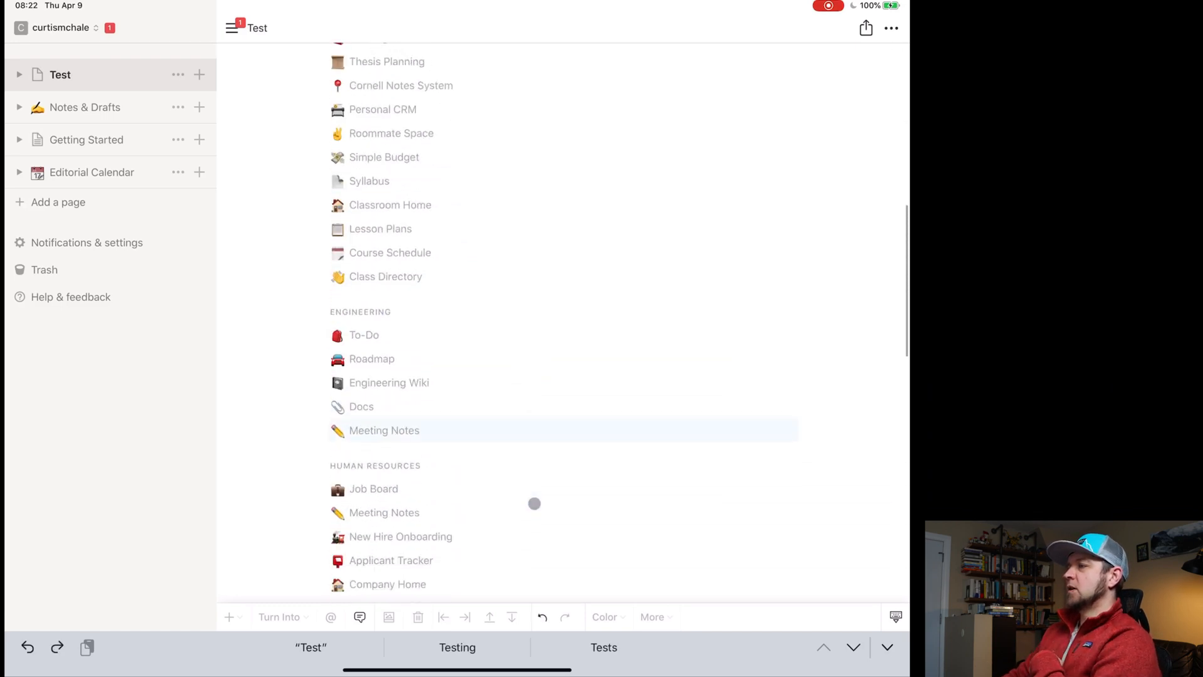
{"action": "scroll", "scroll_direction": "down", "scroll_amount": 3}
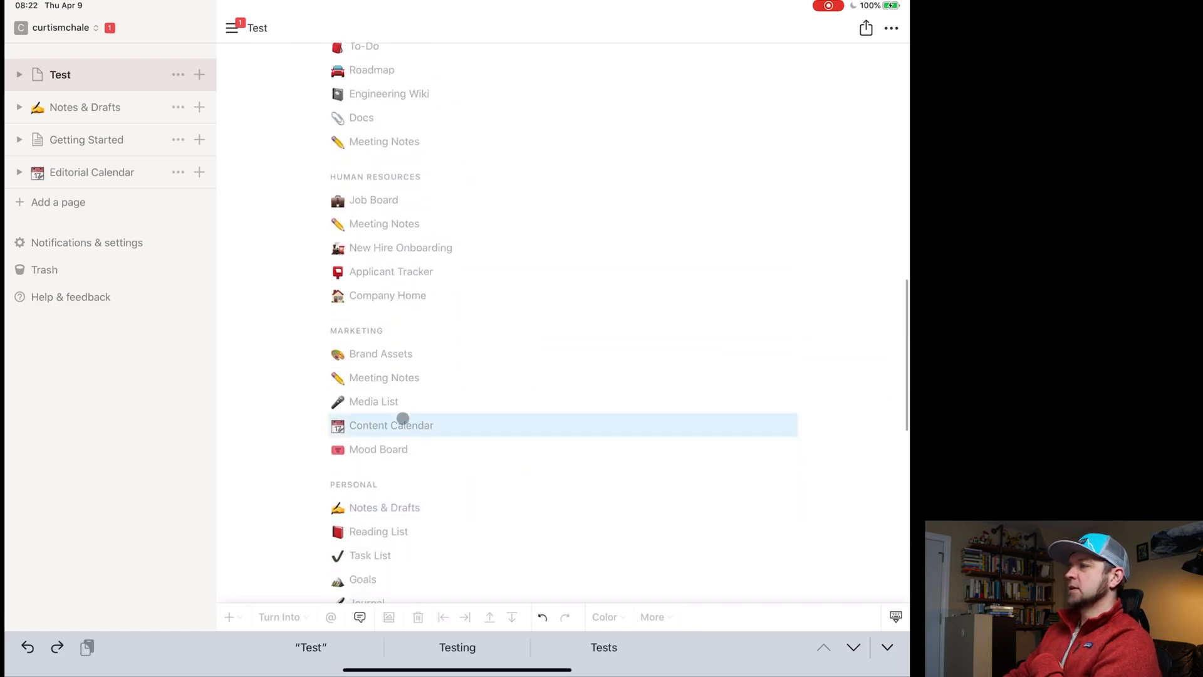
{"action": "left_click", "coordinate": [391, 425]}
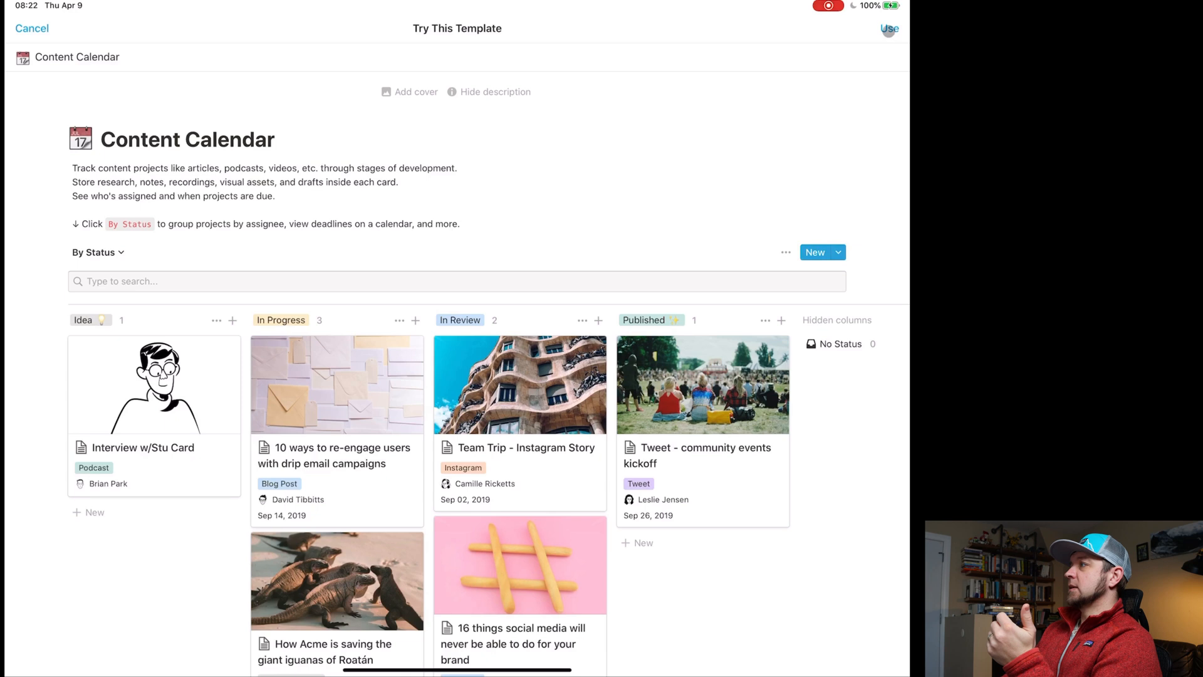
{"action": "left_click", "coordinate": [890, 29]}
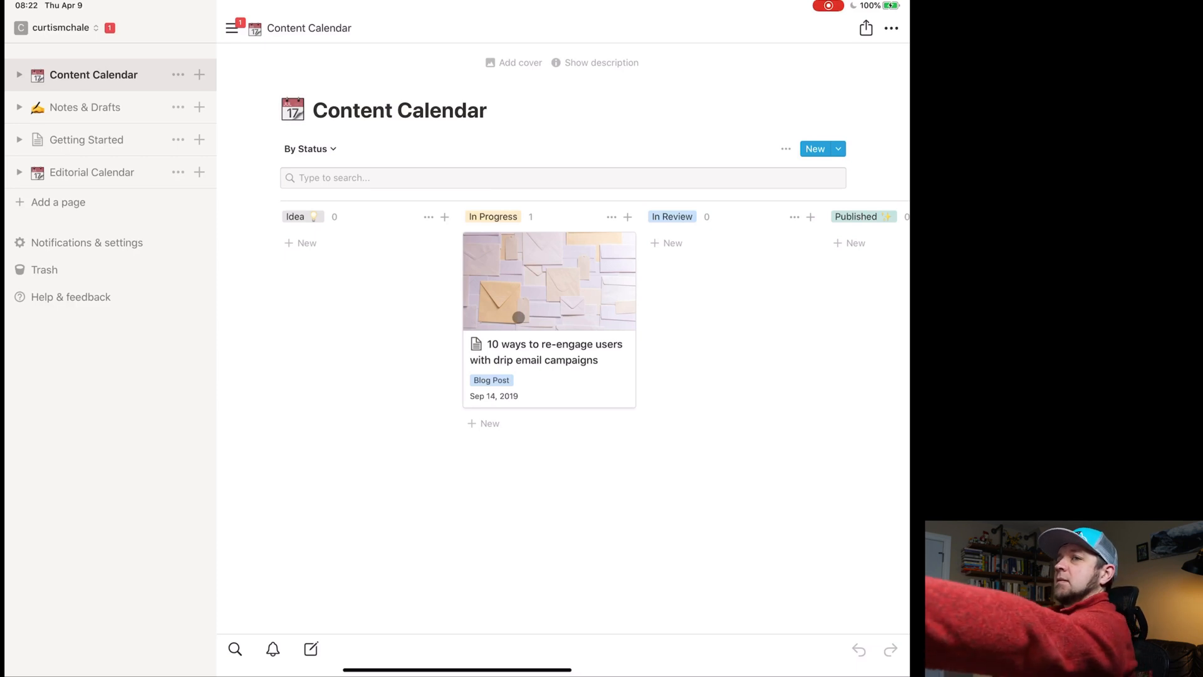
From the drip email card, add a Date property named Record, then return to the board.
{"action": "left_click", "coordinate": [549, 351]}
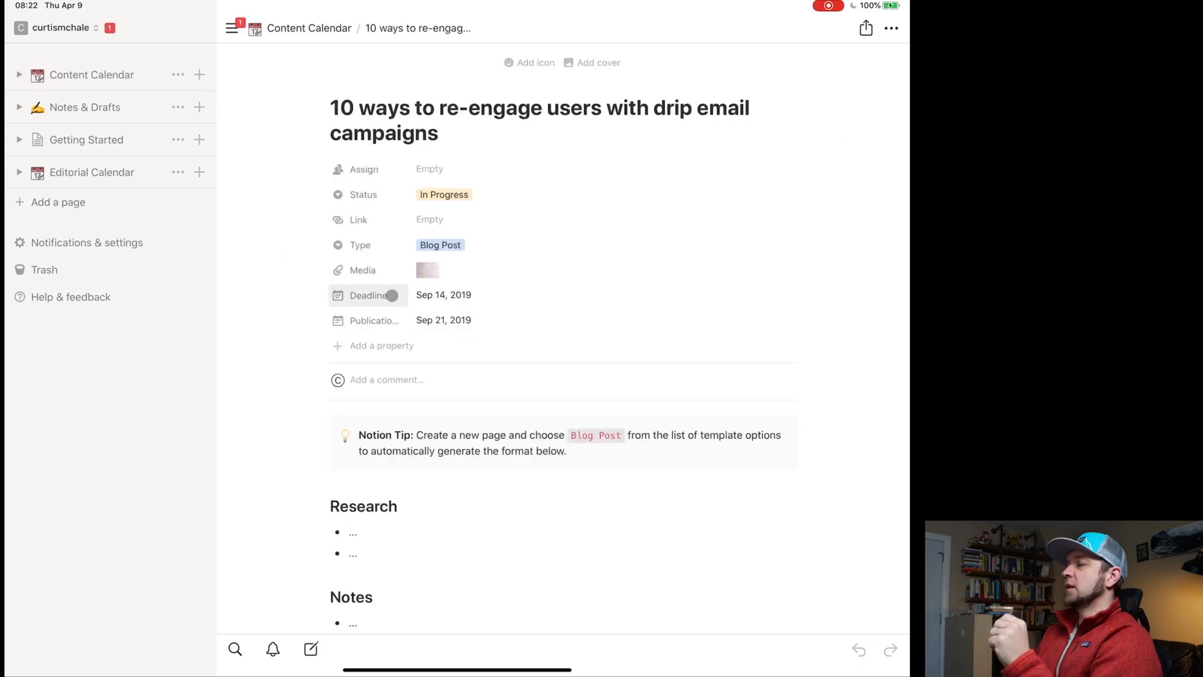
{"action": "mouse_move", "coordinate": [381, 346]}
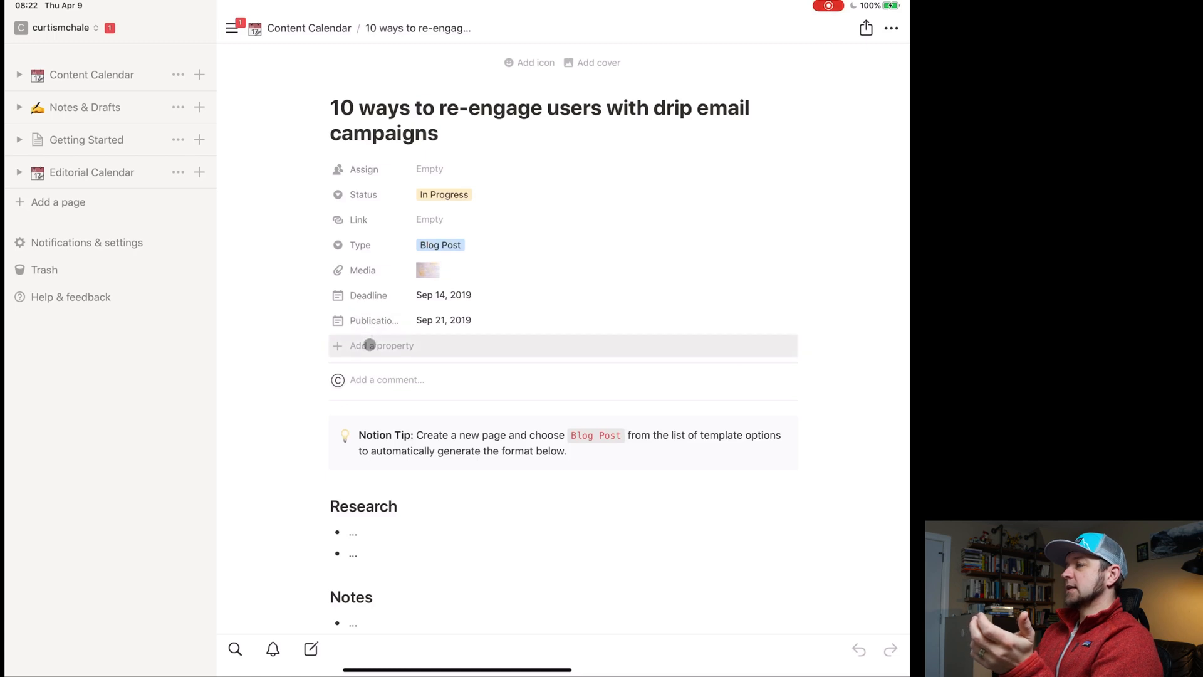
{"action": "left_click", "coordinate": [383, 346]}
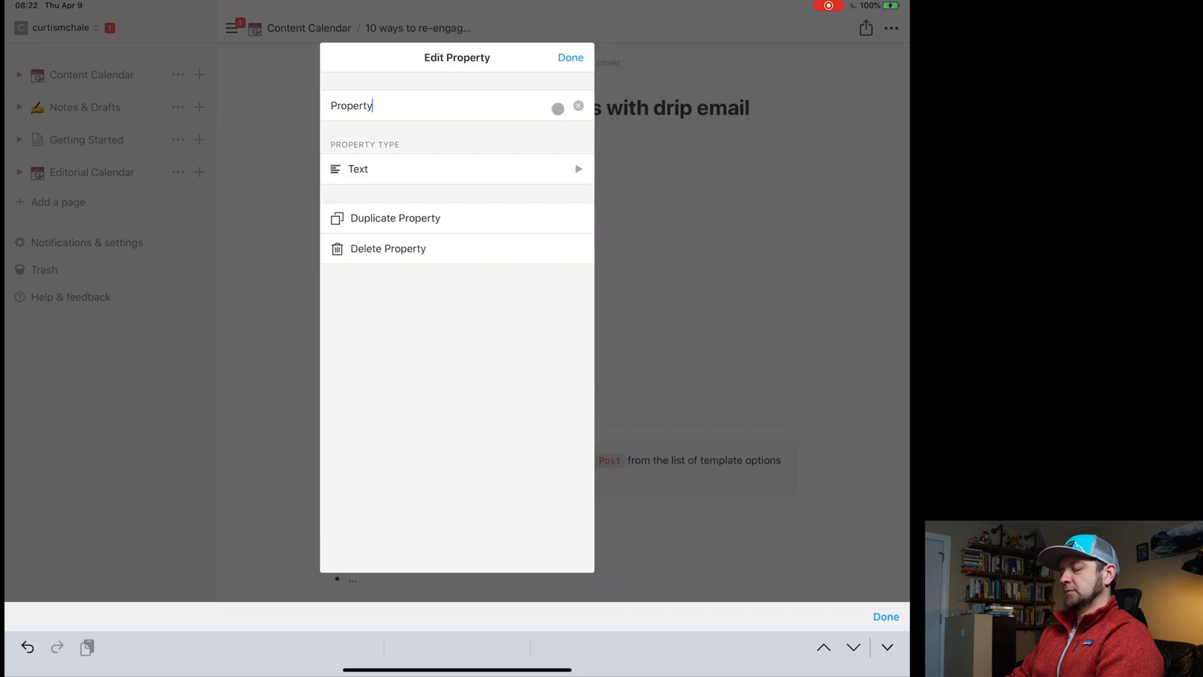
{"action": "type", "text": "Record"}
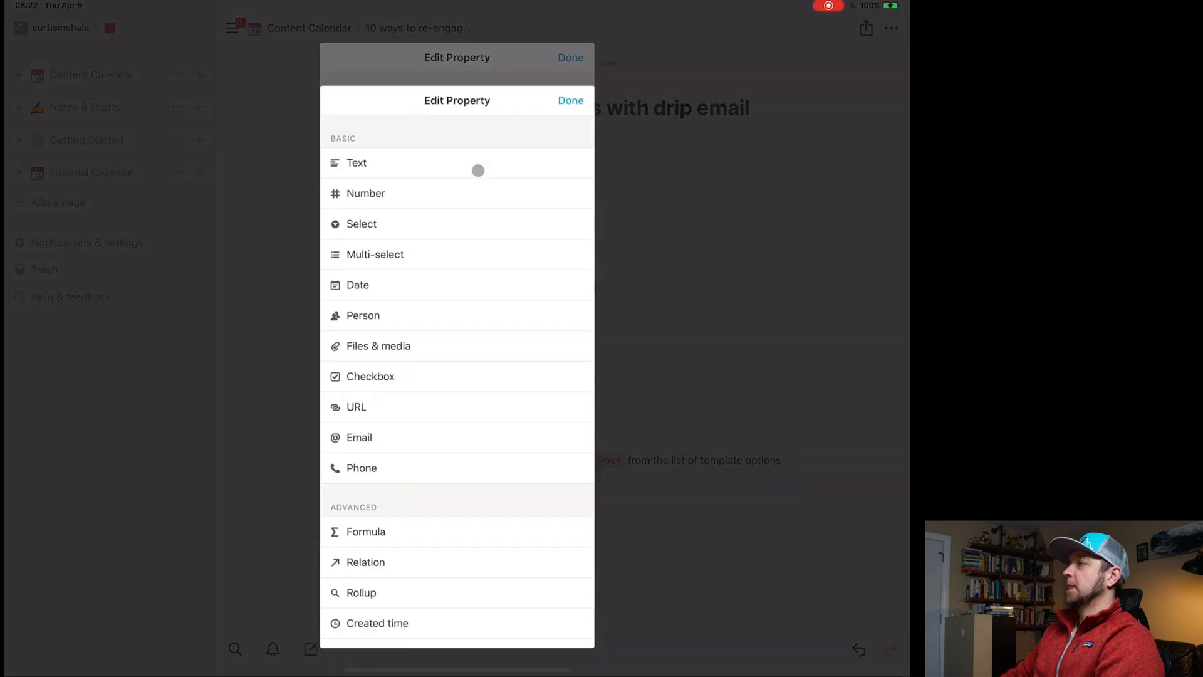
{"action": "left_click", "coordinate": [356, 161]}
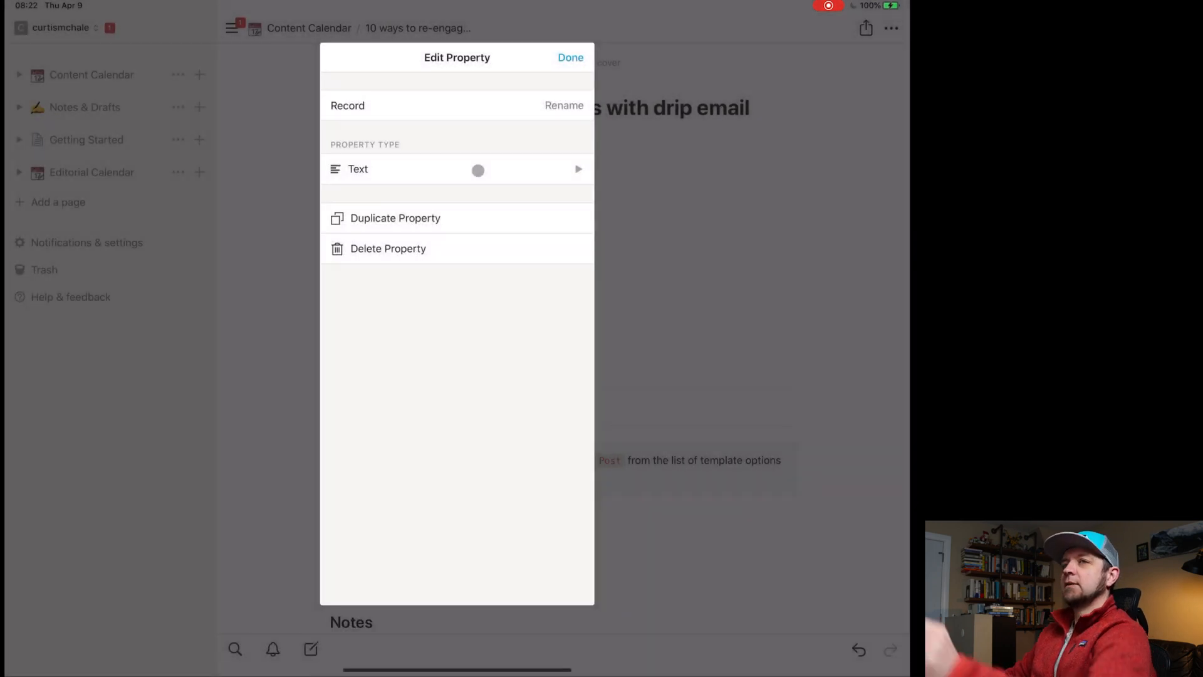
{"action": "left_click", "coordinate": [457, 170]}
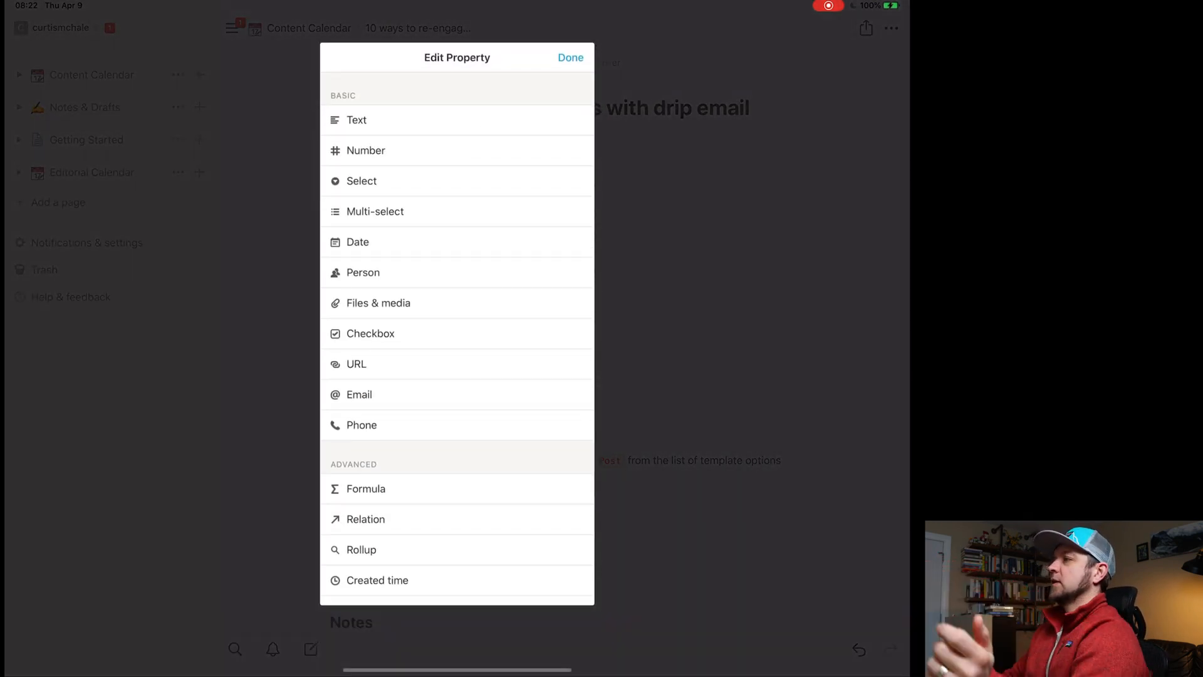
{"action": "left_click", "coordinate": [356, 121]}
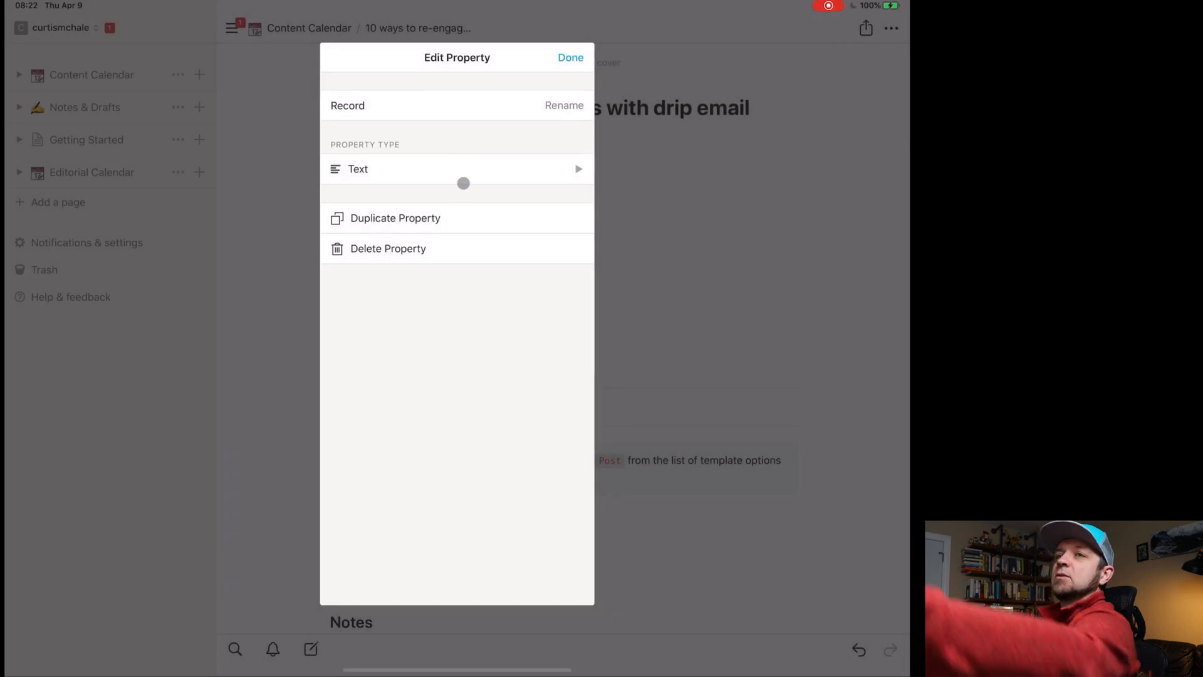
{"action": "left_click", "coordinate": [456, 169]}
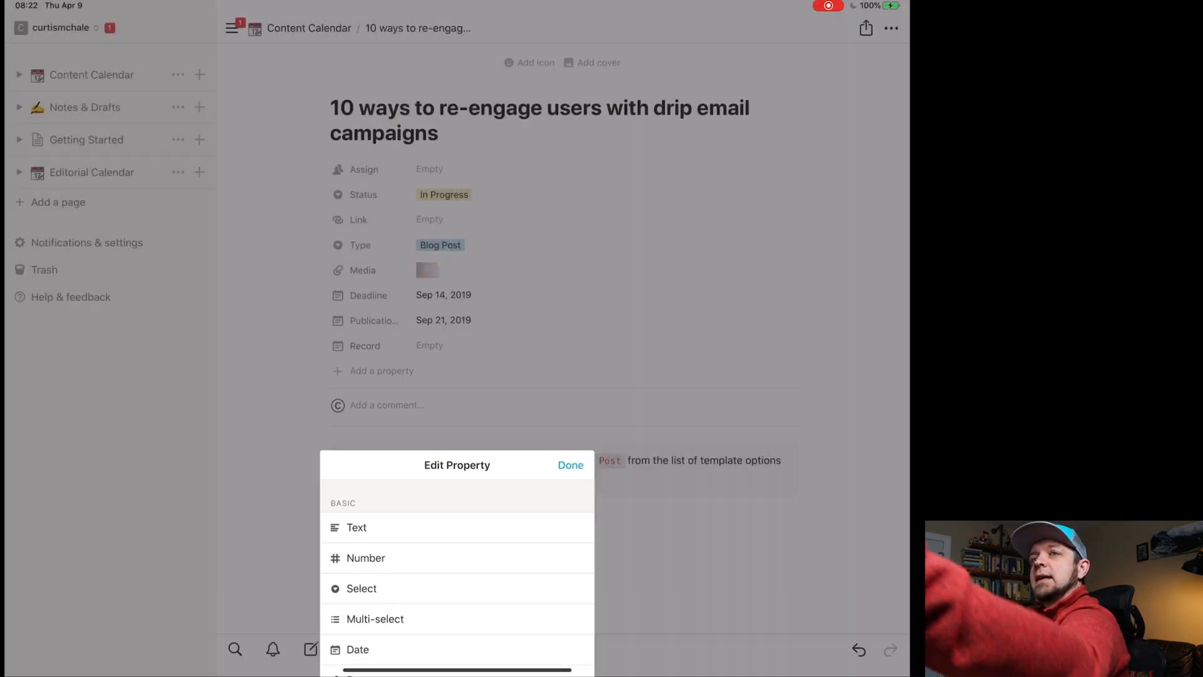
{"action": "left_click", "coordinate": [571, 464]}
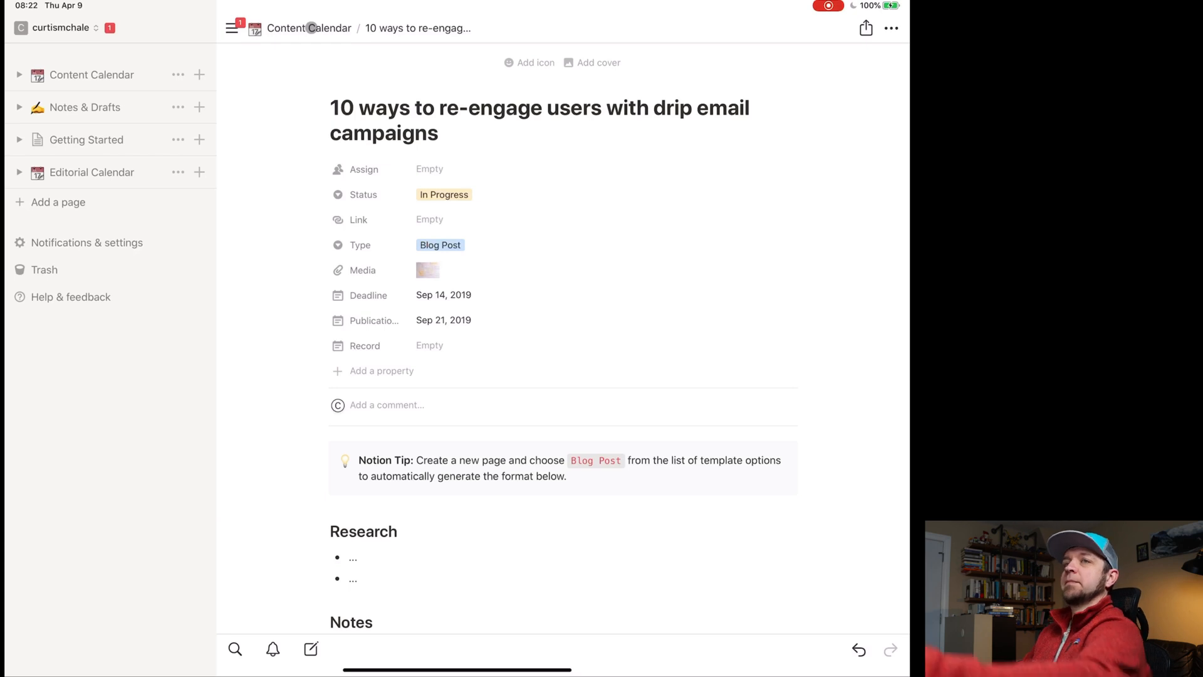
{"action": "left_click", "coordinate": [310, 29]}
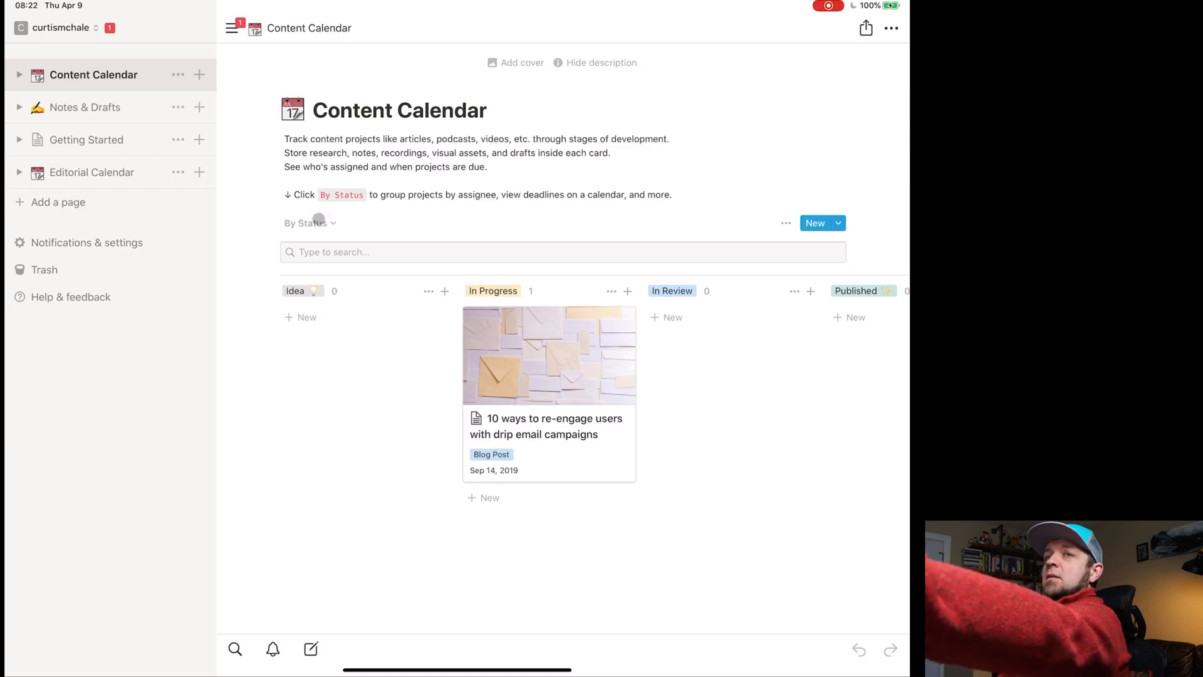
Add a new calendar view named Recording Calendar to the Content Calendar.
{"action": "left_click", "coordinate": [306, 223]}
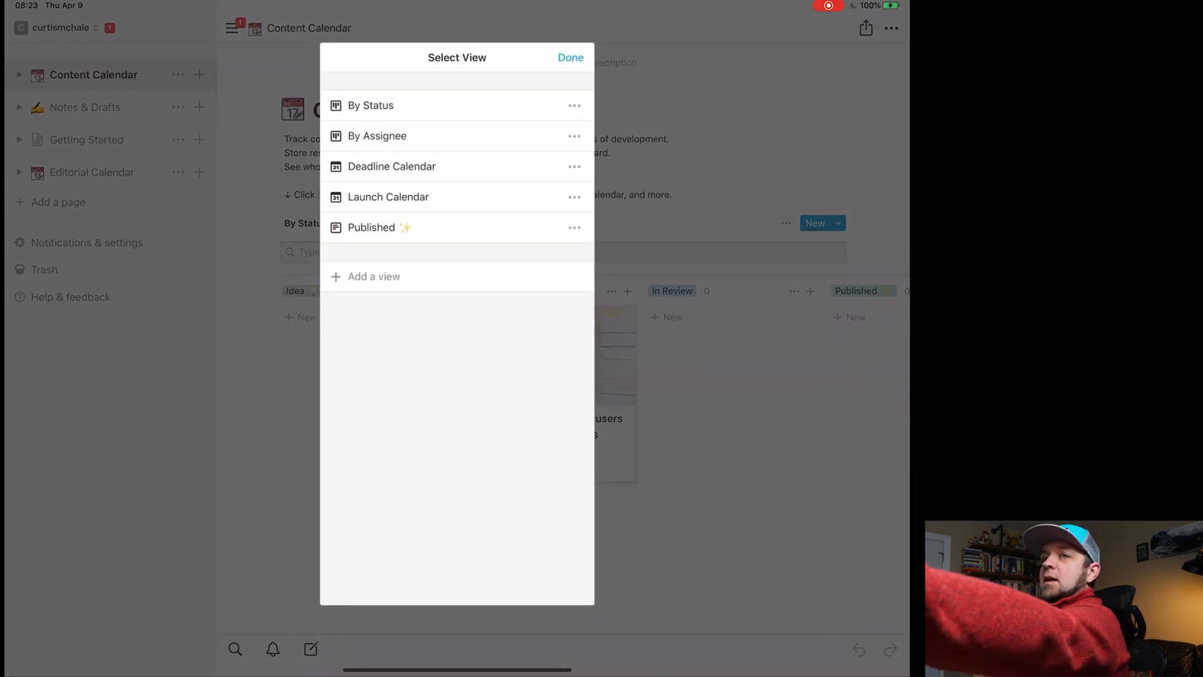
{"action": "left_click", "coordinate": [373, 275]}
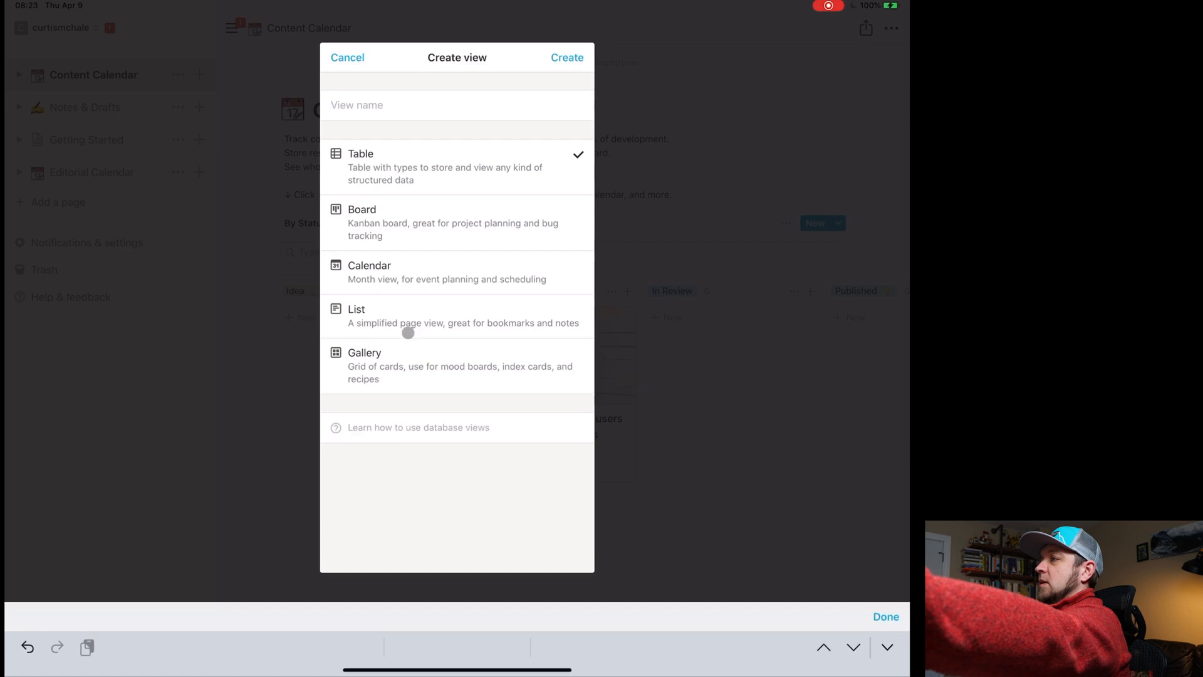
{"action": "left_click", "coordinate": [369, 272]}
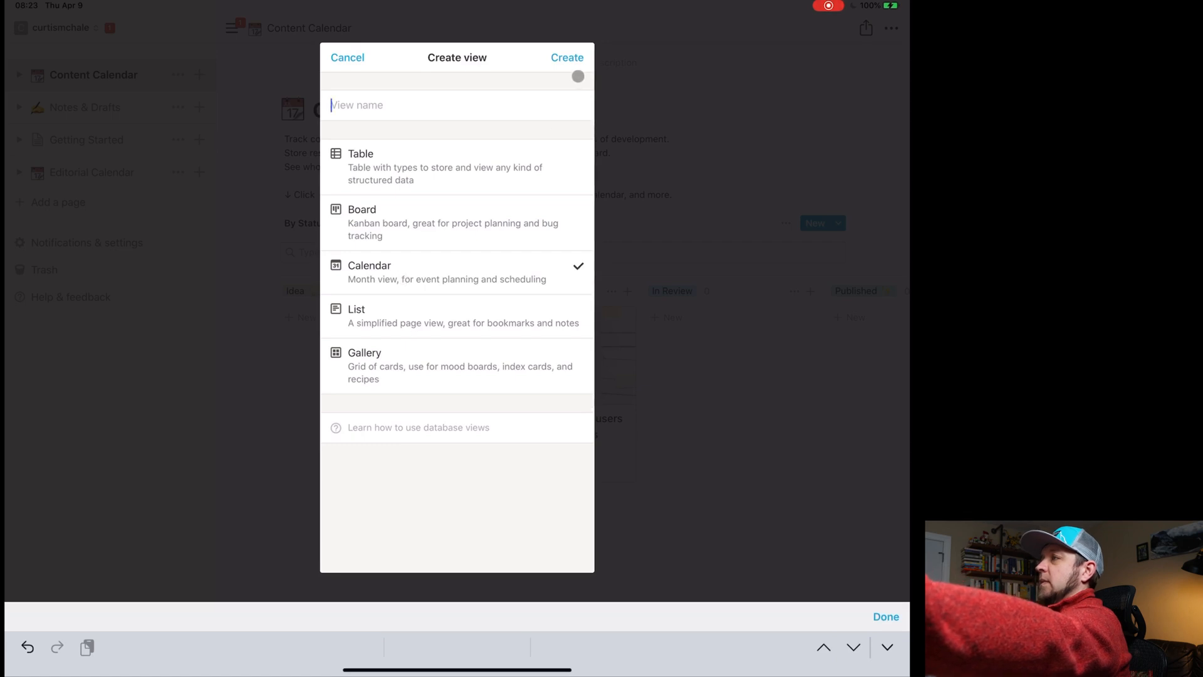
{"action": "type", "text": "Recording Calenda"}
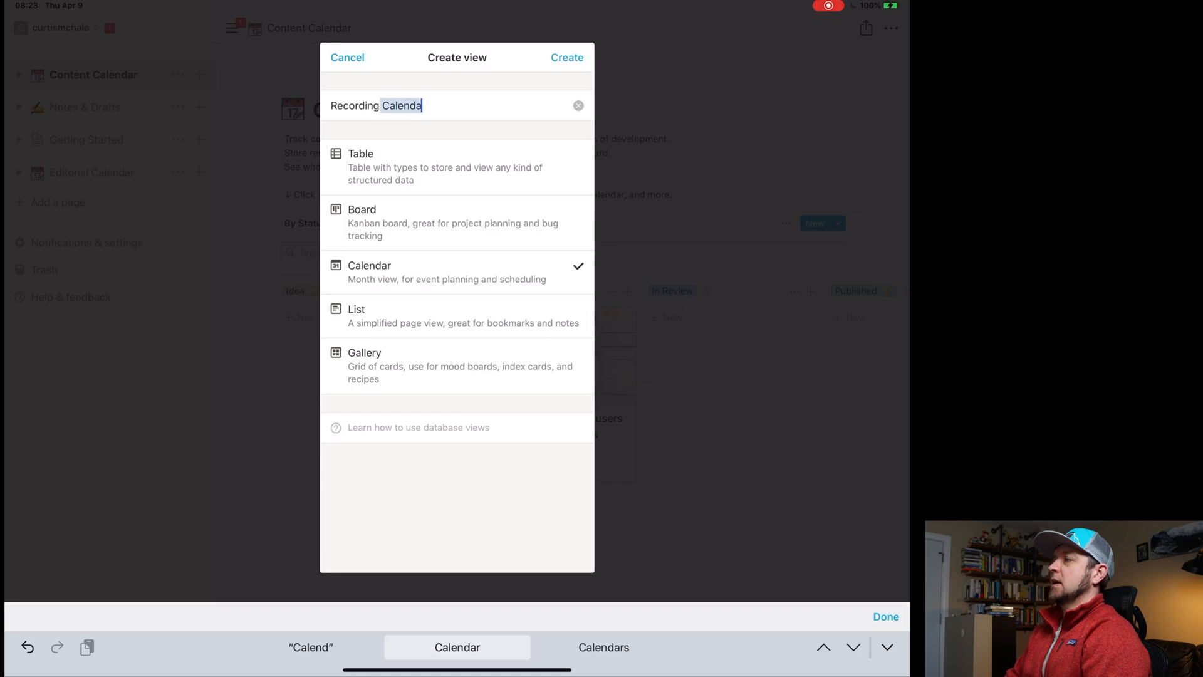
{"action": "left_click", "coordinate": [566, 58]}
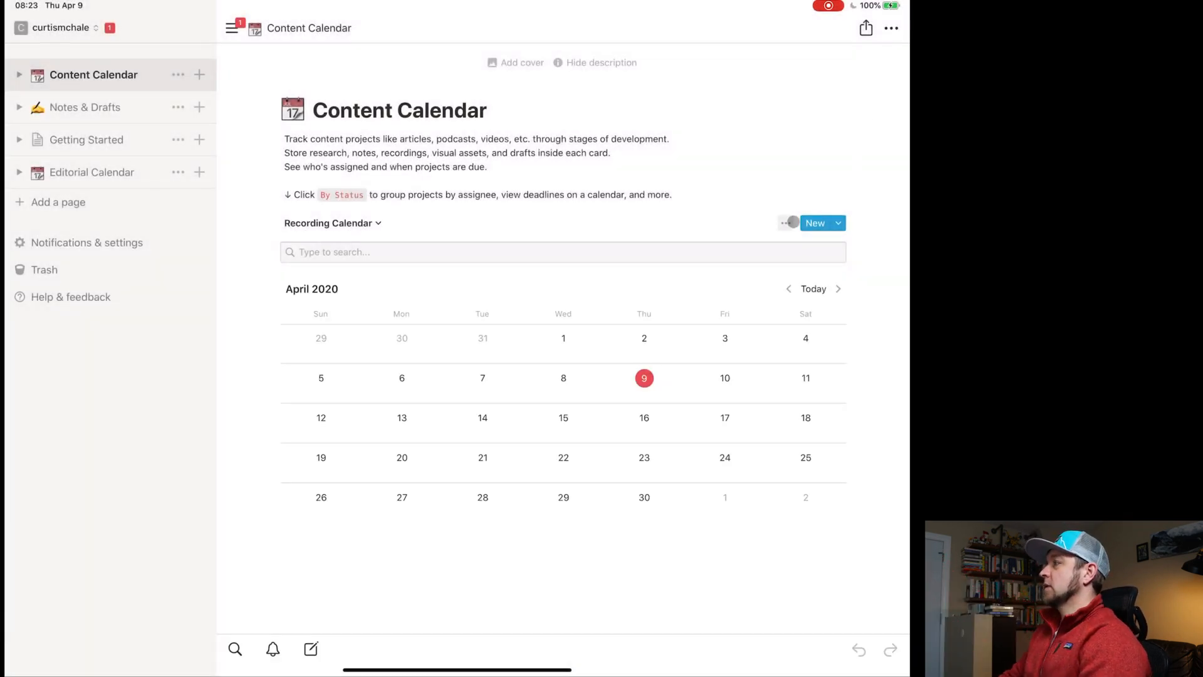
Lay out the Recording Calendar by the Record date property.
{"action": "left_click", "coordinate": [785, 223]}
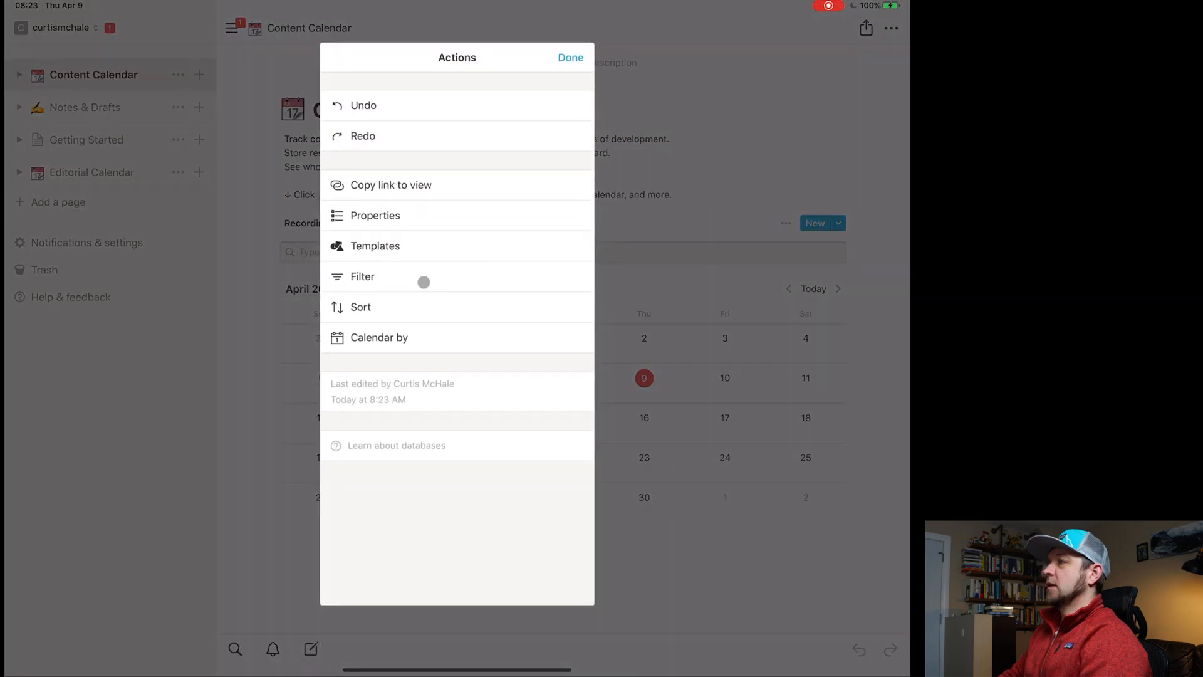
{"action": "left_click", "coordinate": [379, 337]}
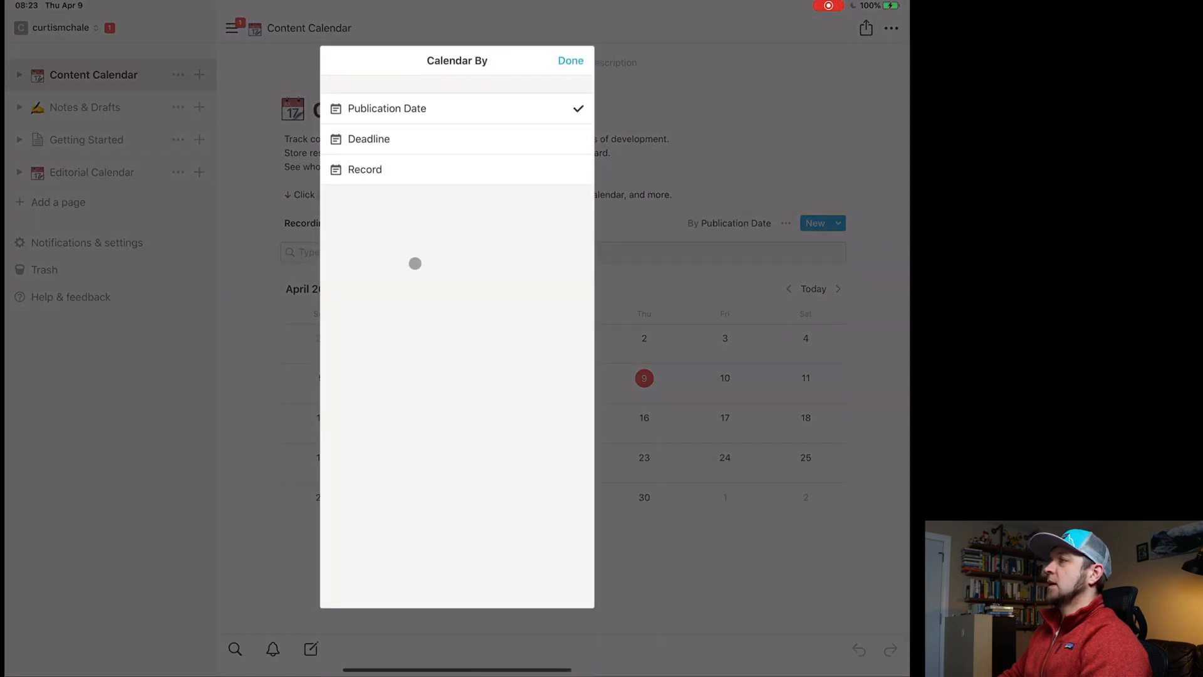
{"action": "left_click", "coordinate": [570, 60]}
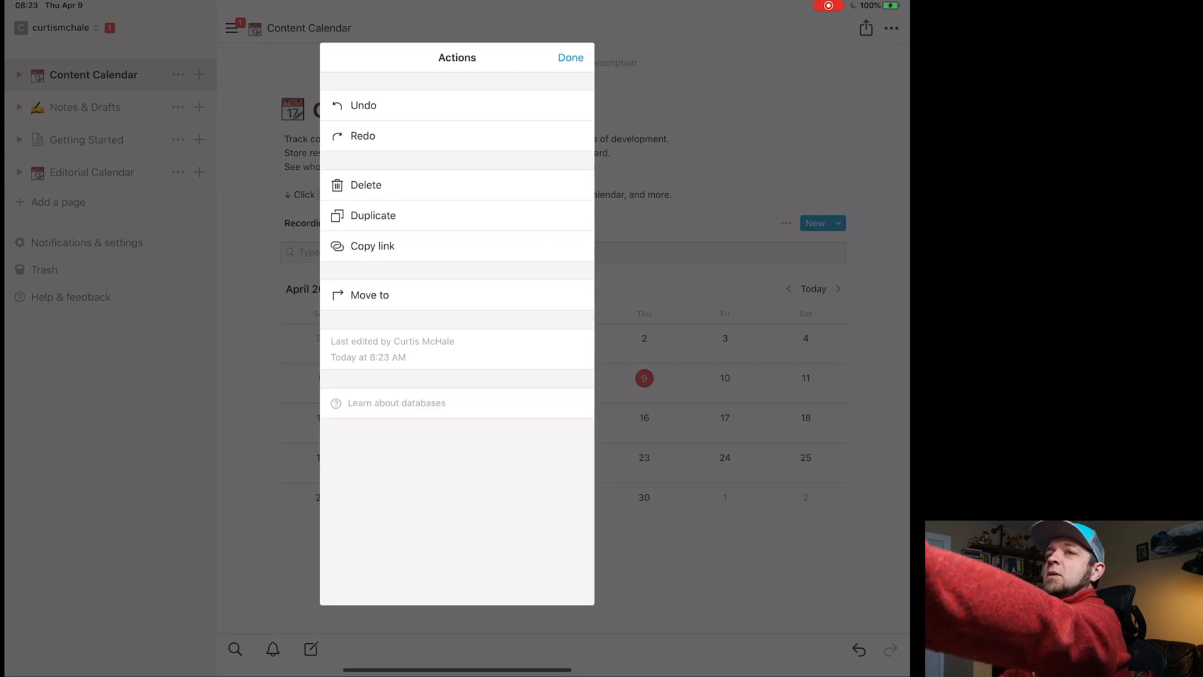
Delete the Content Calendar page and show the Editorial Calendar full width.
{"action": "left_click", "coordinate": [571, 57]}
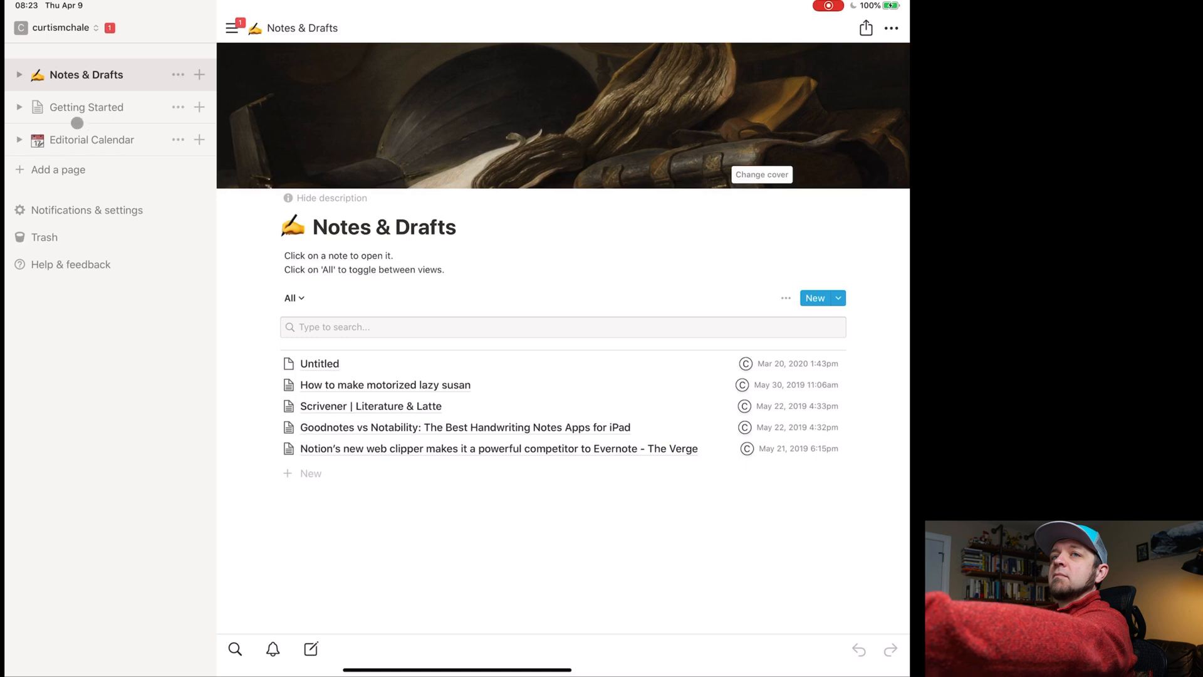
{"action": "left_click", "coordinate": [91, 140]}
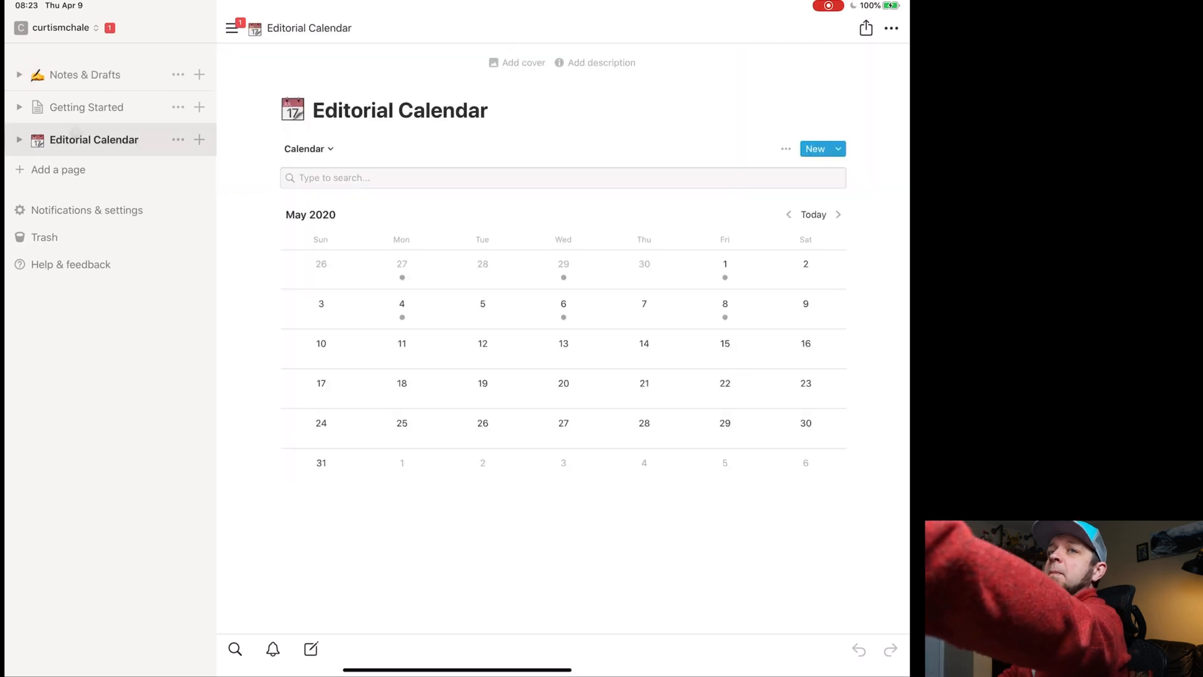
{"action": "left_click", "coordinate": [232, 29]}
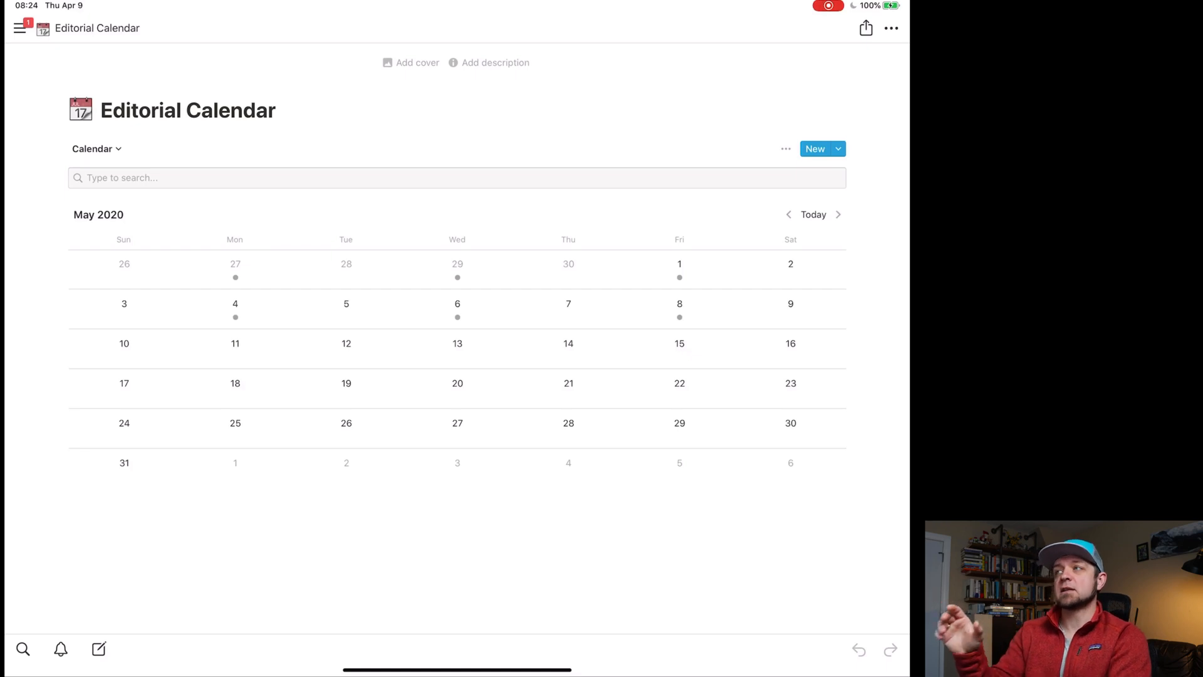
Switch the Editorial Calendar from the calendar view to its Board - By Status view.
{"action": "left_click", "coordinate": [92, 148]}
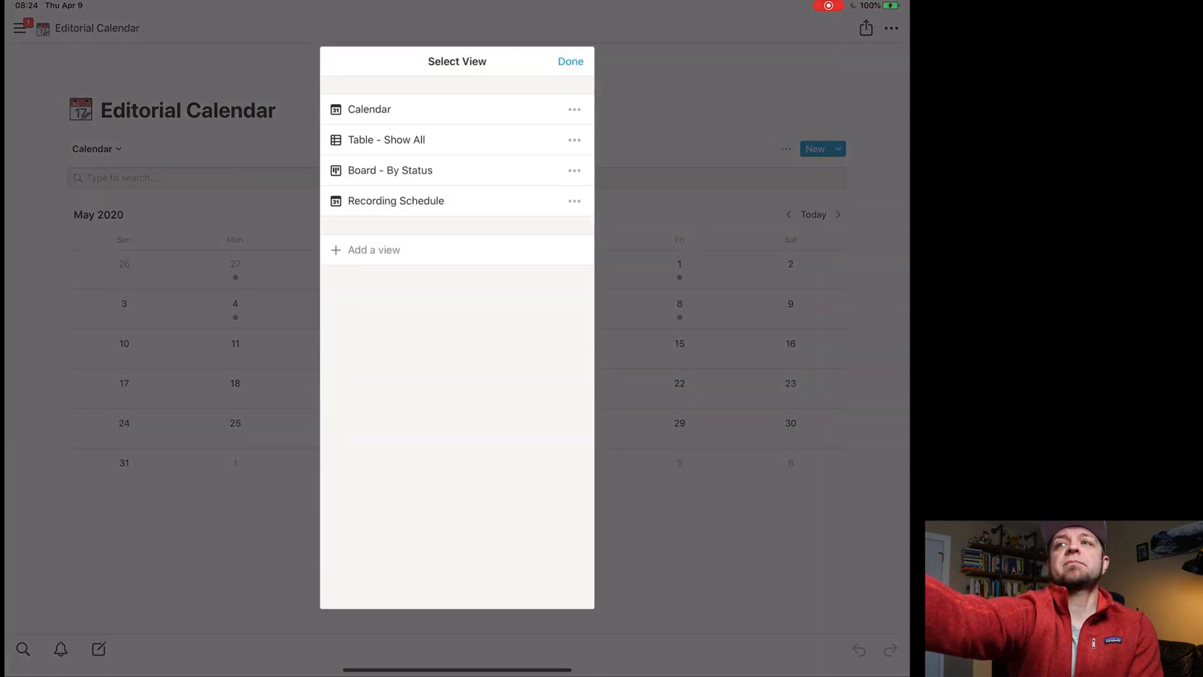
{"action": "left_click", "coordinate": [391, 171]}
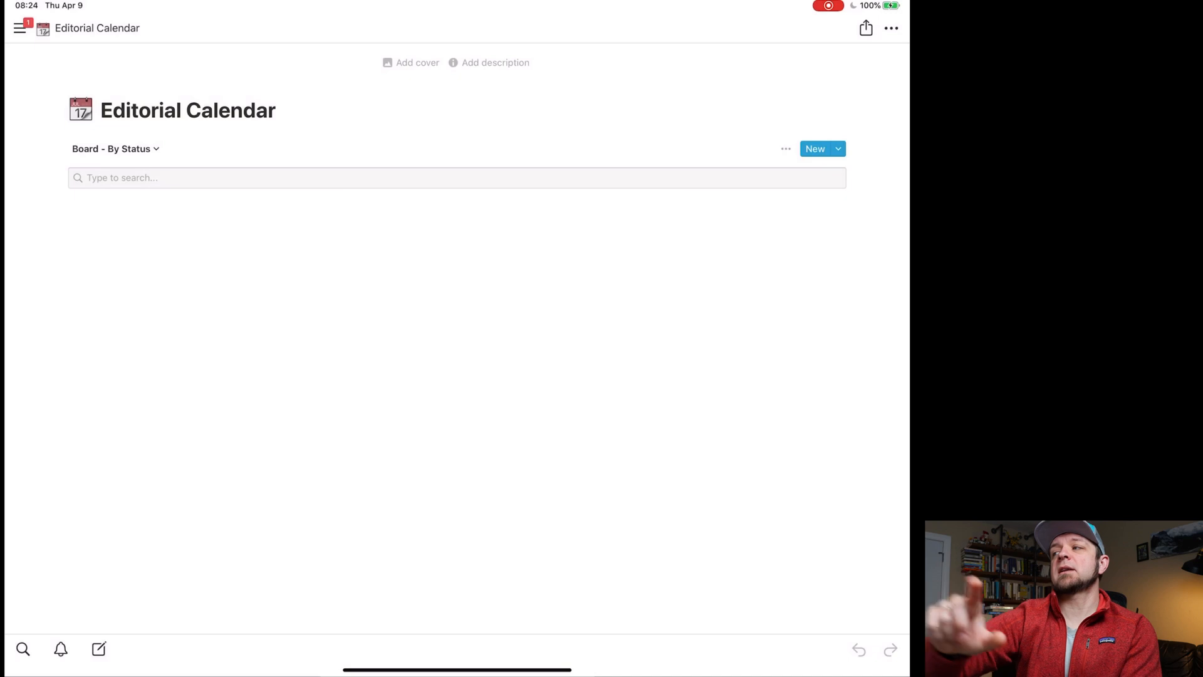